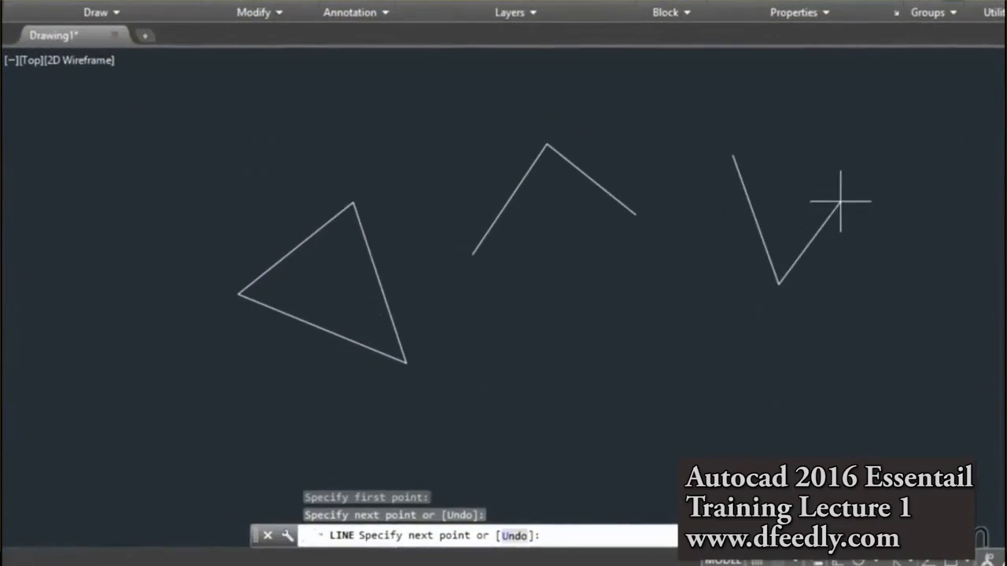
Place a last line vertex, finishing the sketch, and go back to the Start page.
click(841, 203)
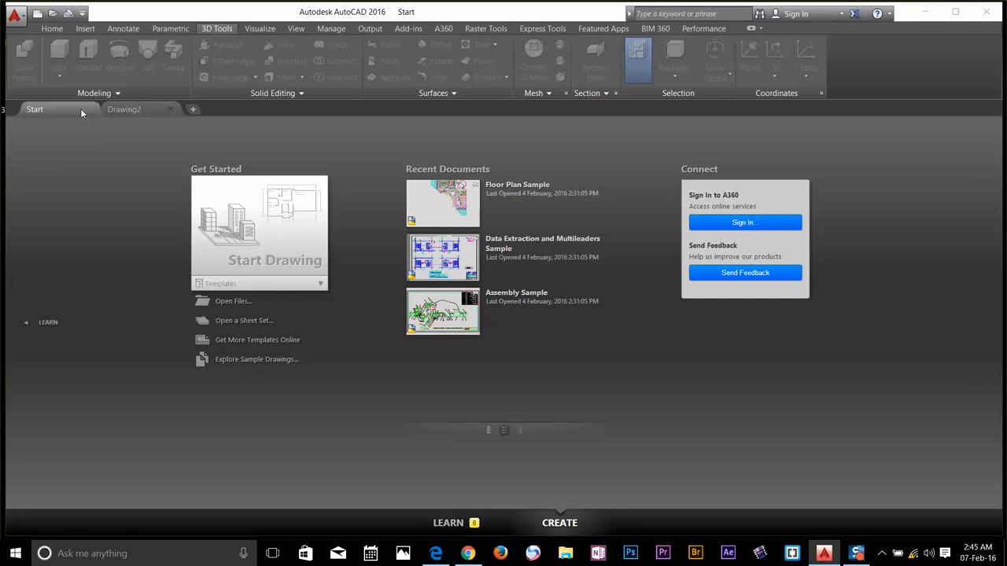
mouse_move(376, 212)
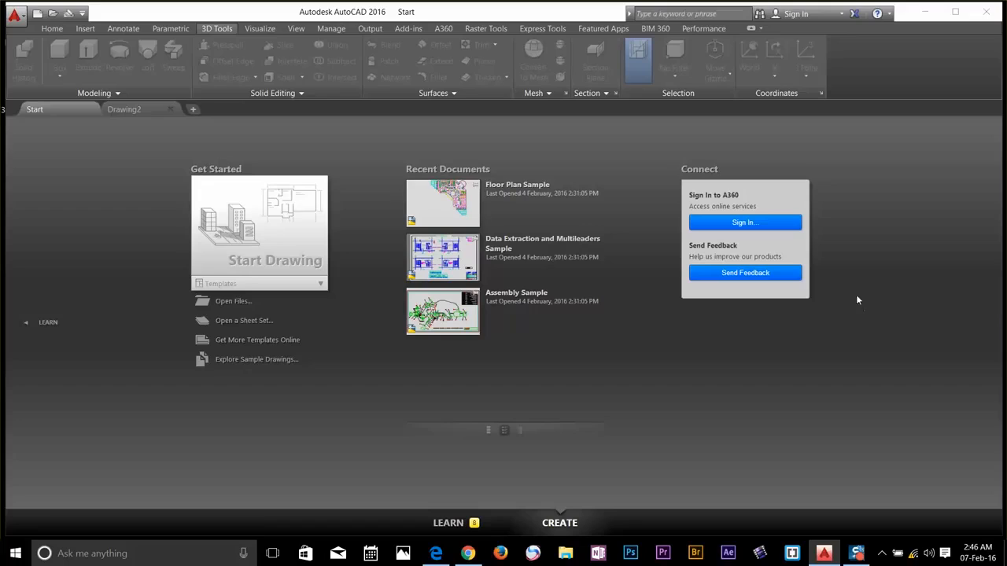
mouse_move(789, 235)
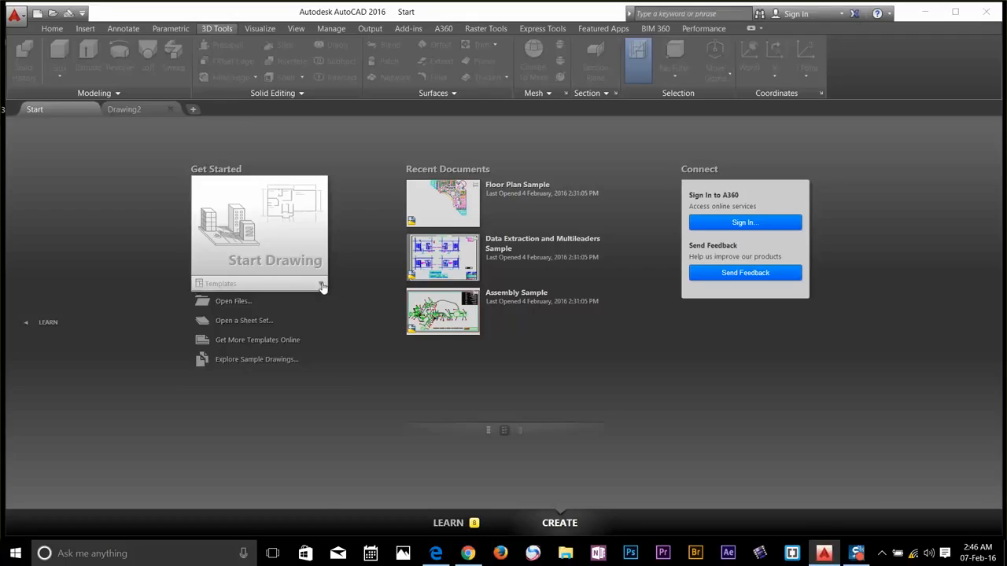
Create blank Drawing3 from the Start page's Templates list.
click(321, 283)
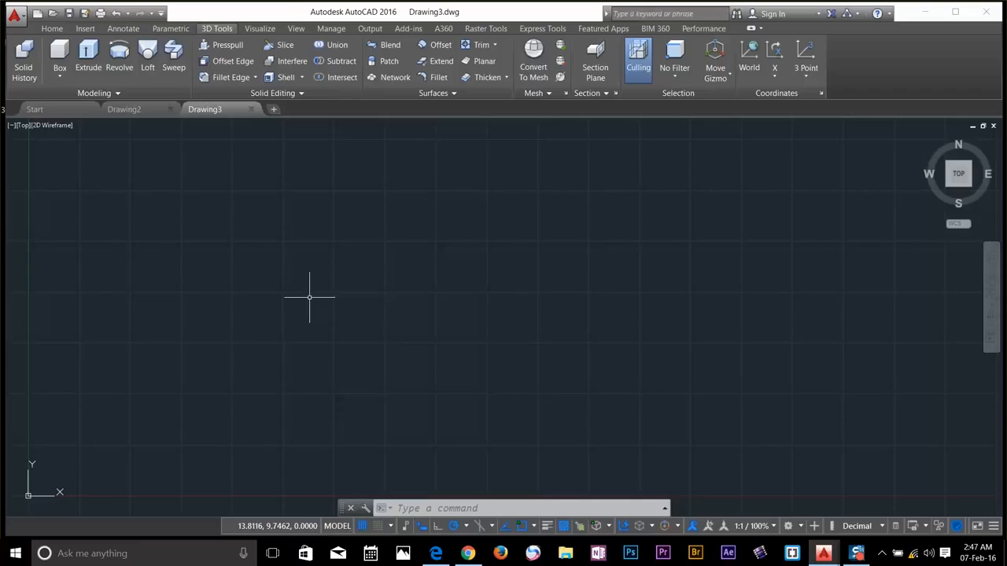
mouse_move(90, 134)
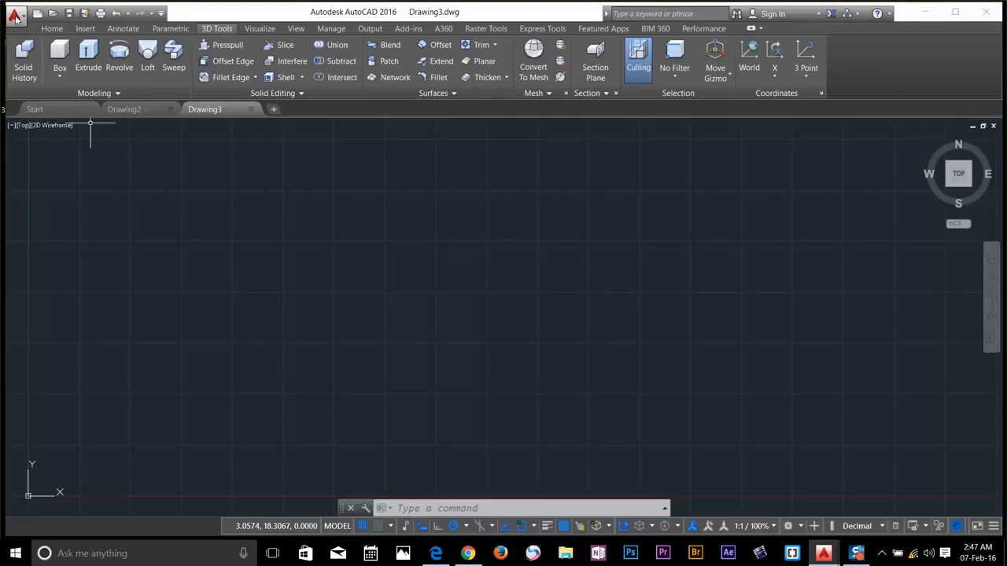
Browse the Application menu's New, Open and Save commands, then show the Home tab.
click(16, 14)
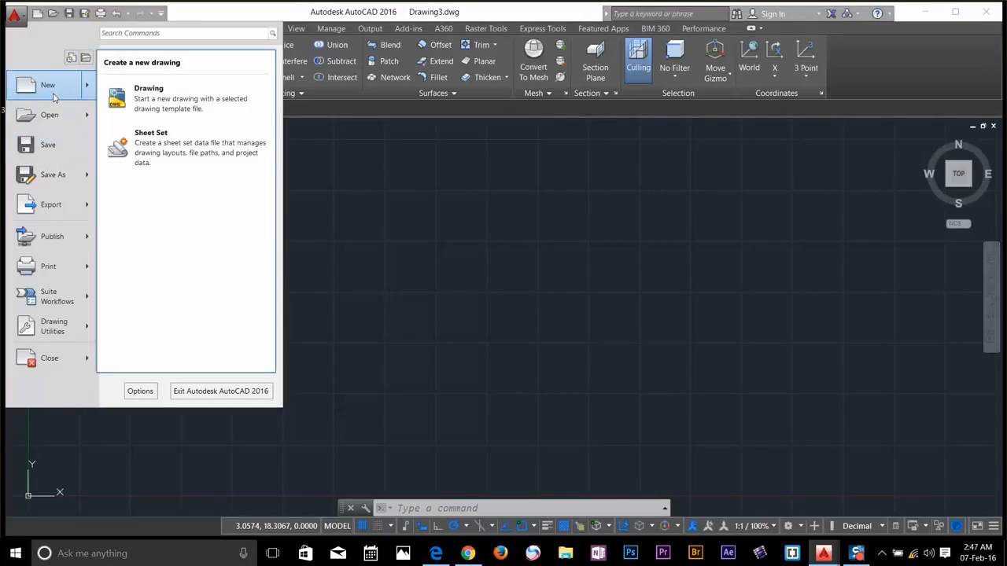
mouse_move(47, 145)
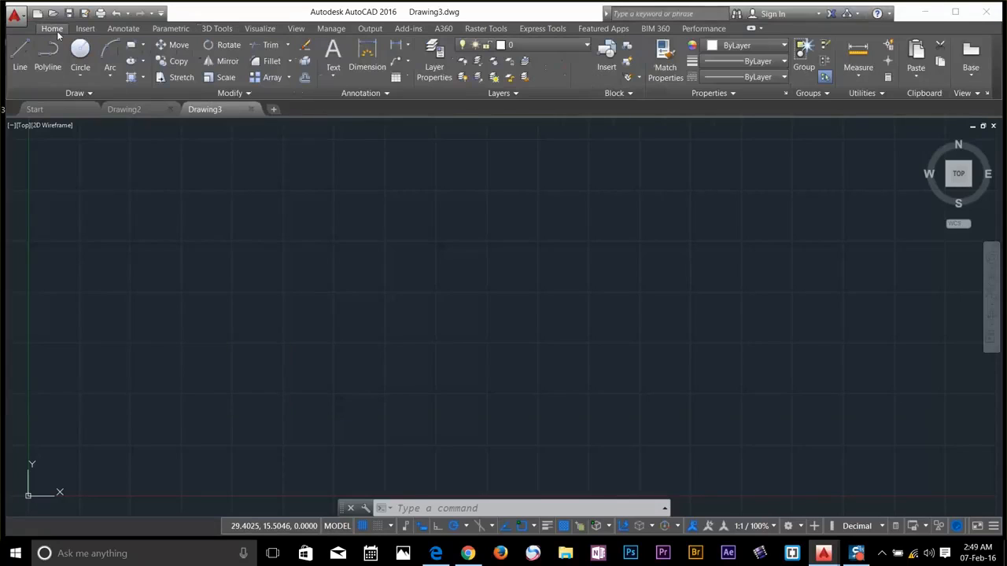
mouse_move(81, 51)
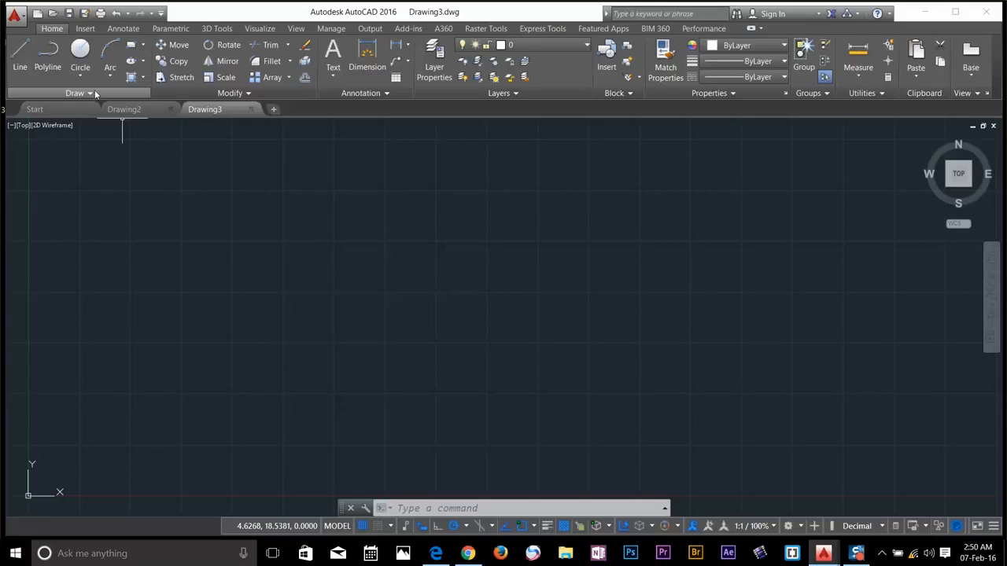
Expand the Draw panel and view the Insert, Annotate and 3D Tools ribbon tabs.
click(75, 92)
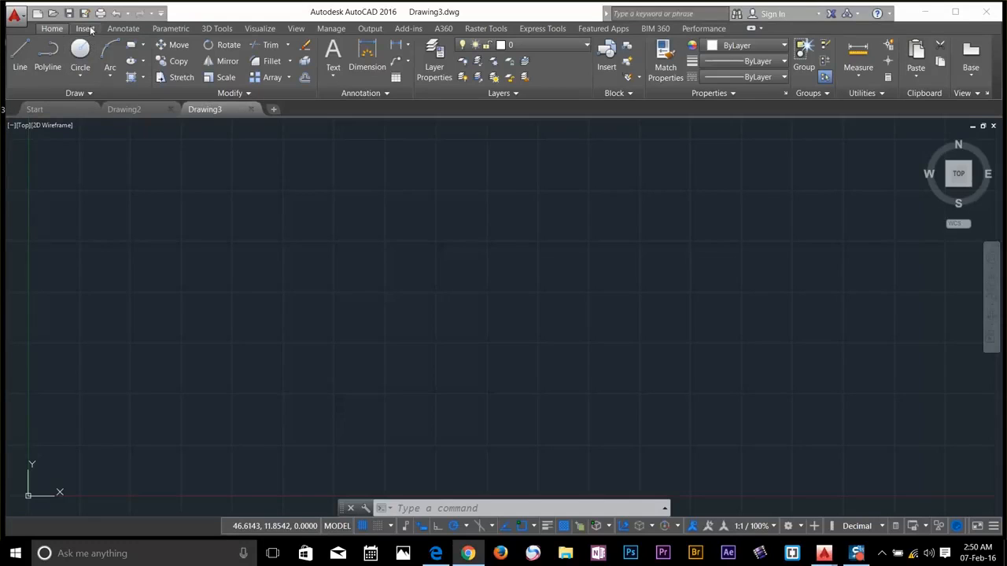
click(123, 29)
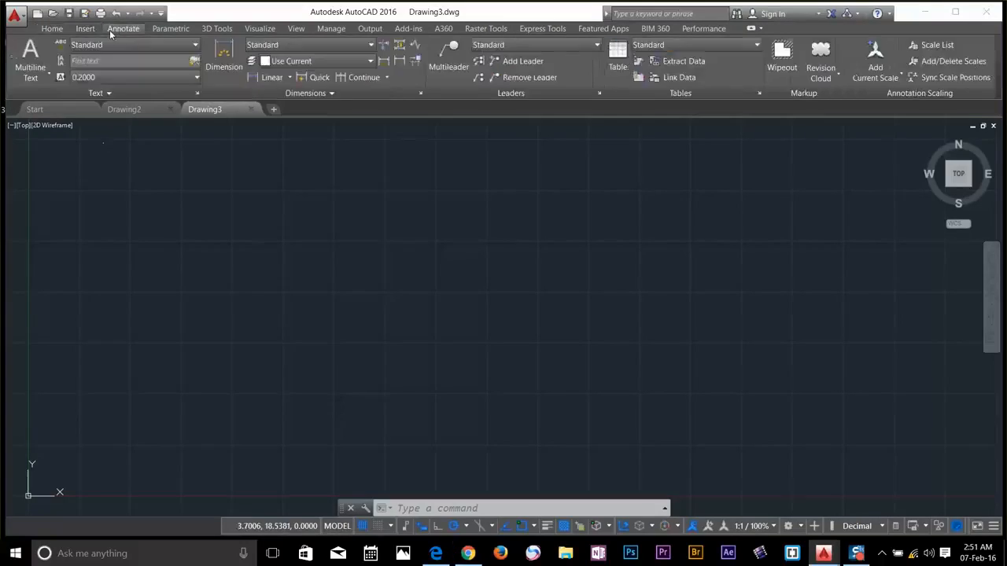
click(130, 44)
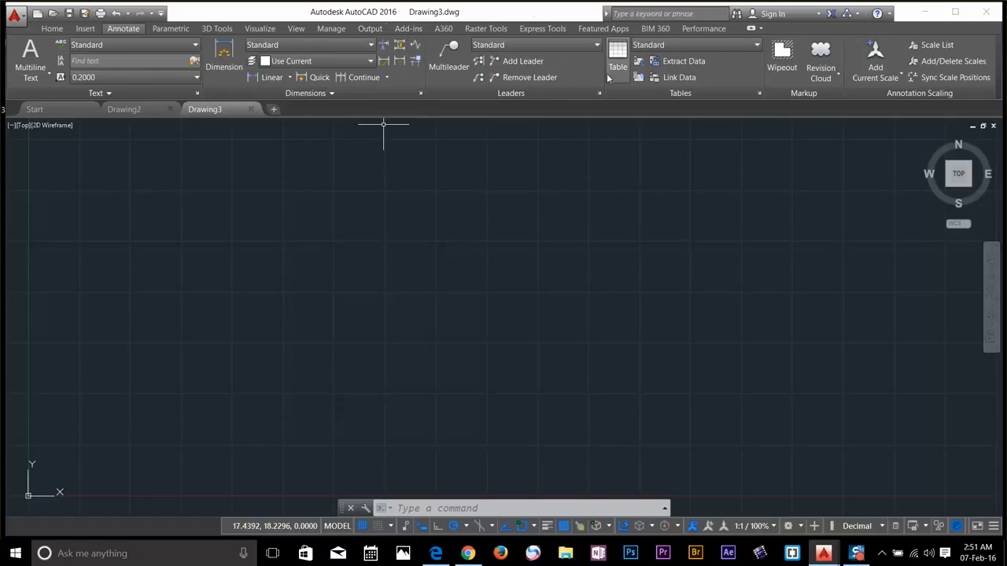
mouse_move(217, 28)
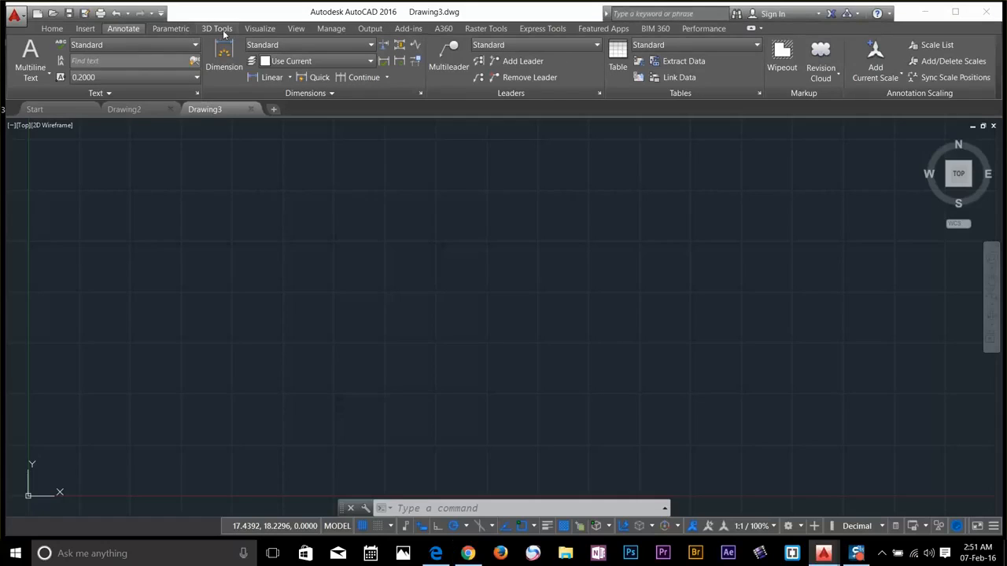
click(259, 28)
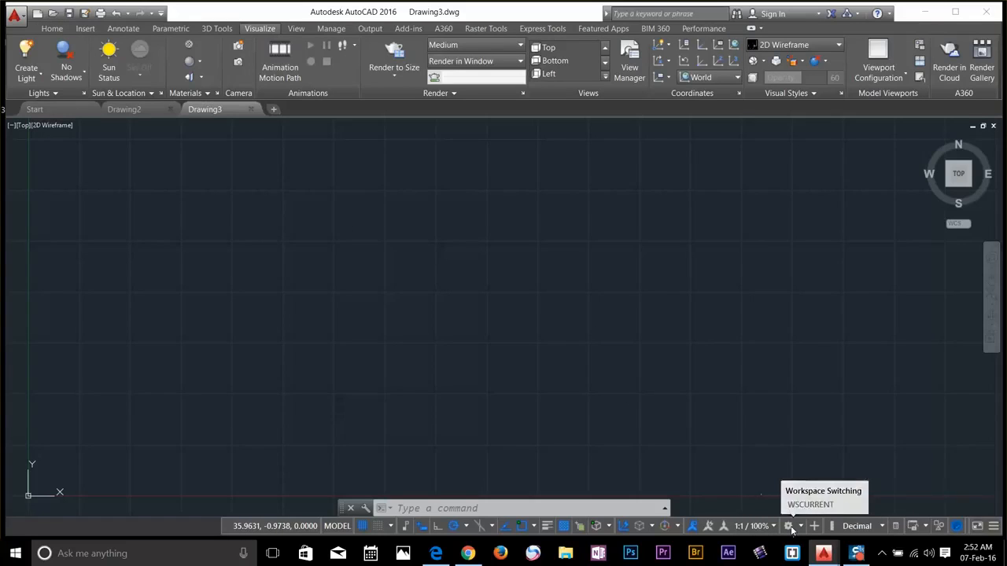
Change Drawing3's workspace to 3D Basics using the status bar workspace gear.
click(791, 525)
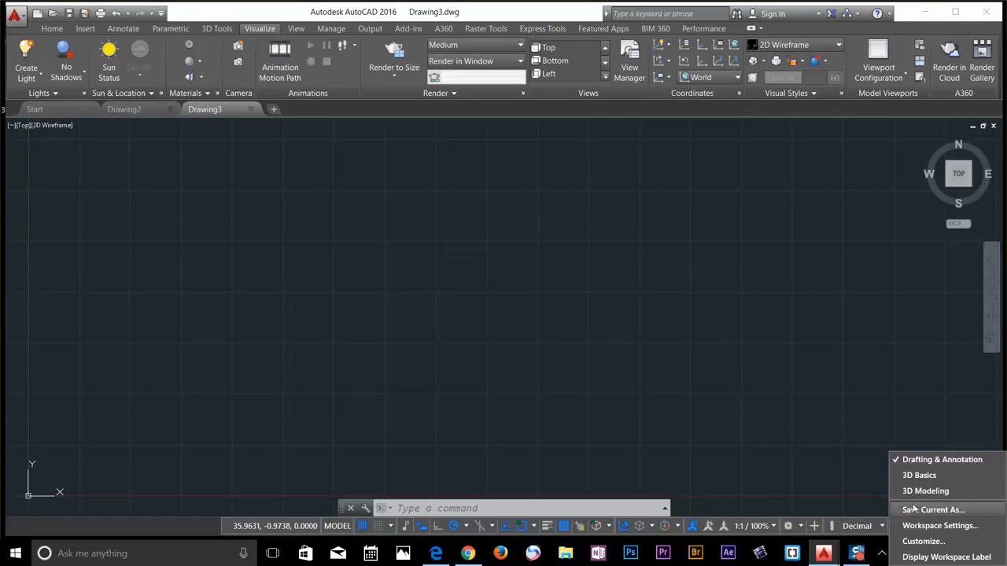
mouse_move(918, 475)
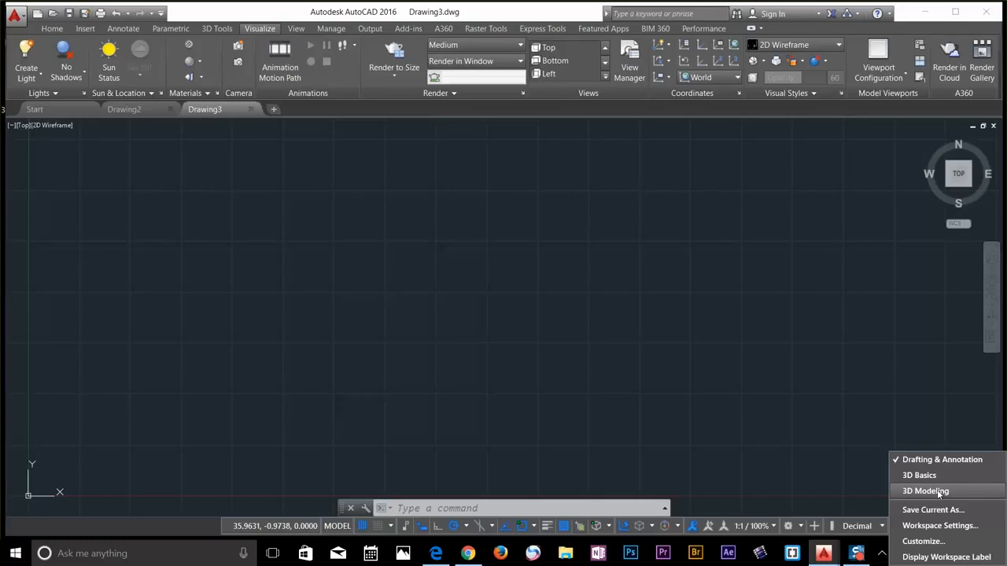
mouse_move(918, 475)
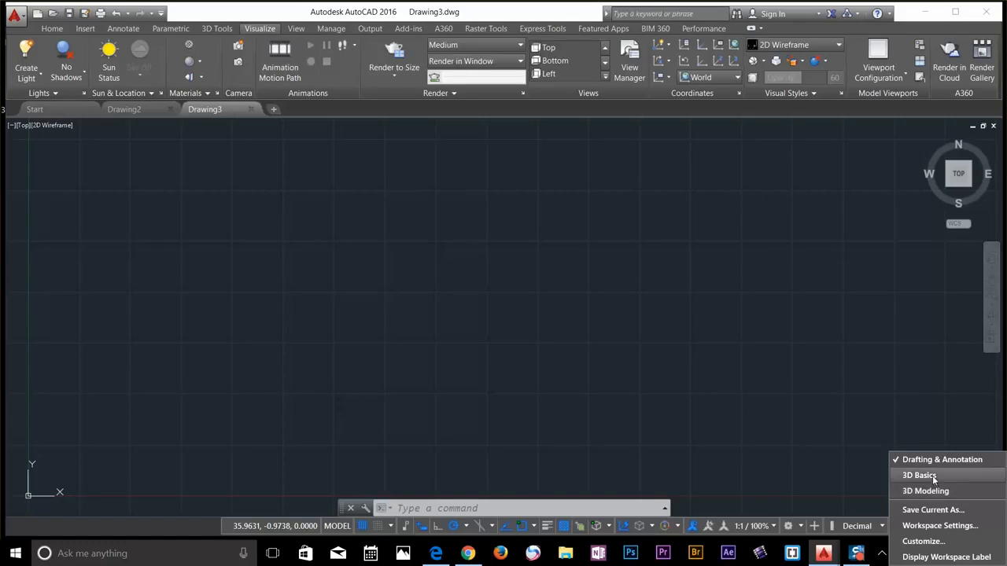
click(919, 475)
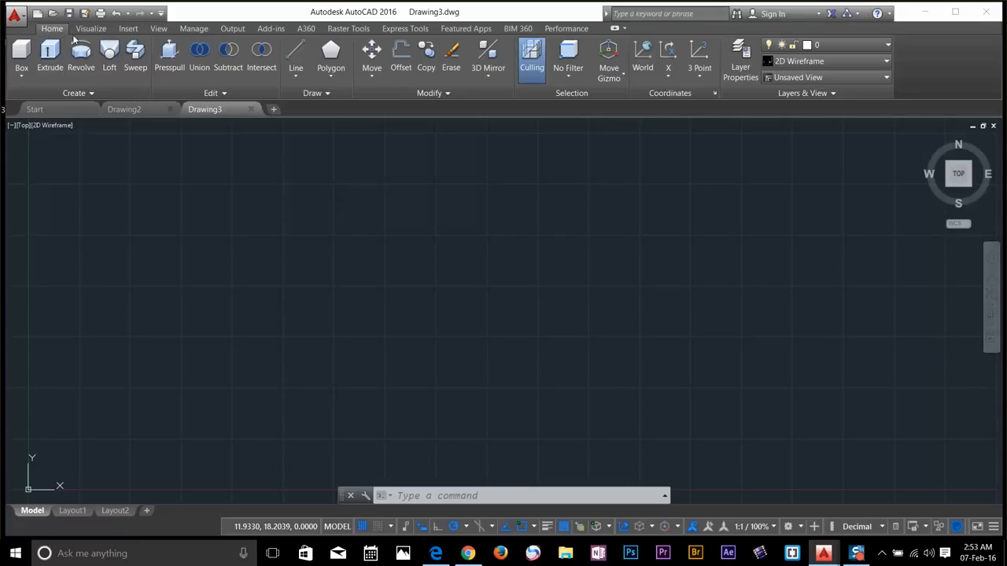
mouse_move(135, 55)
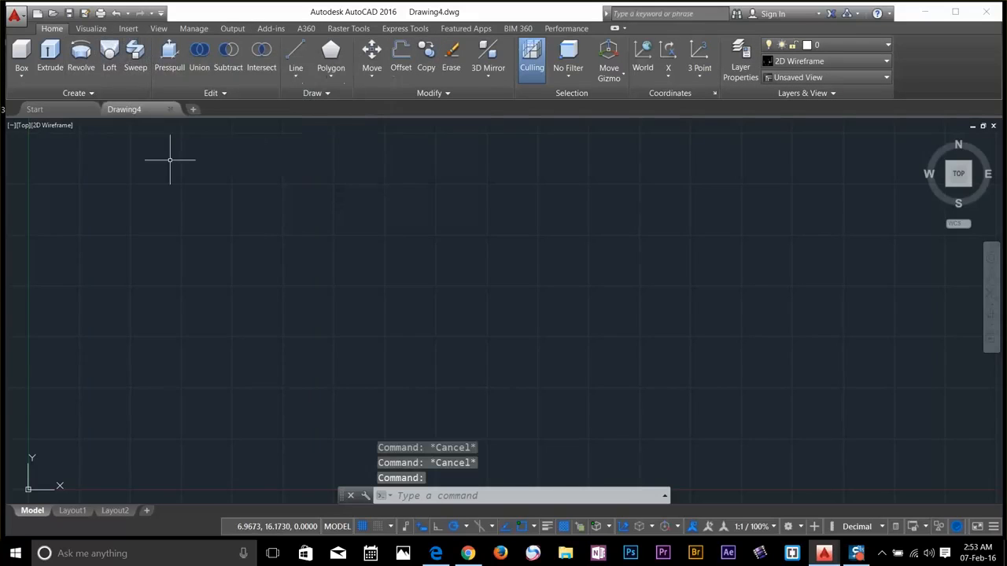
mouse_move(178, 166)
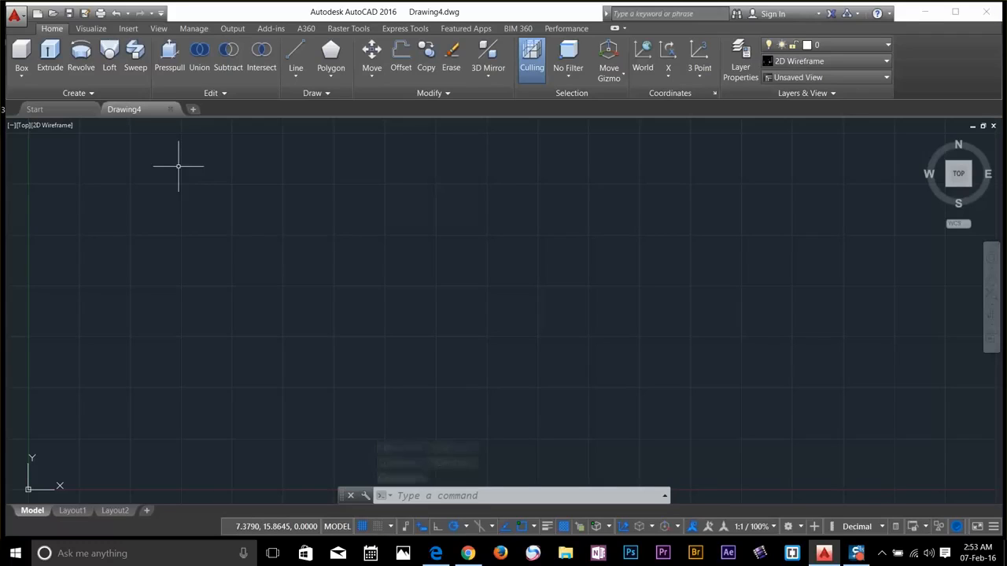
Return new Drawing4 to the Drafting & Annotation workspace from the status bar.
click(789, 526)
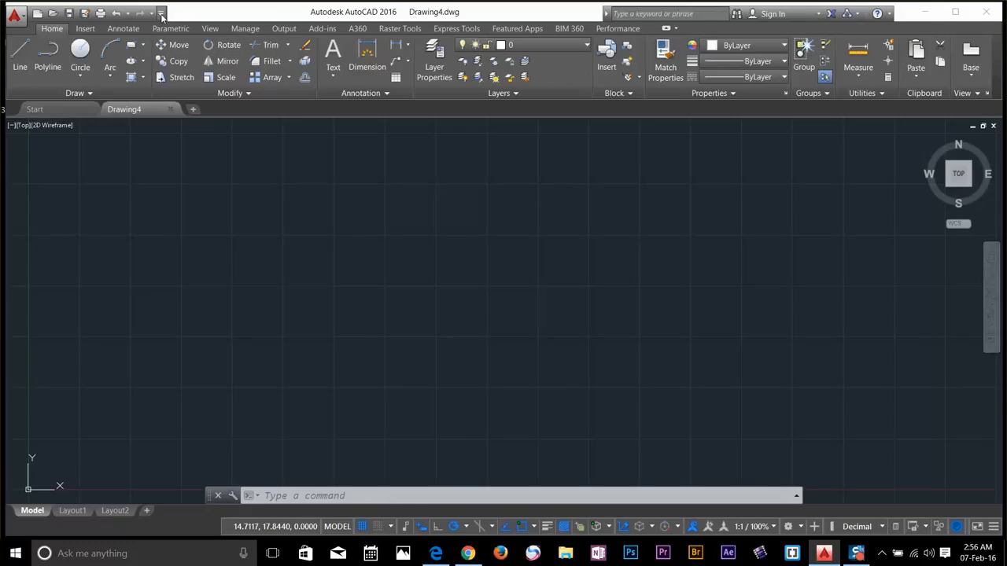
Add the Workspace dropdown to the Quick Access Toolbar and check Drafting & Annotation is current.
click(161, 13)
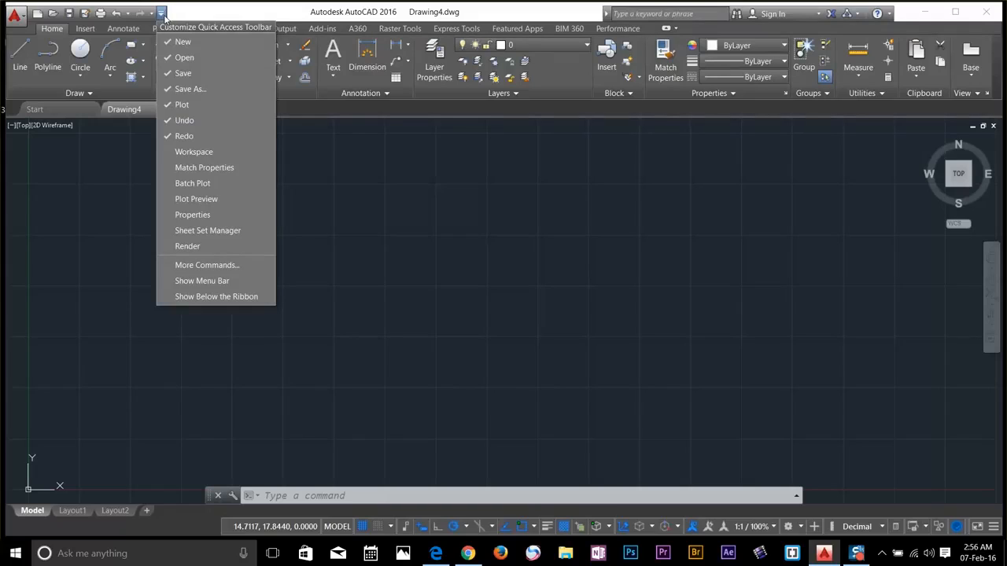
mouse_move(193, 152)
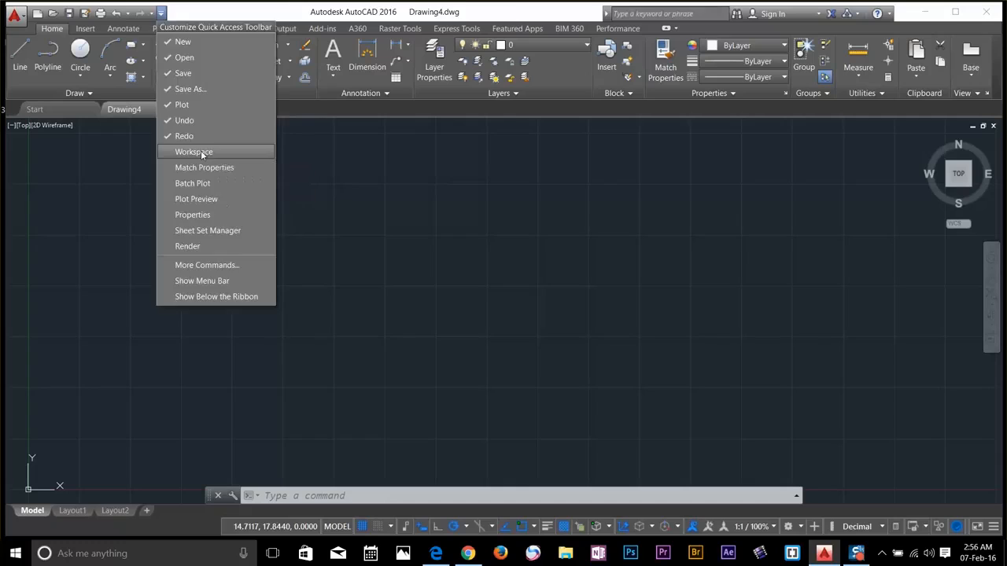
click(194, 151)
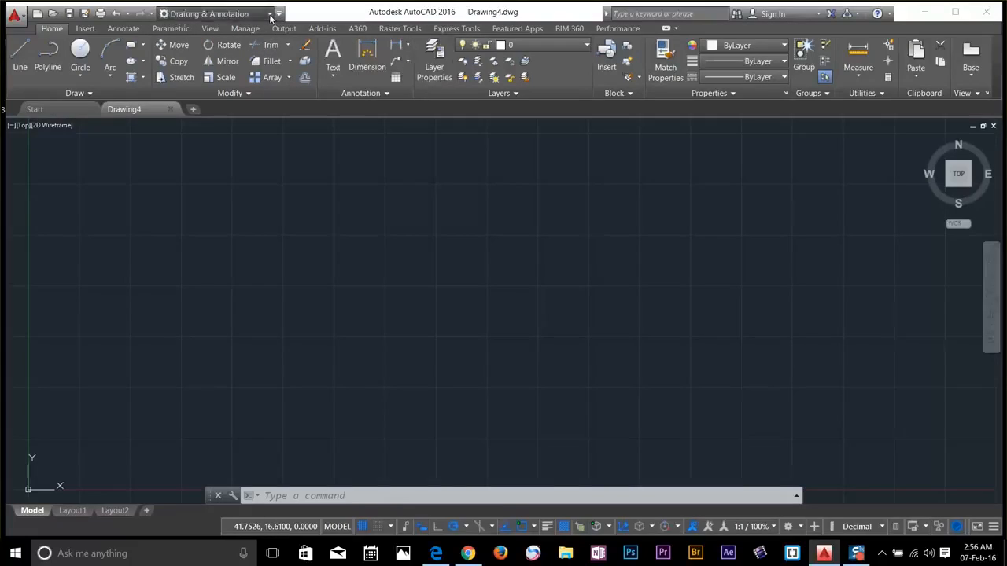
click(279, 13)
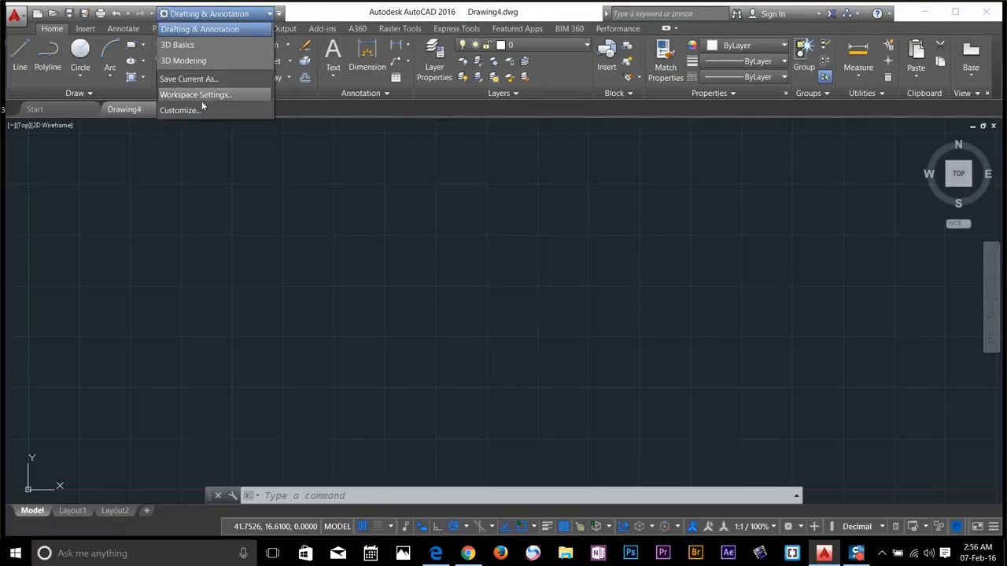
mouse_move(184, 61)
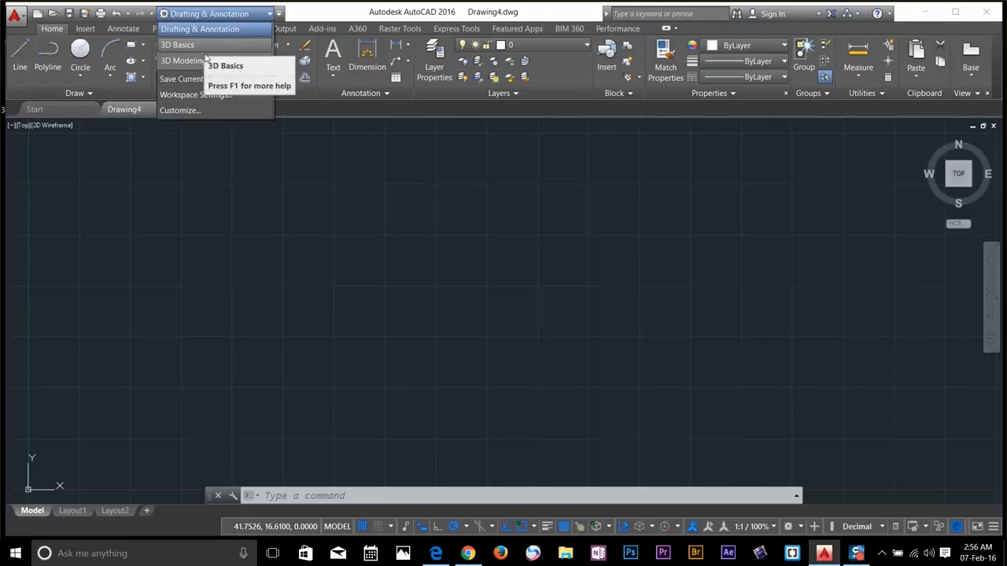
click(212, 14)
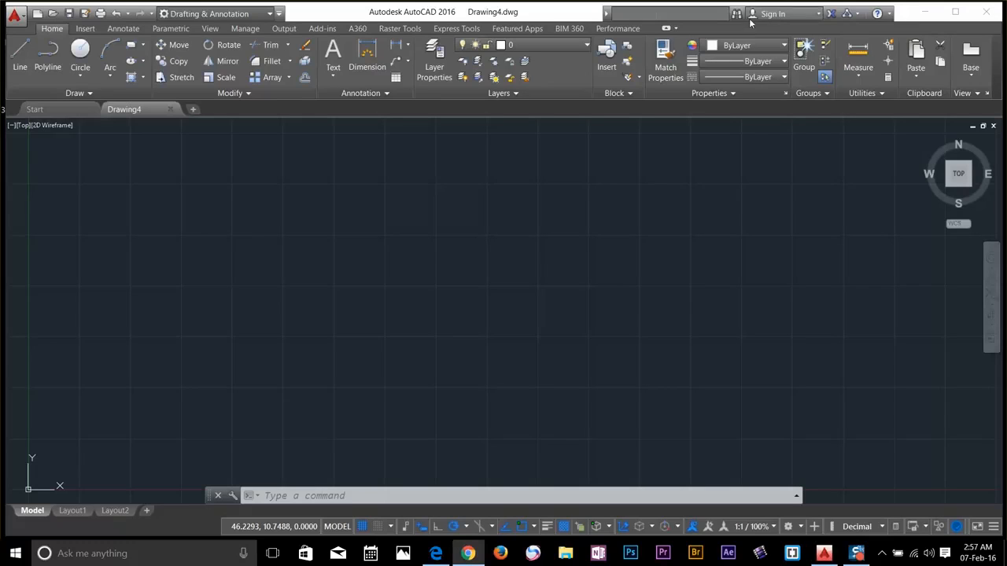
mouse_move(773, 14)
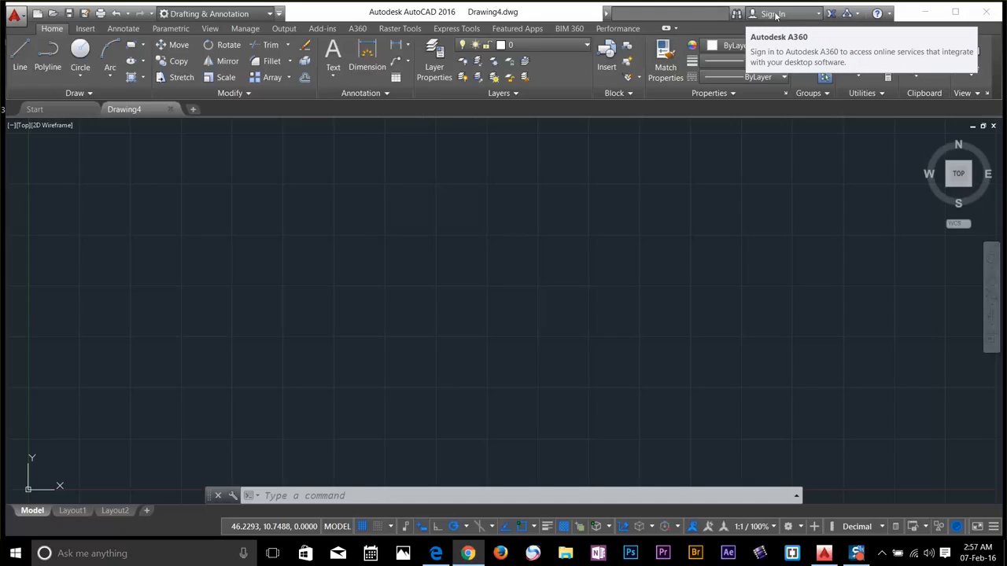
mouse_move(830, 14)
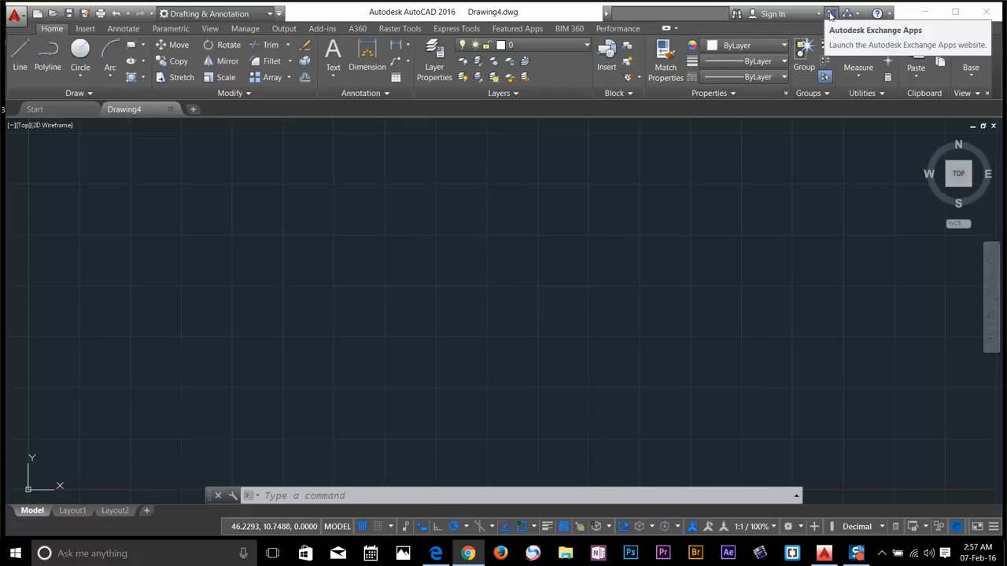
mouse_move(847, 13)
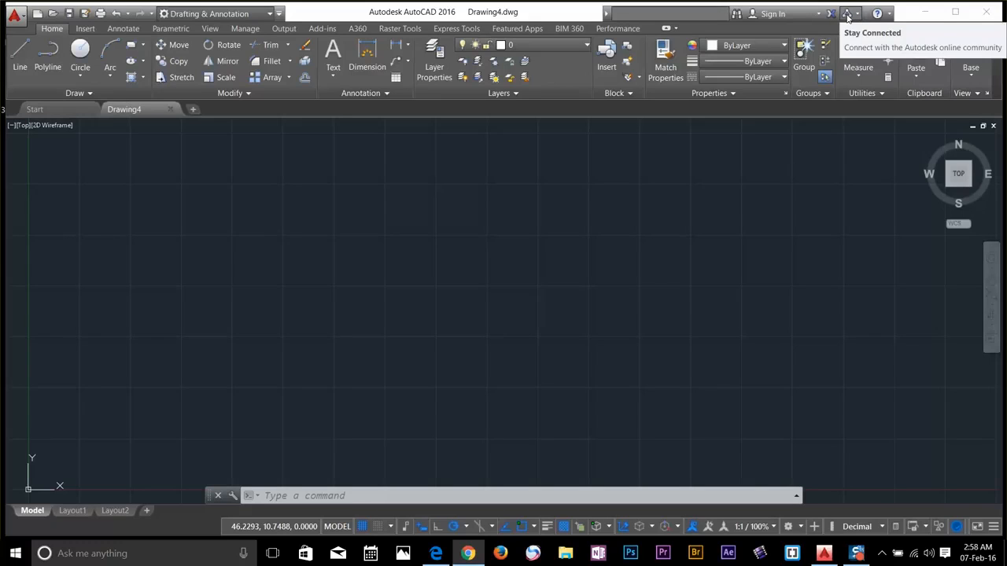
mouse_move(877, 14)
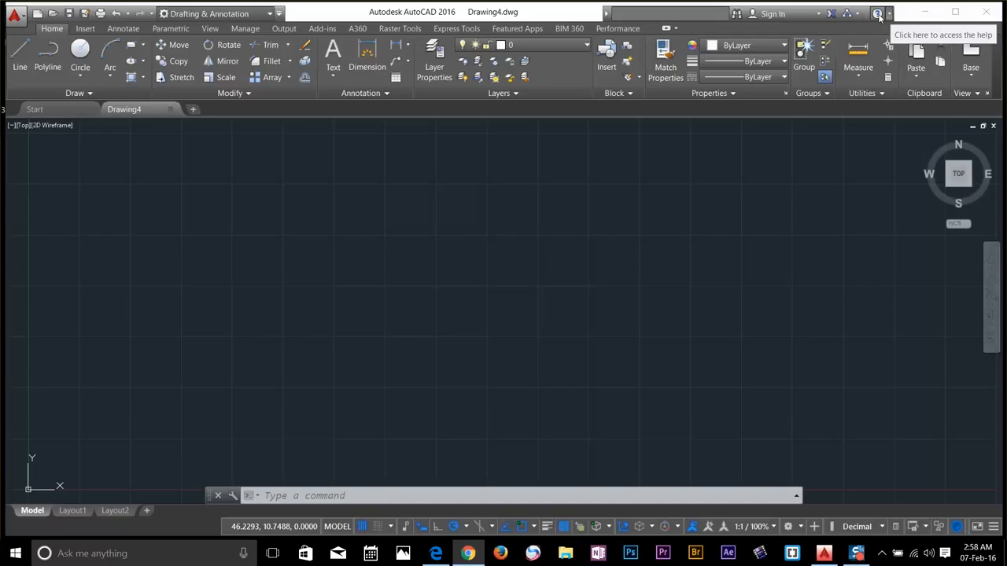
mouse_move(734, 221)
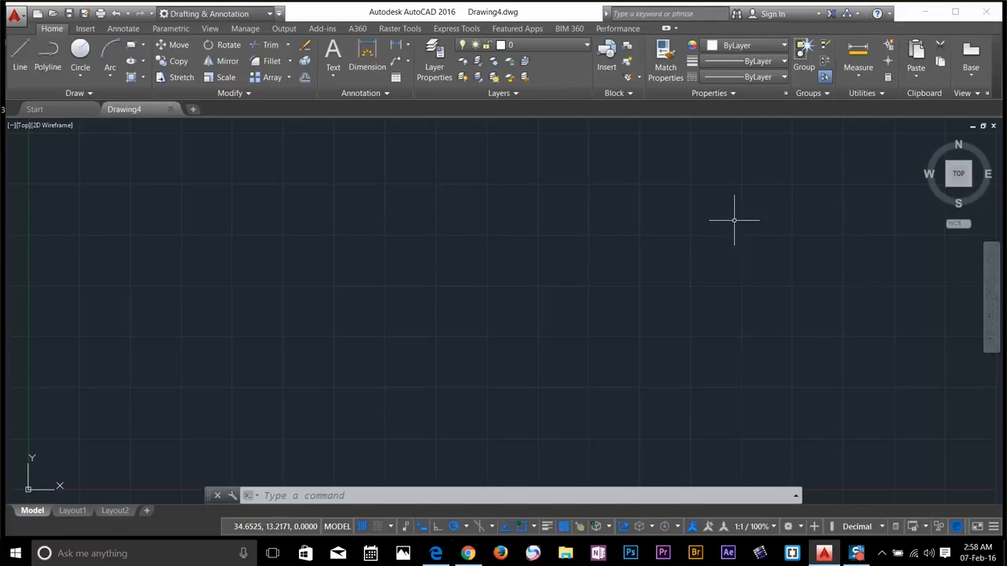
mouse_move(715, 364)
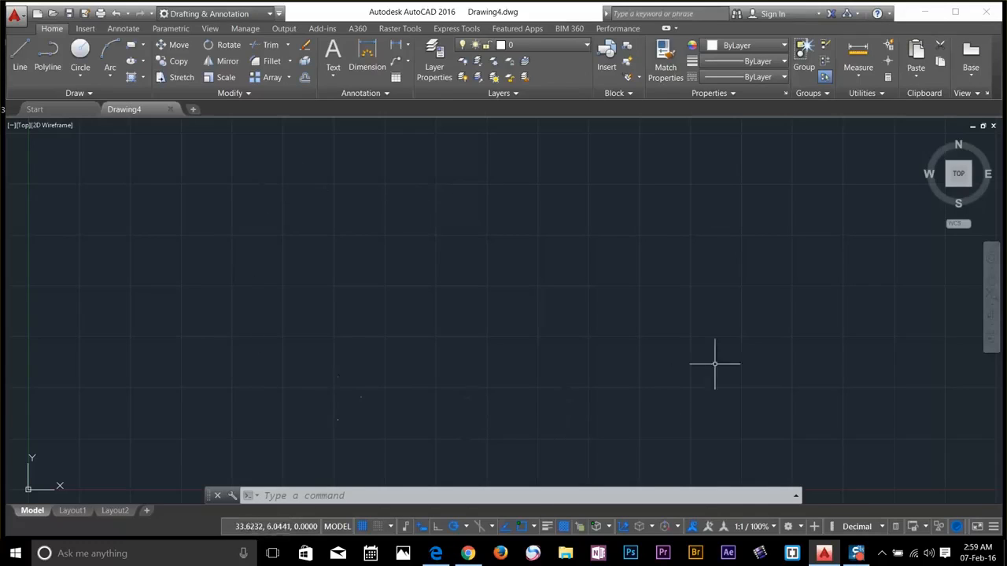
mouse_move(844, 342)
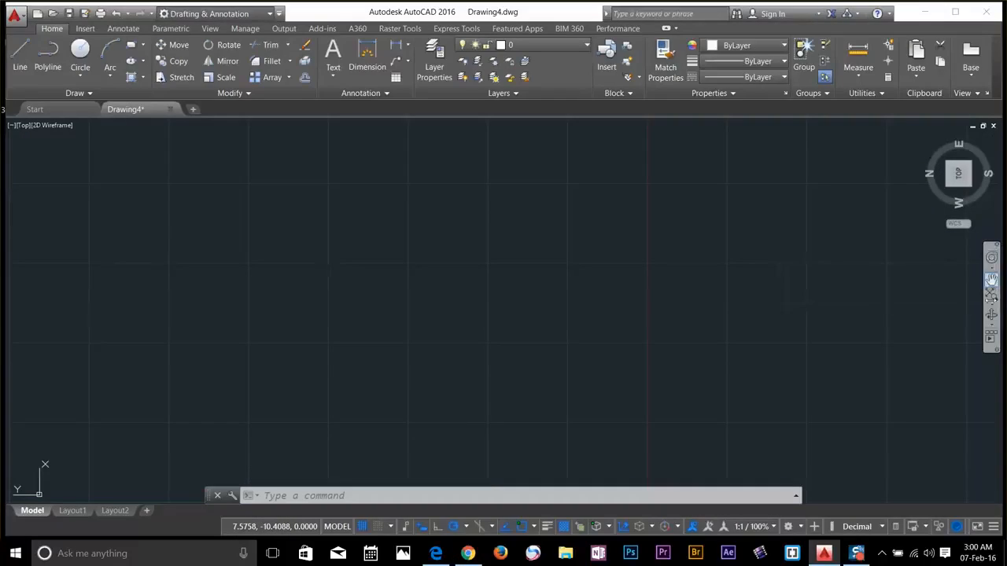
mouse_move(991, 258)
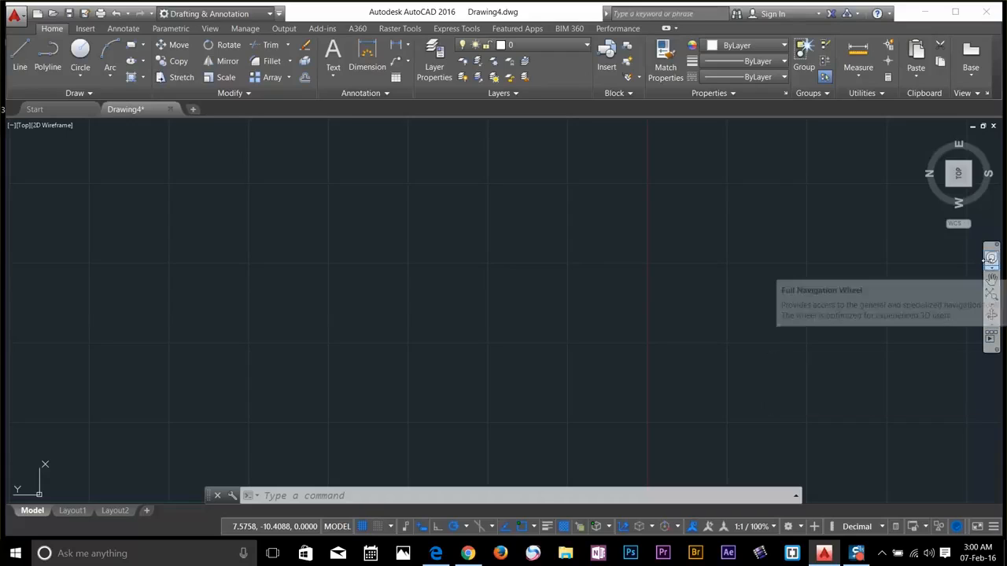
mouse_move(991, 279)
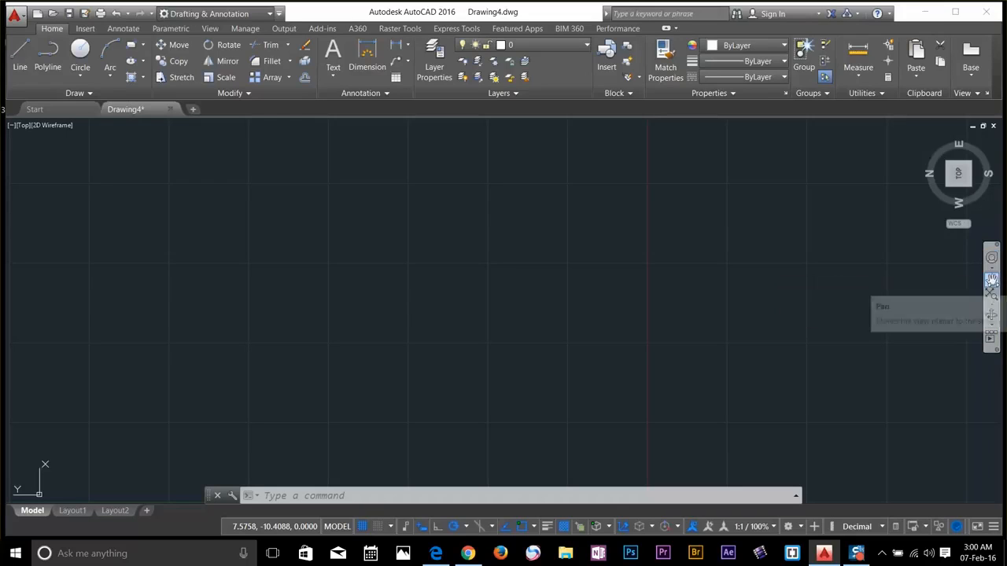
mouse_move(992, 278)
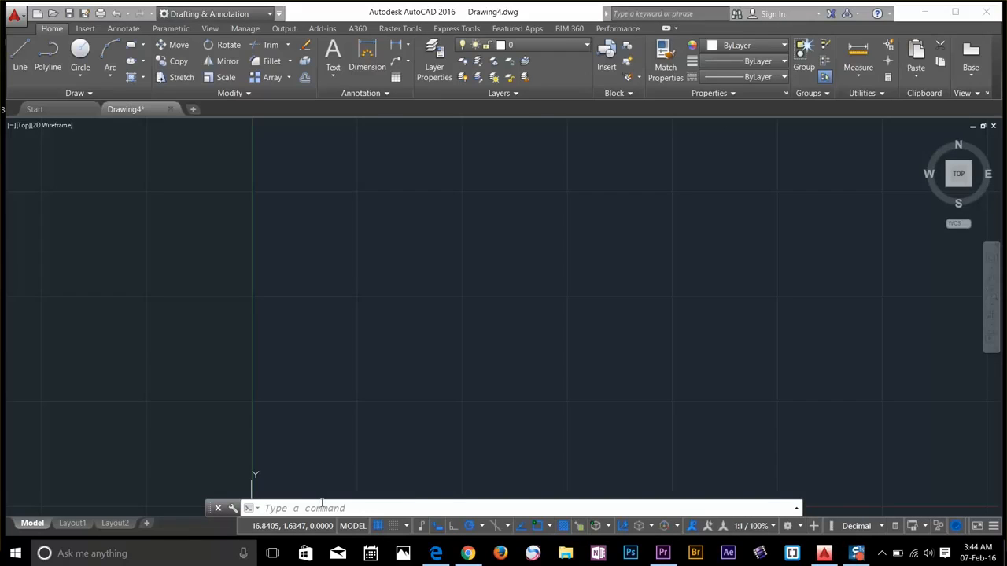
Focus the command line with Dynamic Input on and Snap Mode off.
click(315, 508)
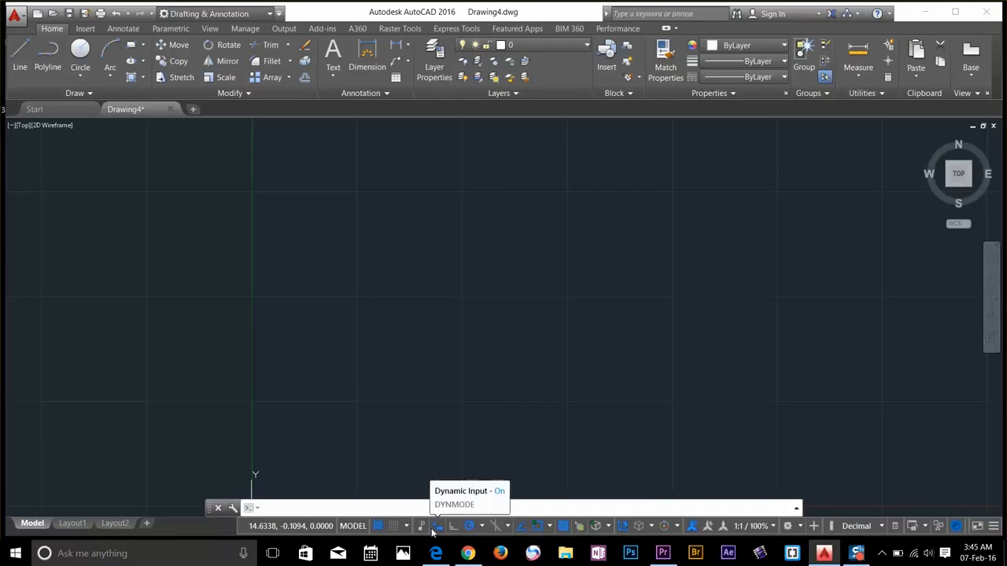
mouse_move(378, 525)
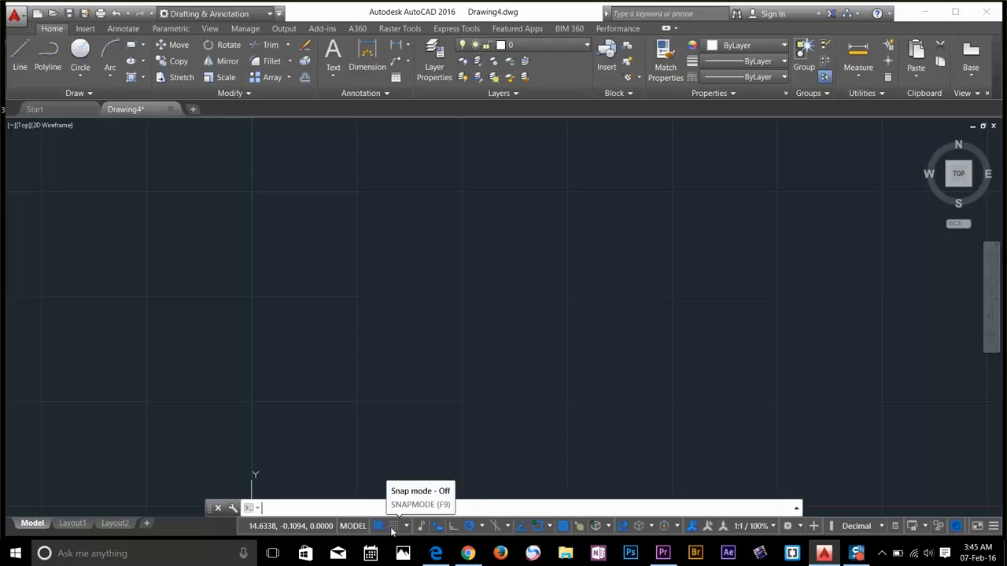
mouse_move(769, 527)
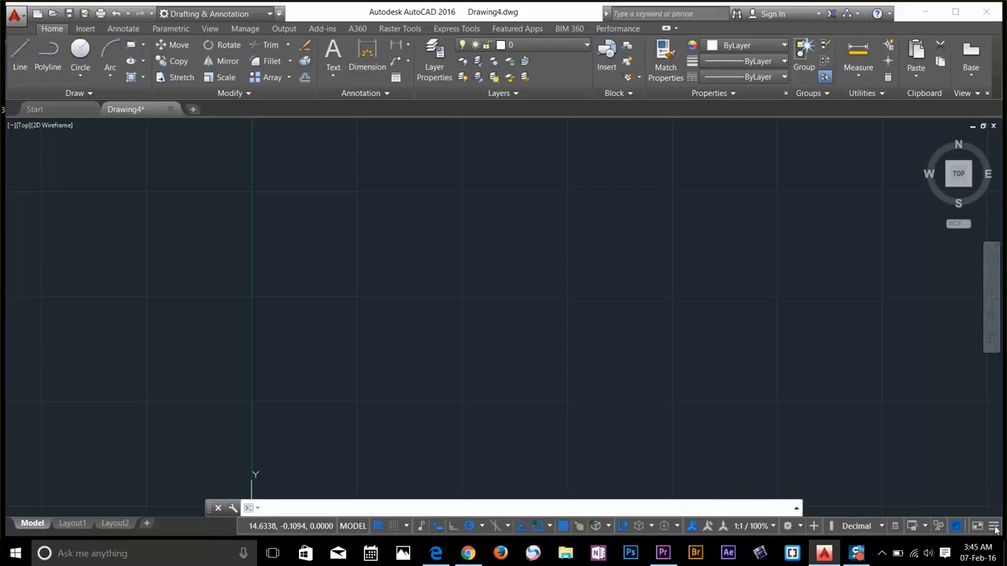
mouse_move(996, 525)
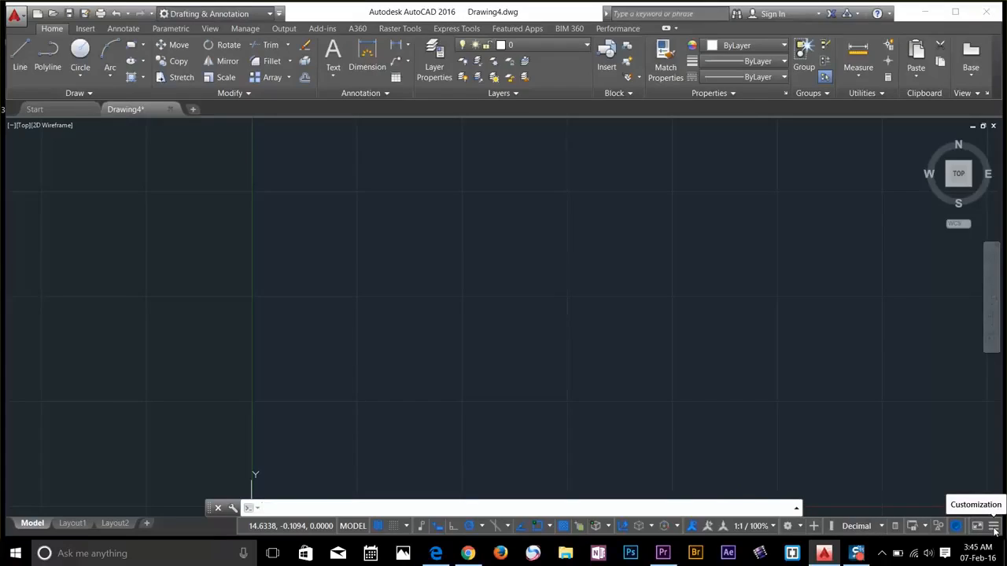
click(993, 526)
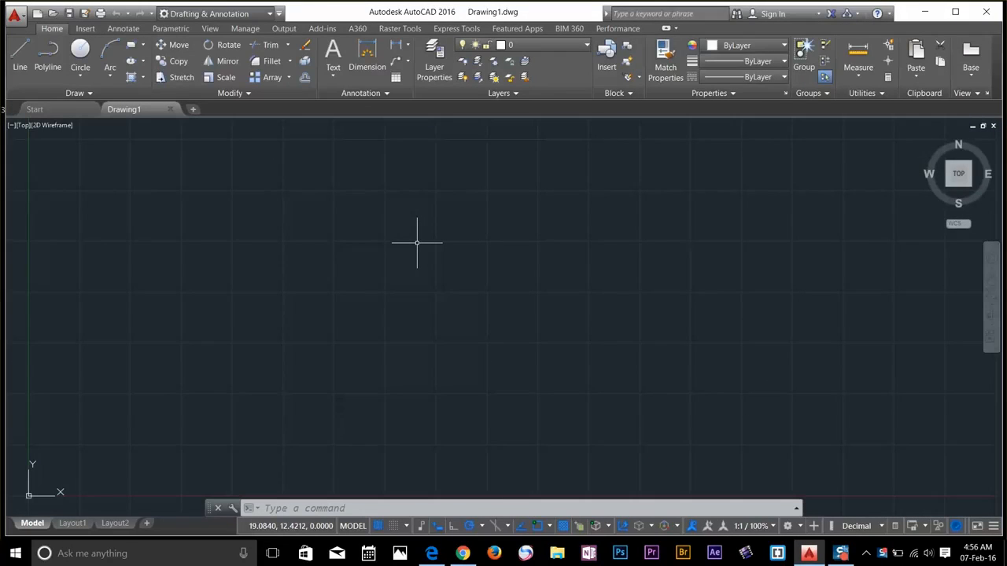
mouse_move(417, 242)
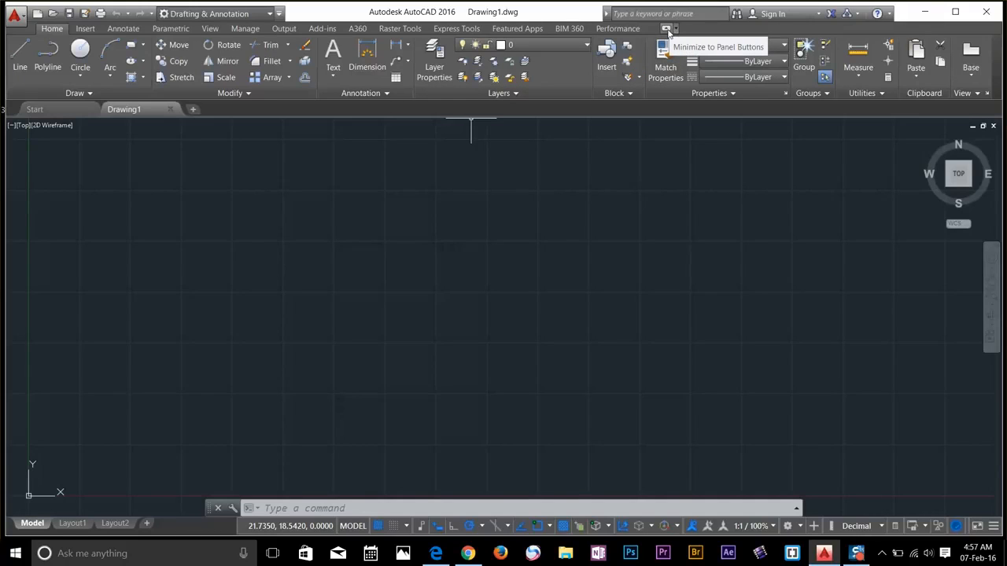
click(667, 28)
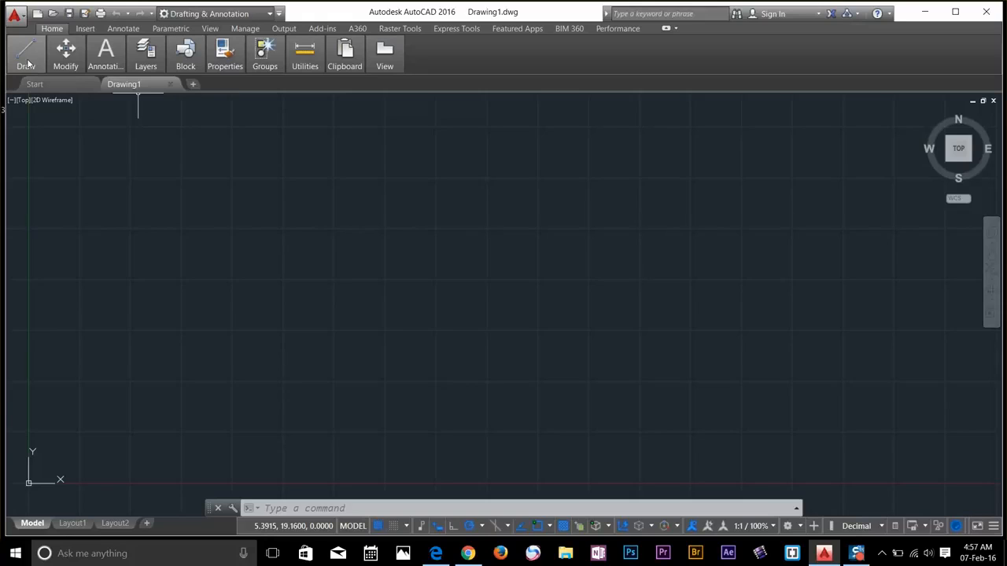
click(65, 53)
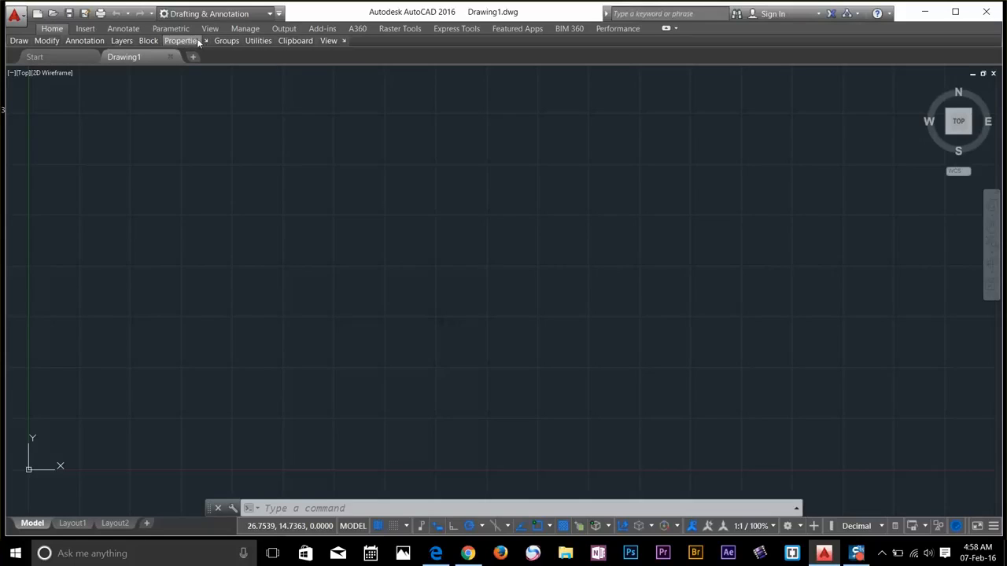
click(227, 40)
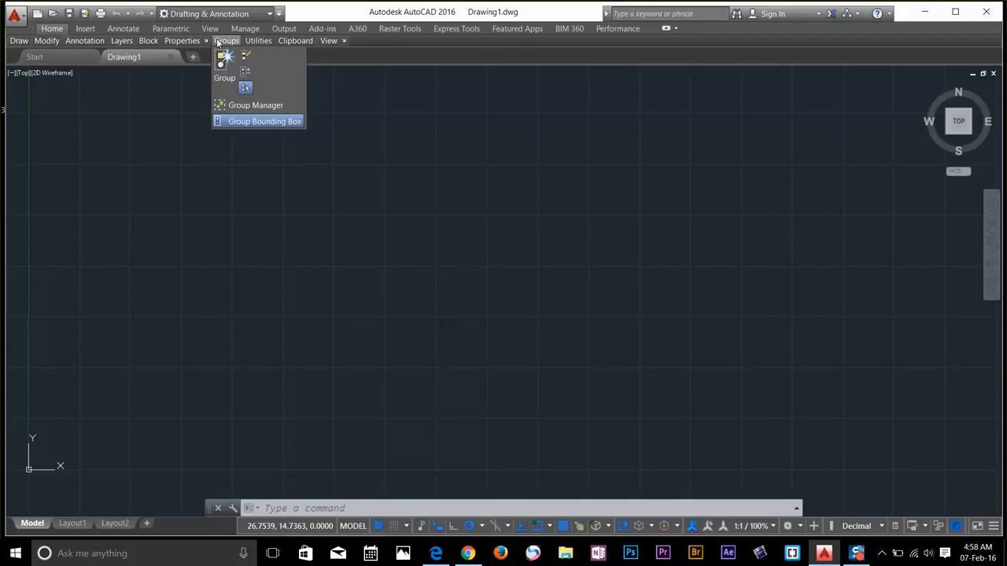
click(258, 40)
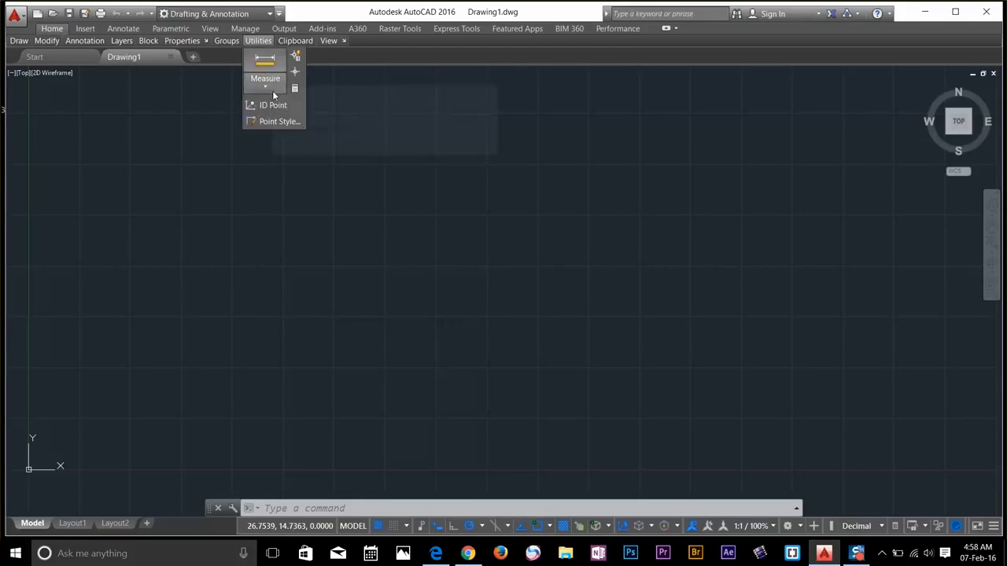
mouse_move(664, 29)
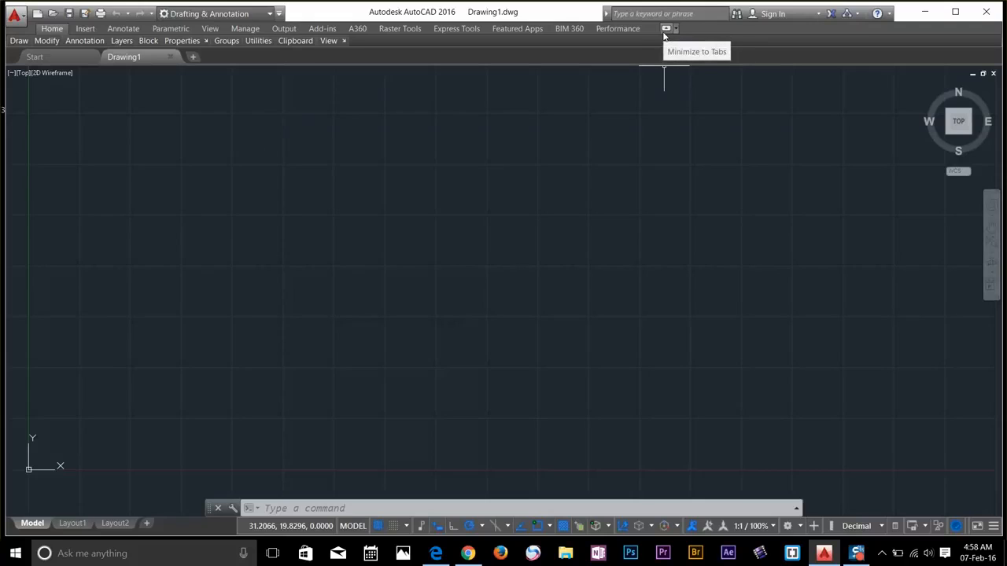
click(666, 29)
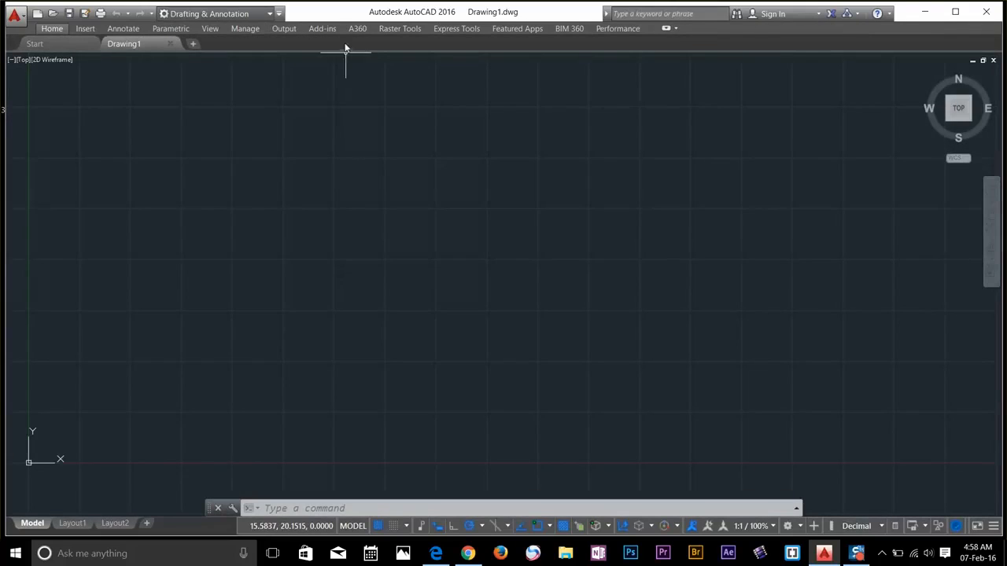
mouse_move(647, 59)
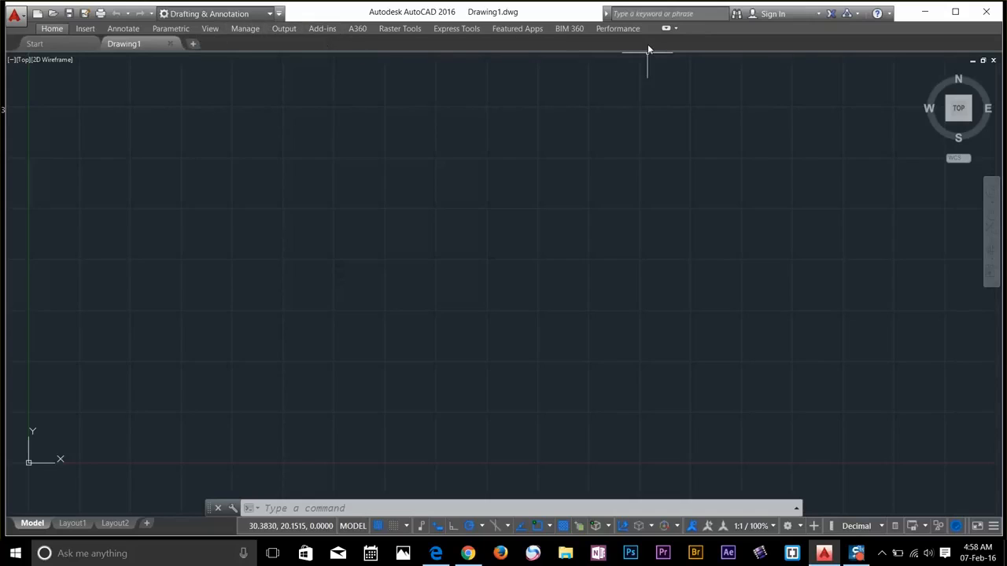
mouse_move(399, 29)
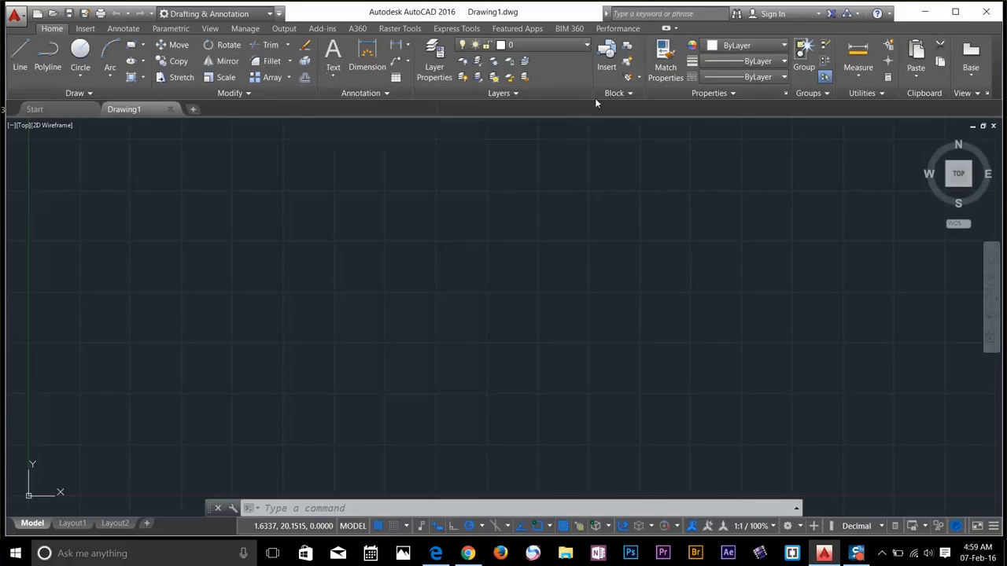
mouse_move(447, 240)
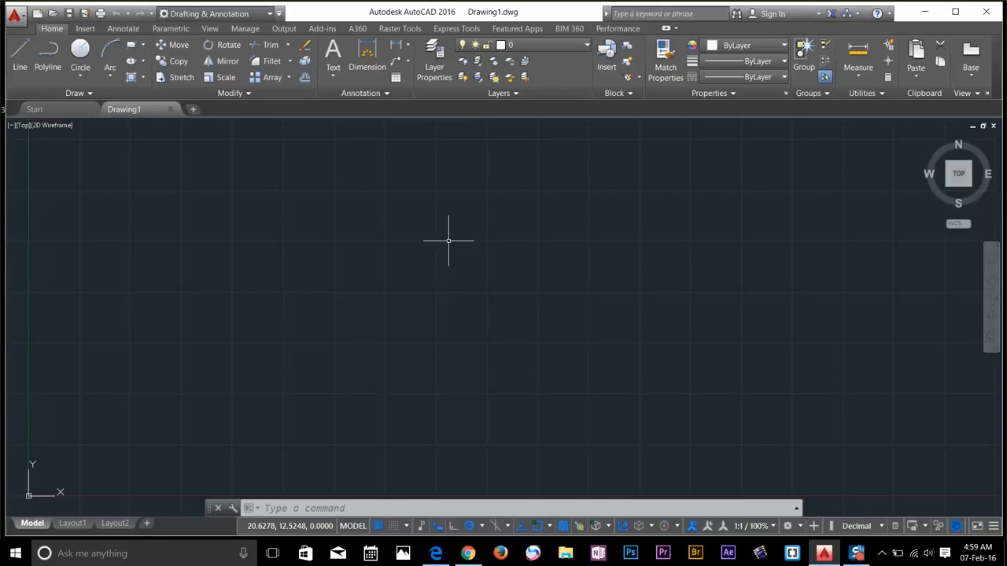
mouse_move(425, 289)
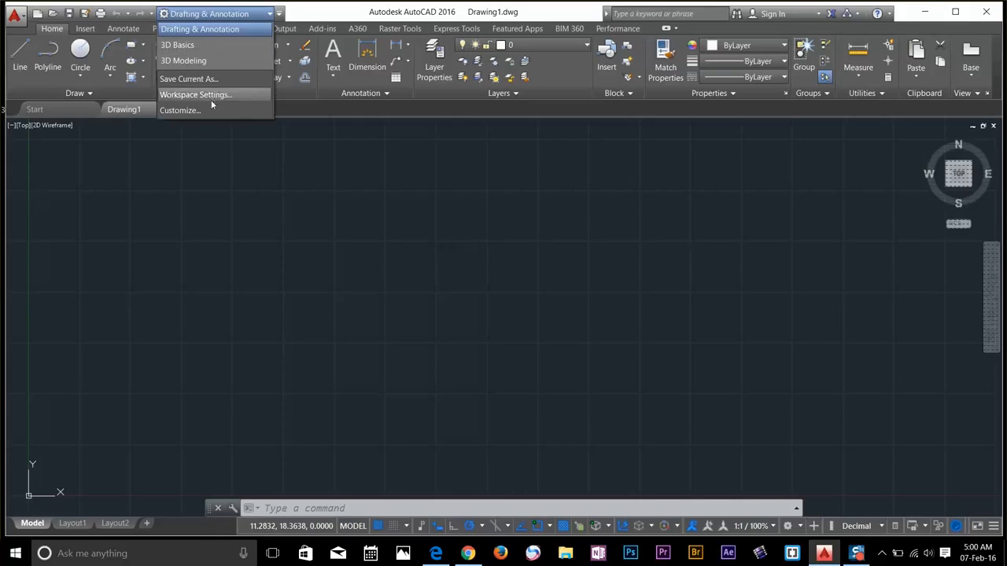
mouse_move(196, 95)
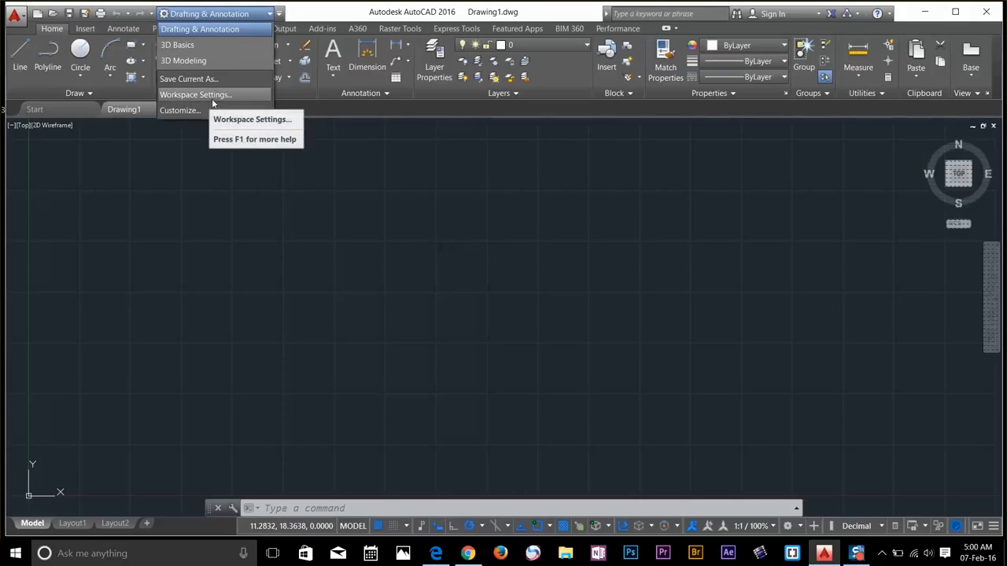
mouse_move(670, 368)
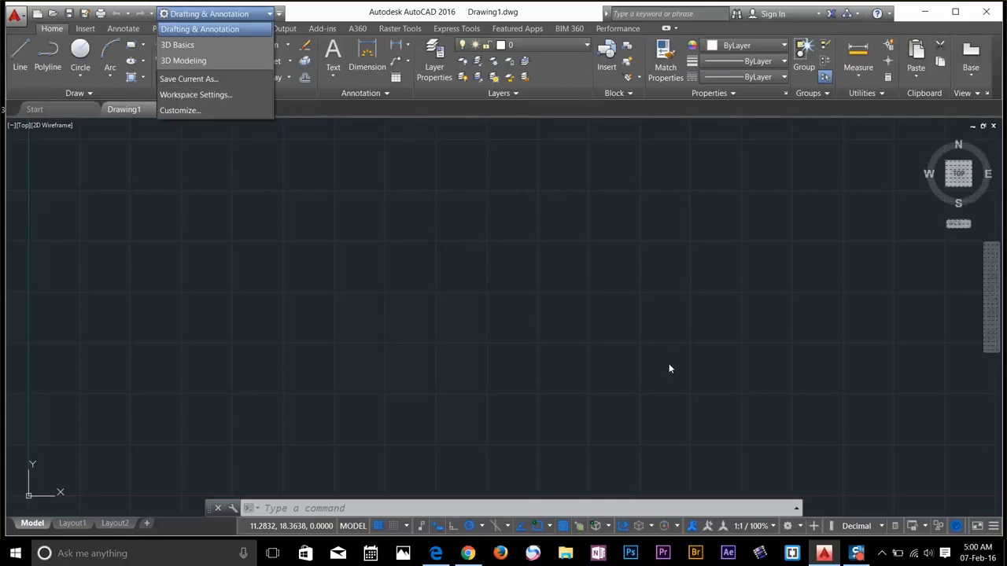
mouse_move(784, 533)
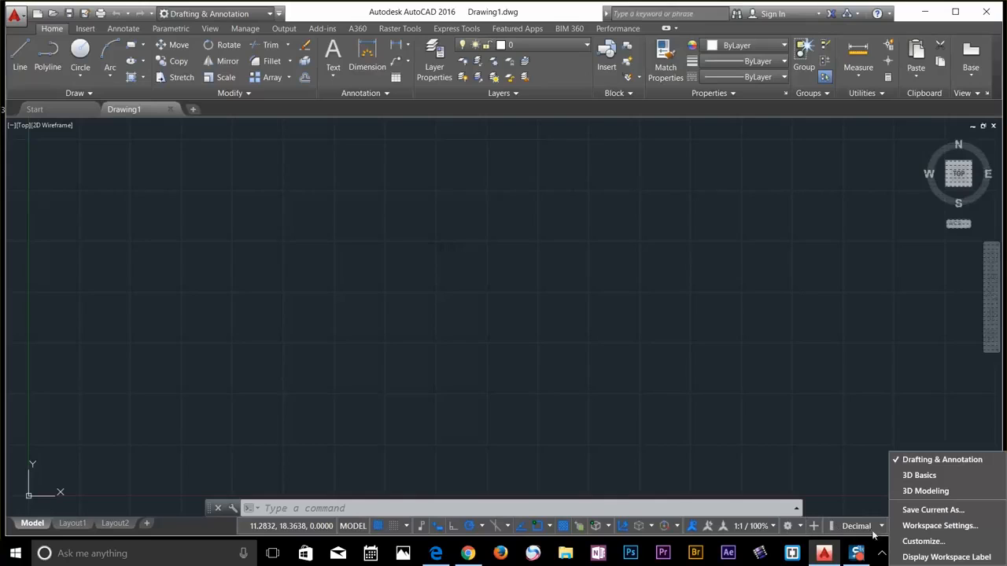
mouse_move(936, 525)
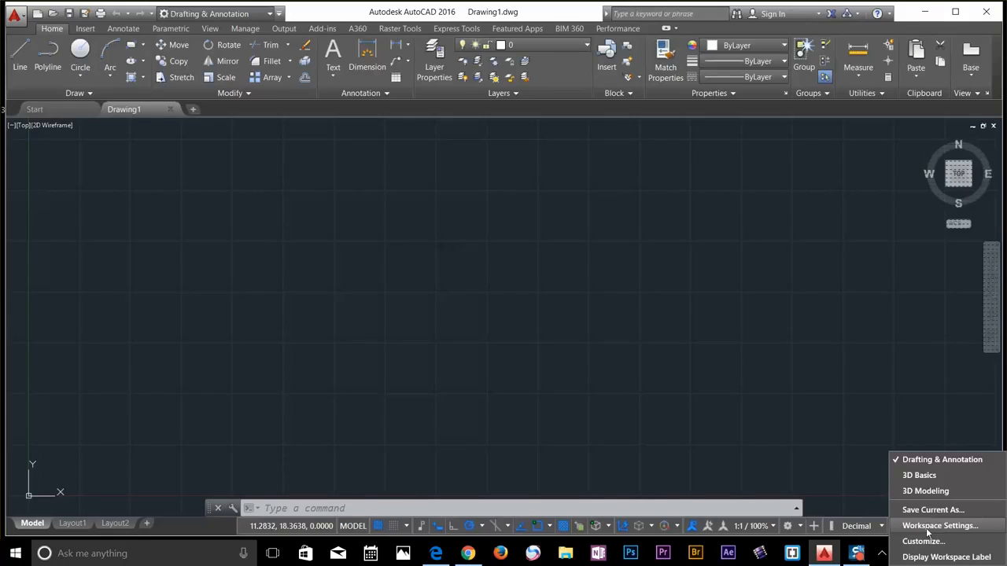
Set My Workspace to 3D Basics in Workspace Settings.
click(940, 525)
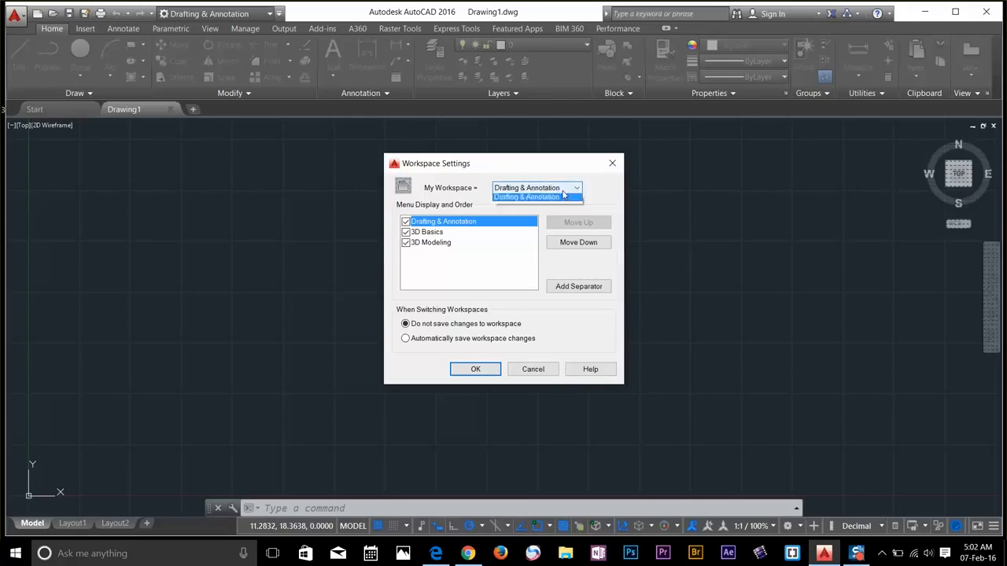
click(576, 187)
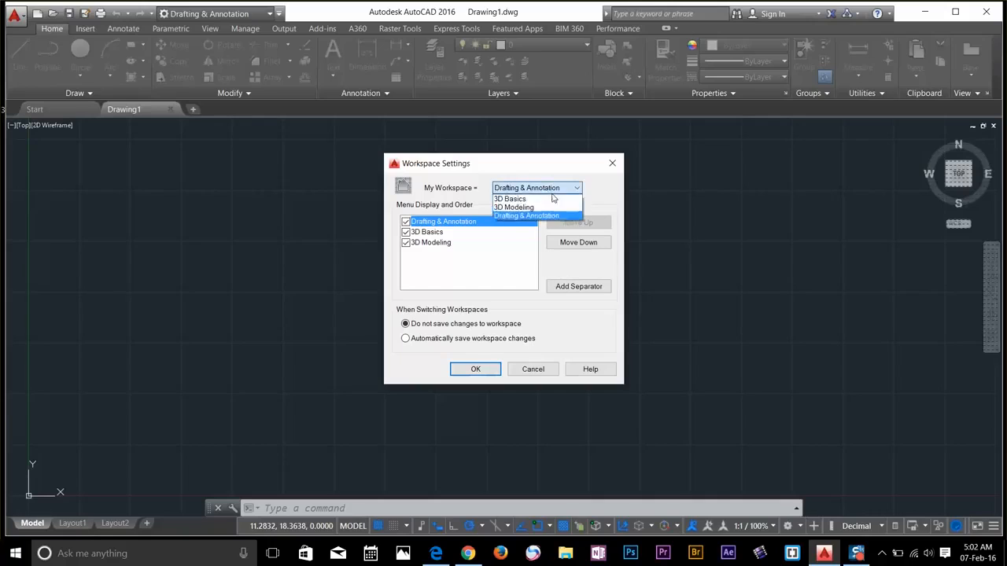
click(509, 198)
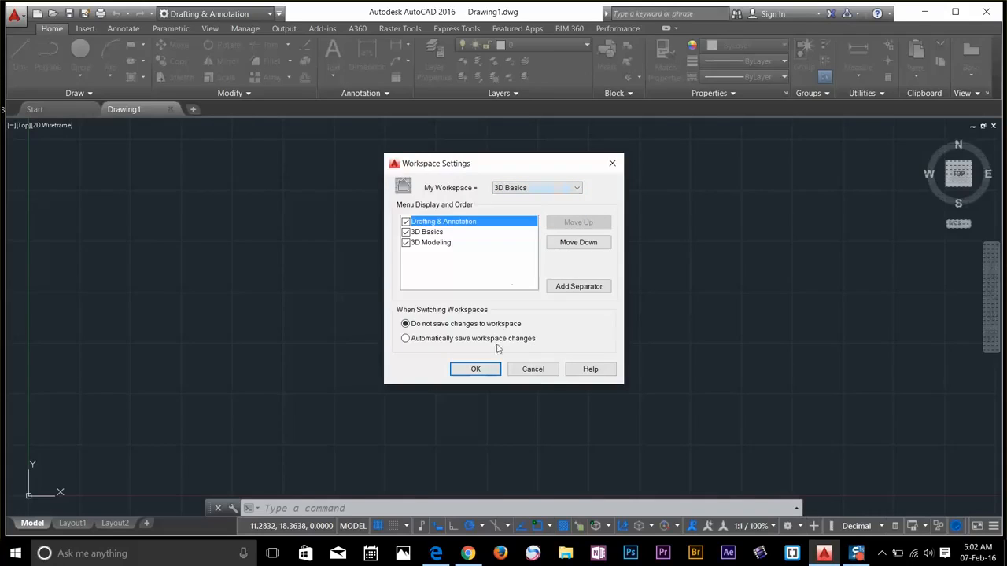
click(475, 369)
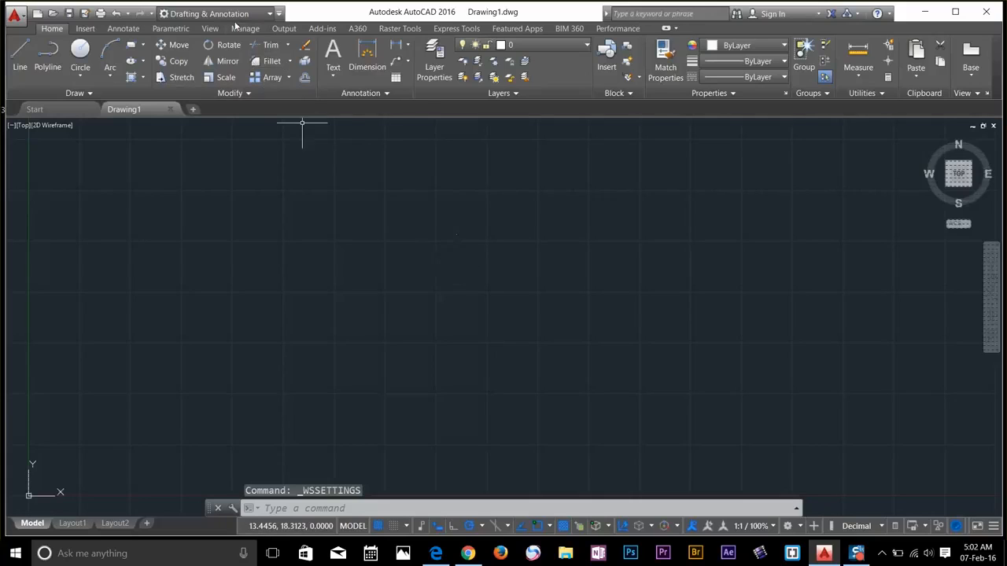
Set Workspace Settings to automatically save workspace changes when switching.
click(217, 14)
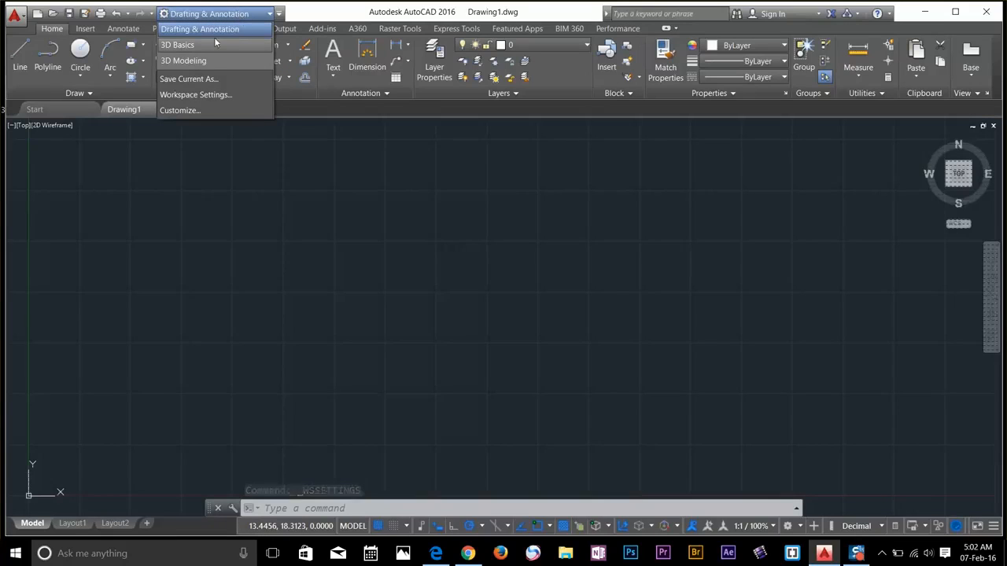
click(200, 29)
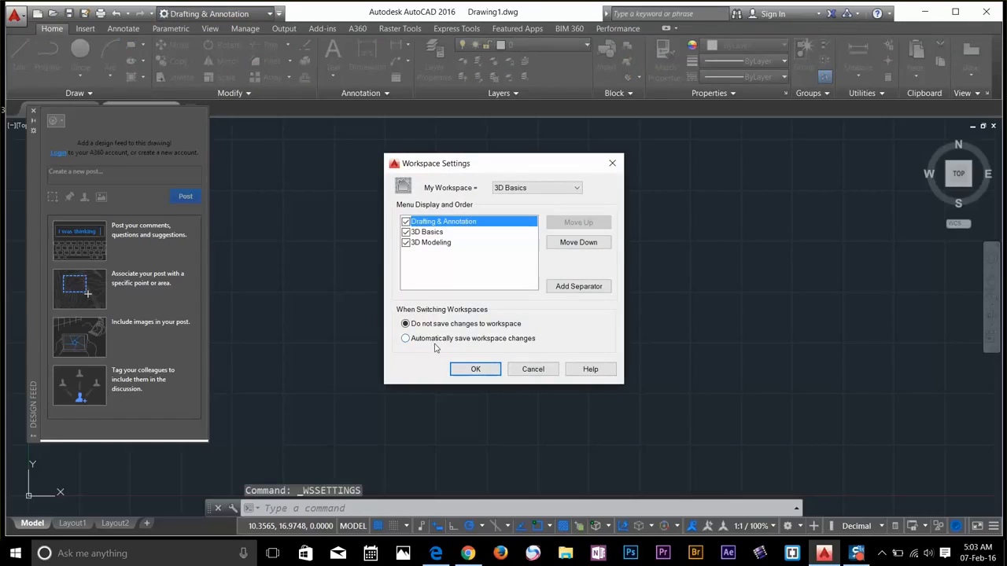
click(405, 339)
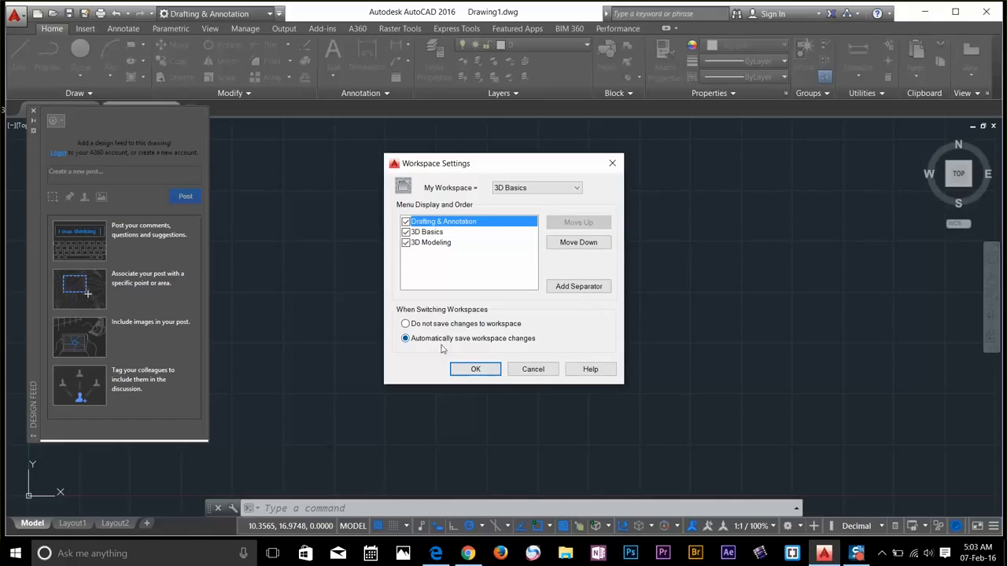
mouse_move(382, 348)
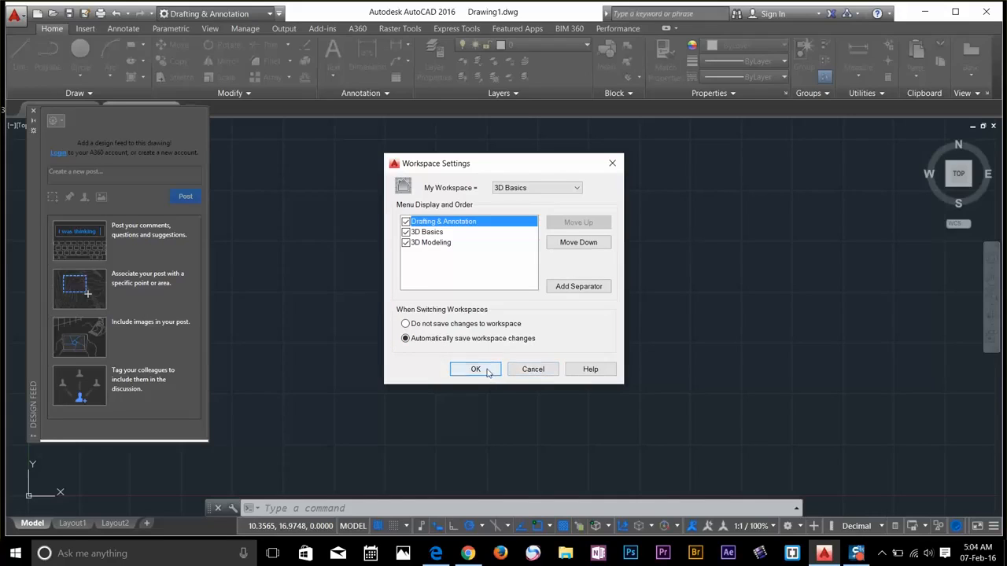
click(475, 369)
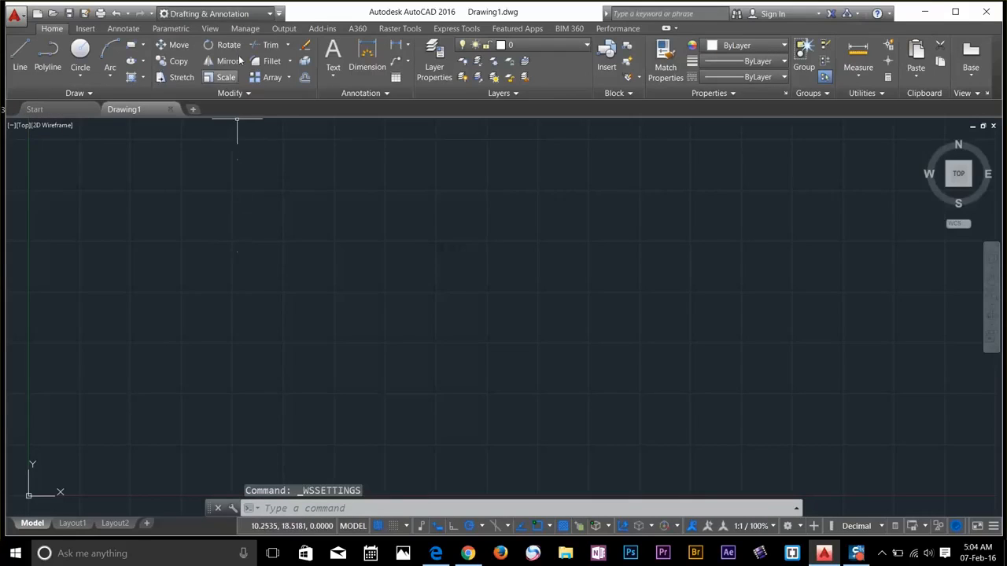
Switch to the 3D Basics workspace, then back to Drafting & Annotation.
click(213, 13)
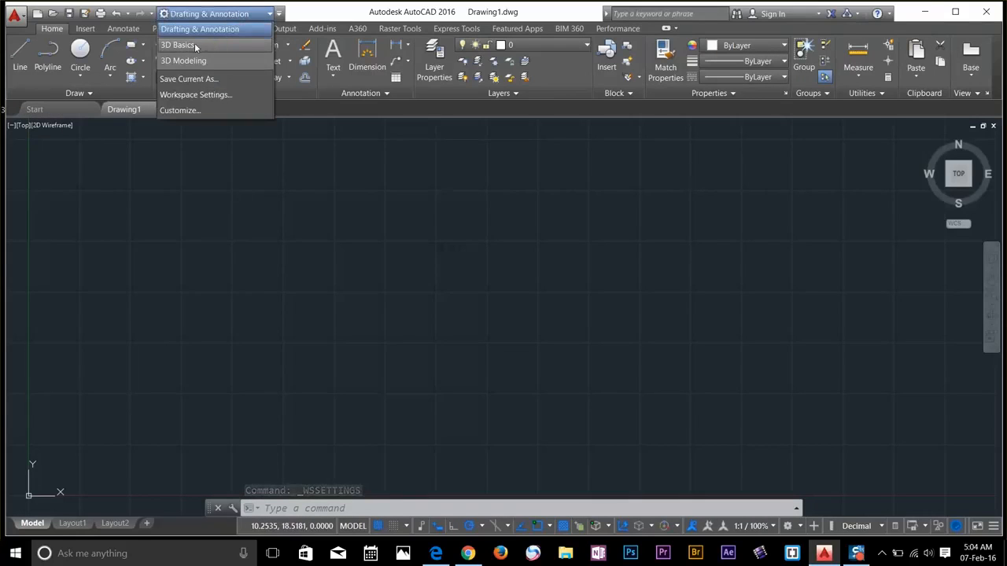
click(176, 45)
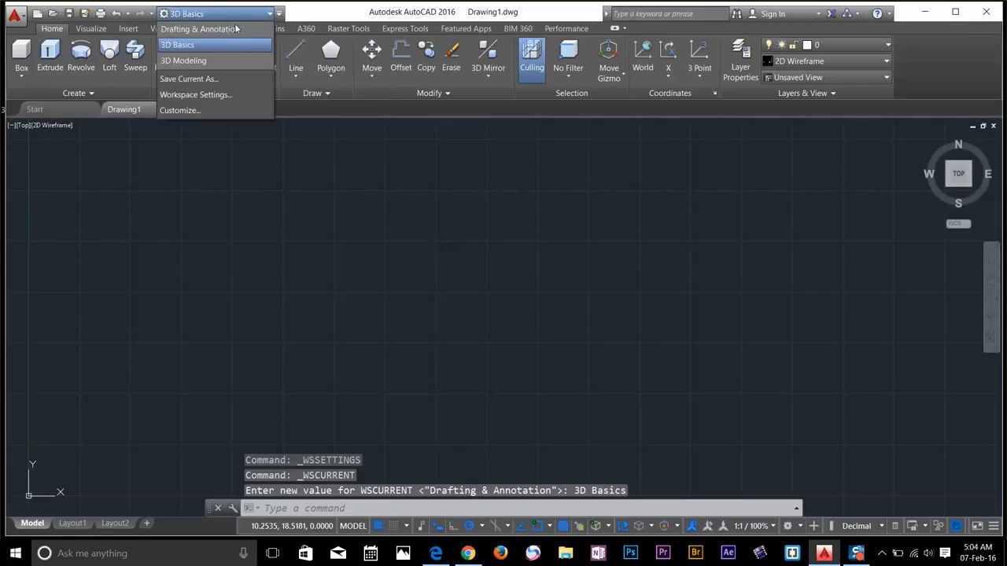
click(199, 29)
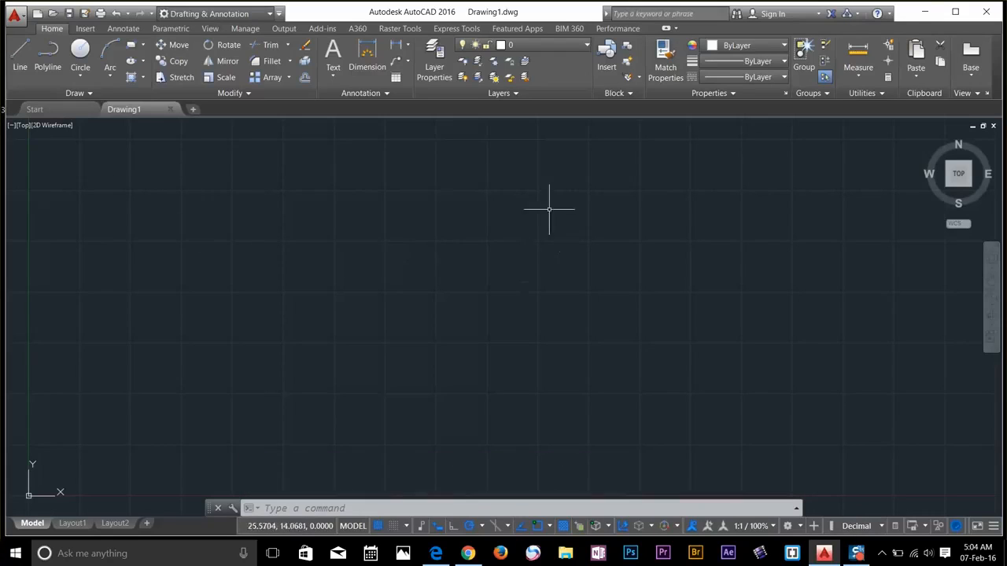
mouse_move(236, 147)
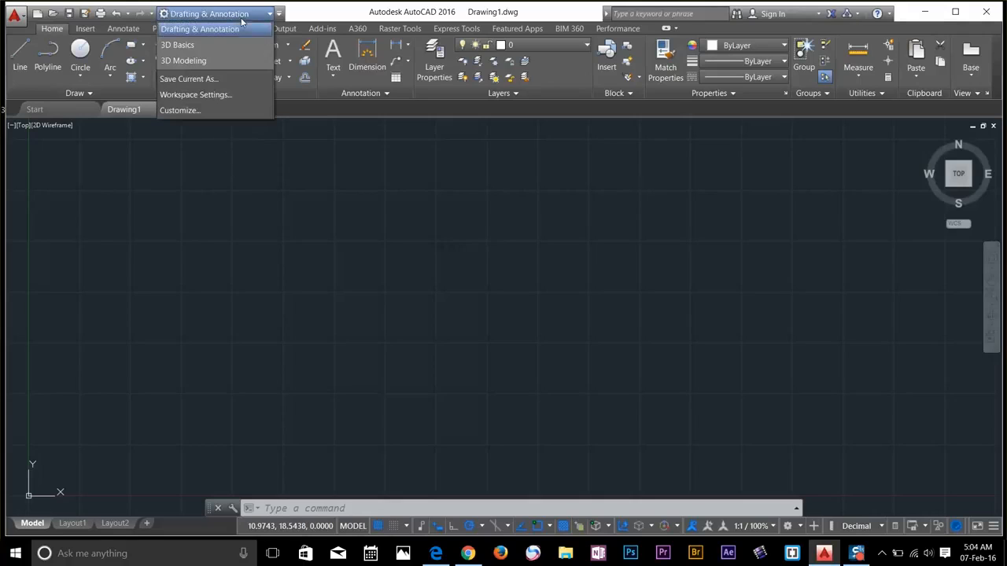
Set Workspace Settings to not save changes when switching workspaces.
click(195, 95)
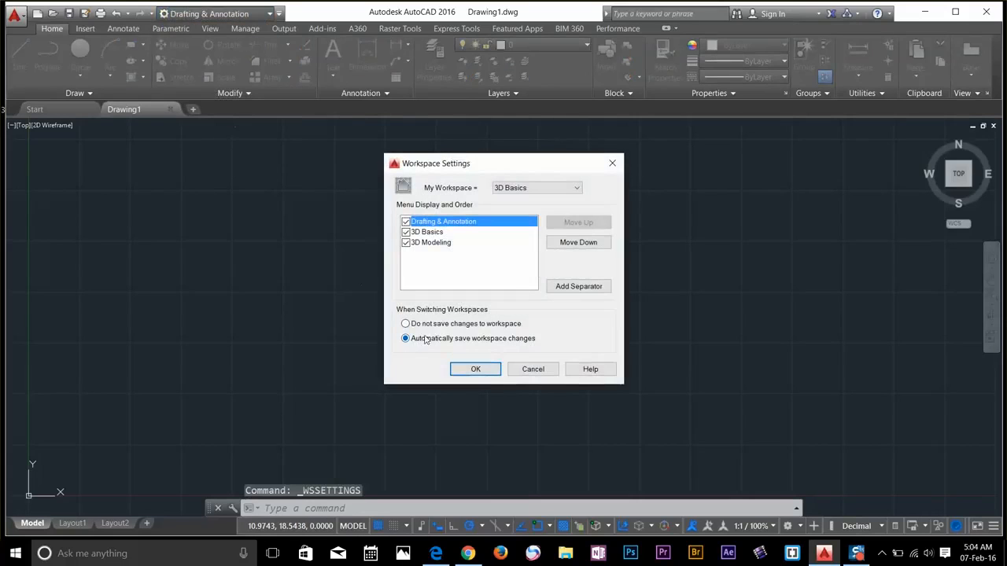
click(405, 323)
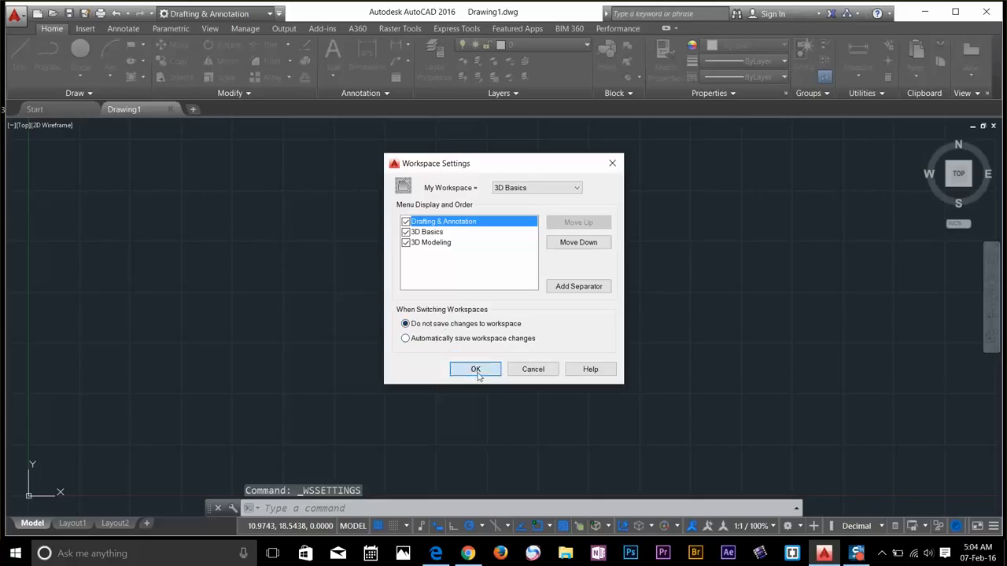
click(475, 368)
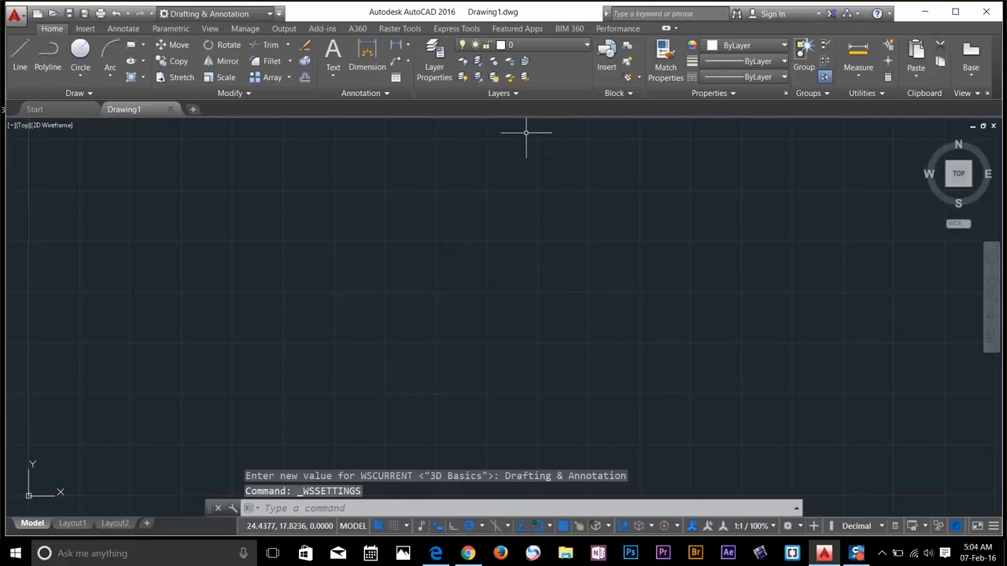
mouse_move(390, 199)
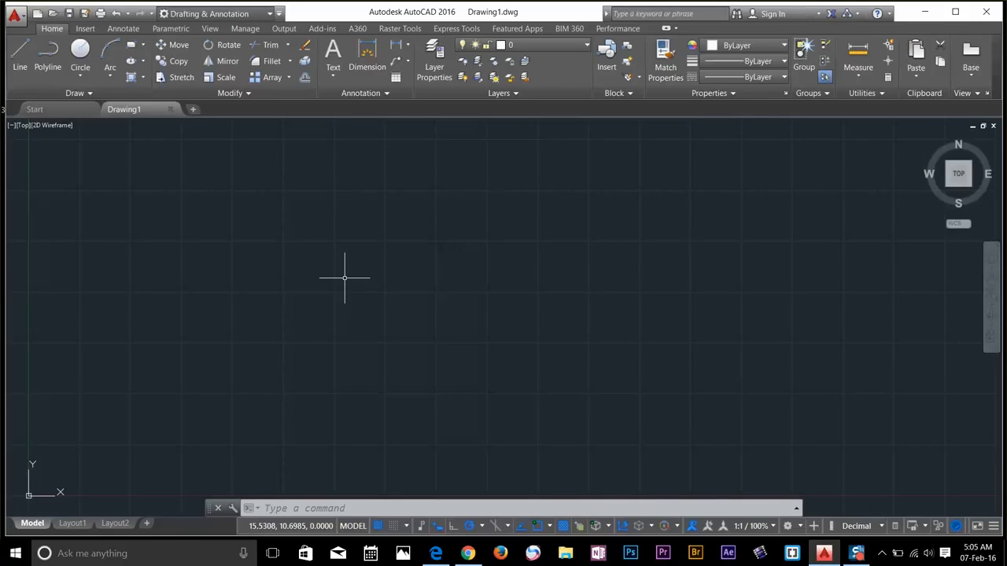
Run DESIGNFEEDOPEN from the DES autocomplete to show the Design Feed palette.
text(DESI)
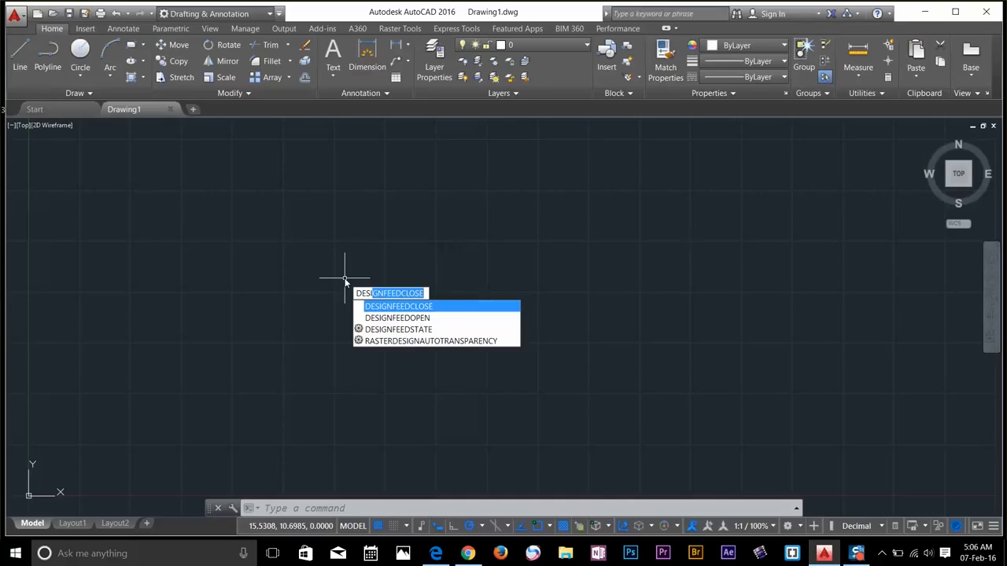
mouse_move(412, 318)
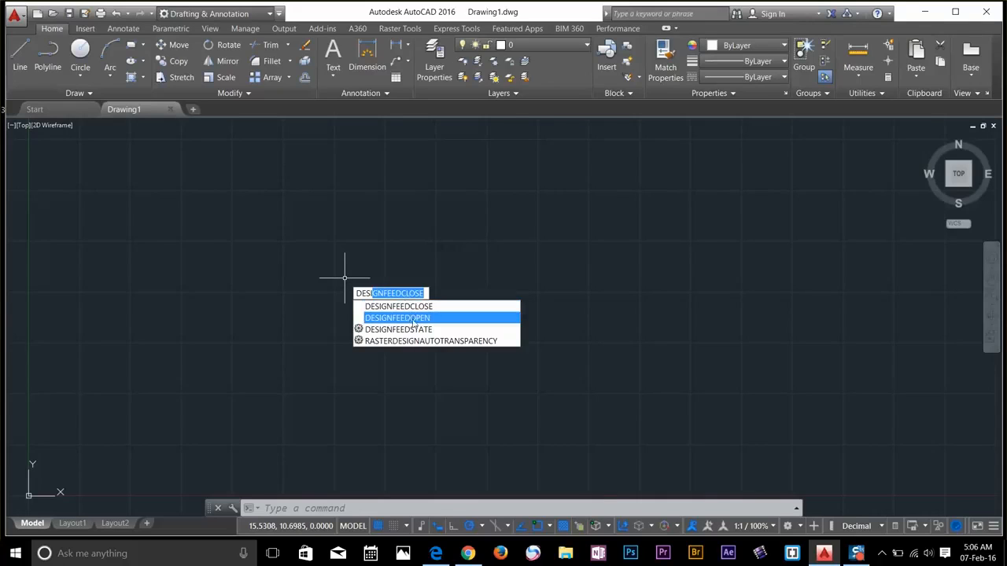
click(397, 317)
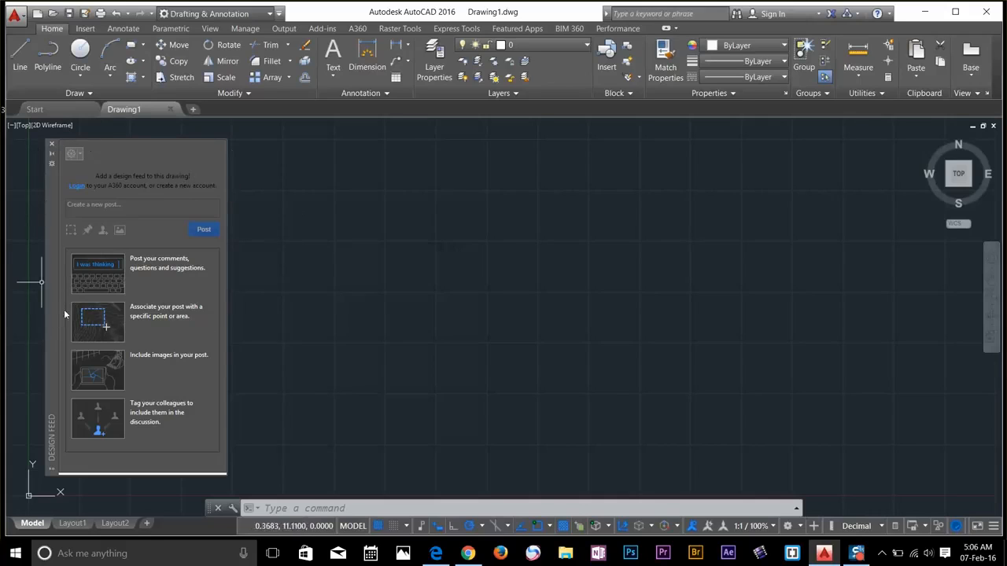
mouse_move(283, 227)
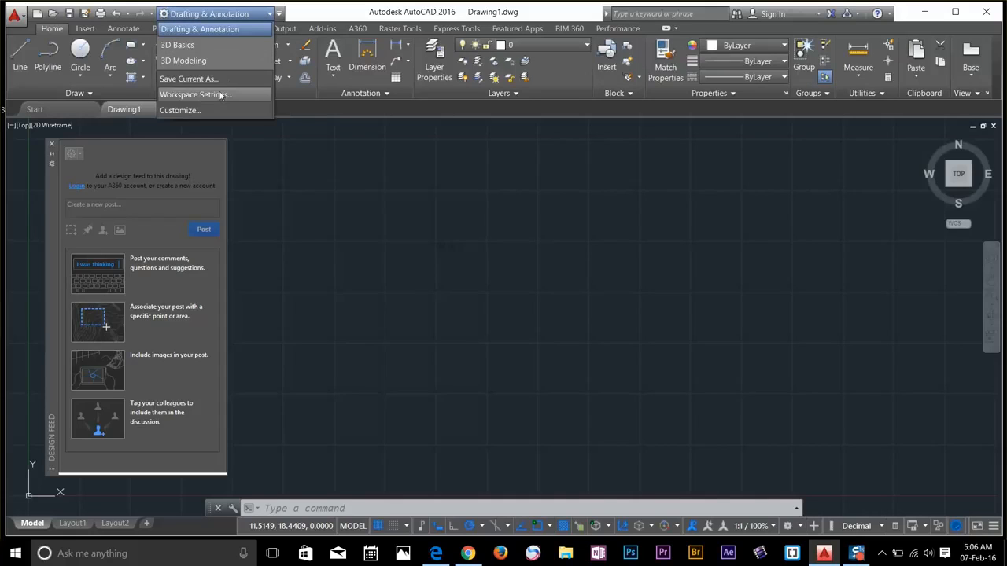
Enable automatic saving of workspace changes, then switch to the Drafting & Annotation workspace.
click(195, 94)
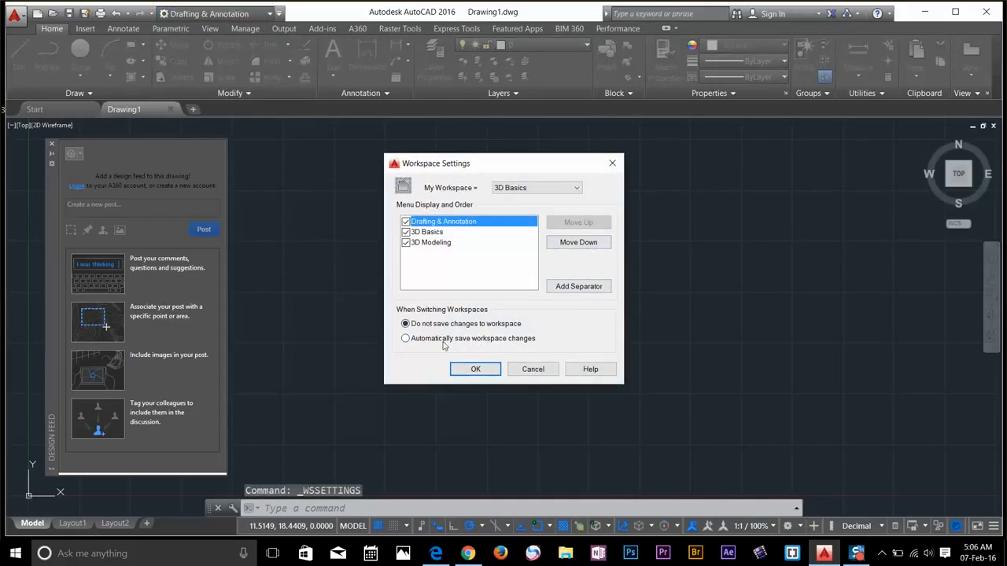
click(406, 338)
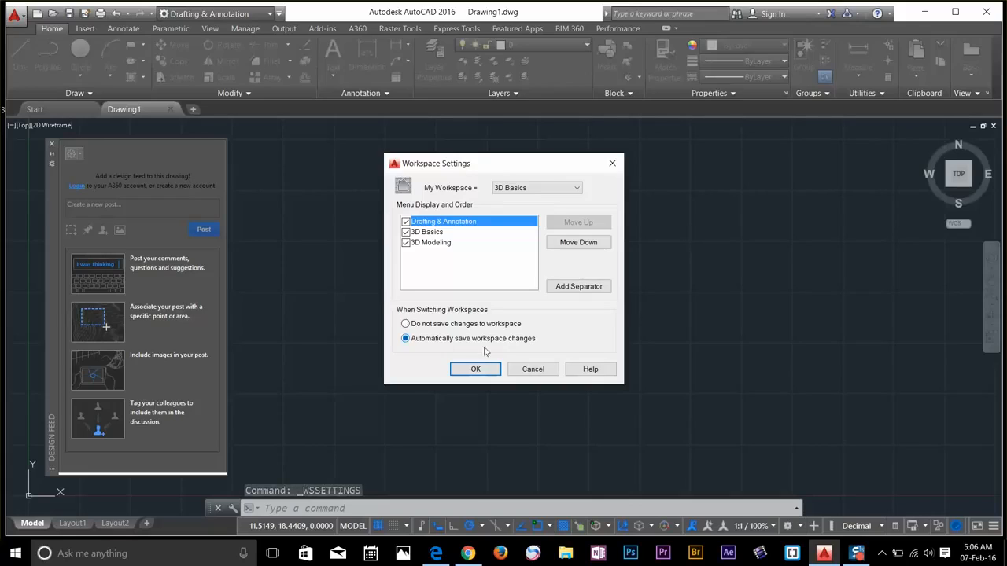
click(475, 369)
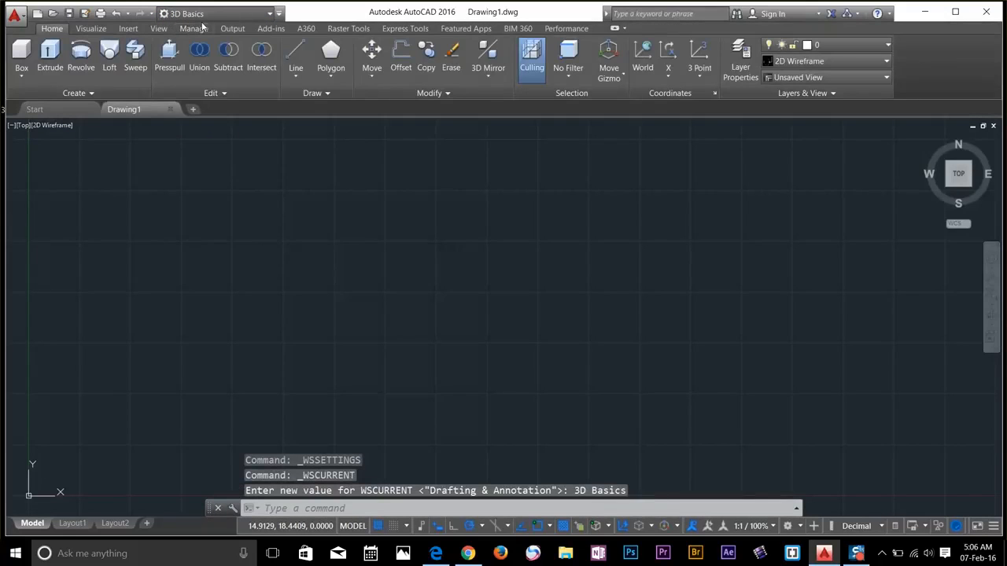
click(221, 13)
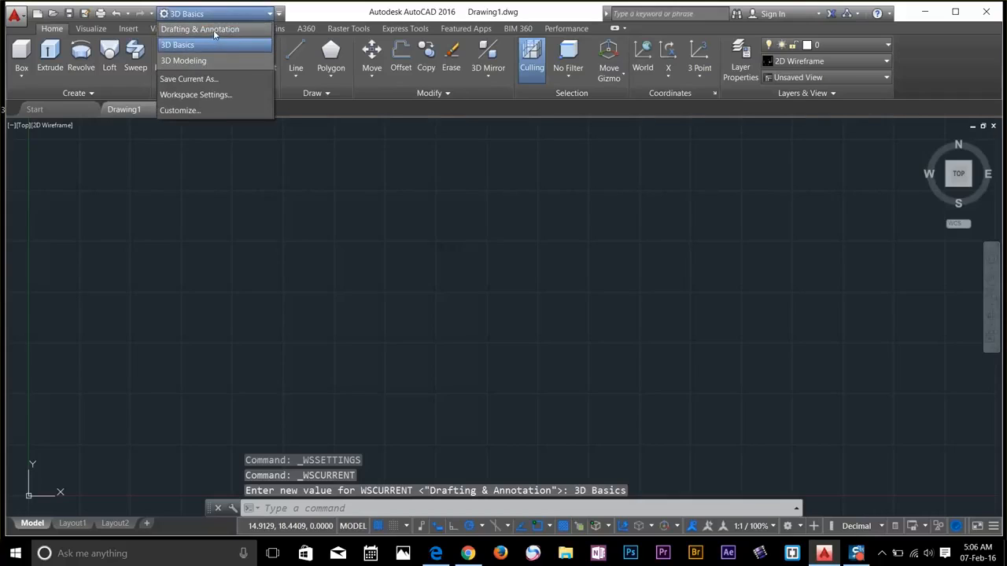
click(199, 29)
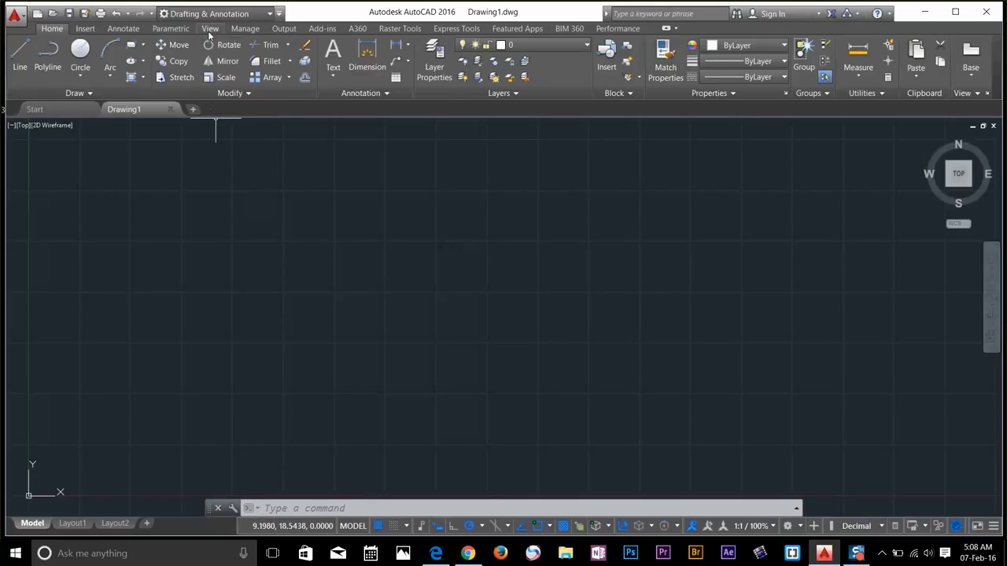
On the View tab, toggle the navigation bar off and back on, then hide file tabs.
click(210, 28)
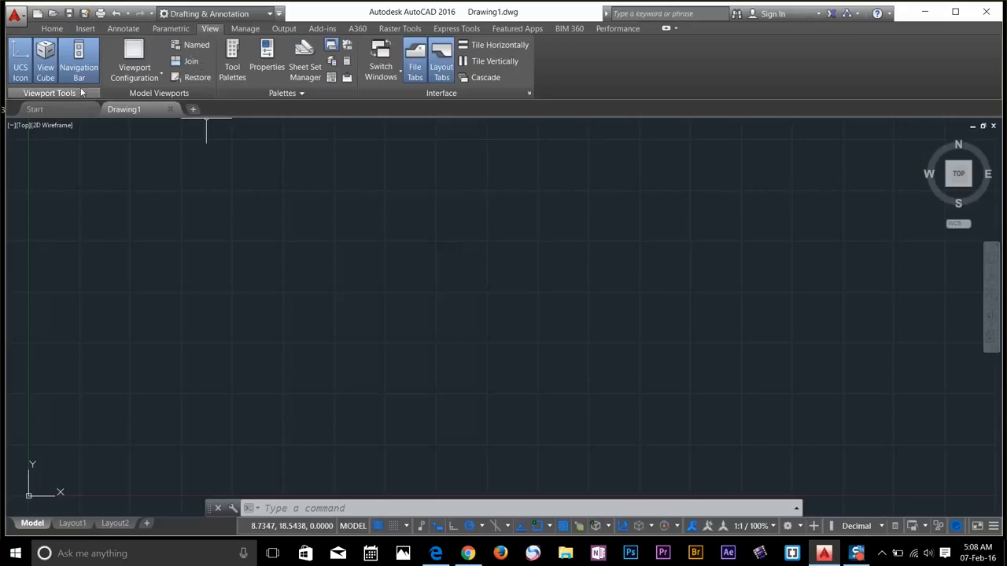
mouse_move(45, 61)
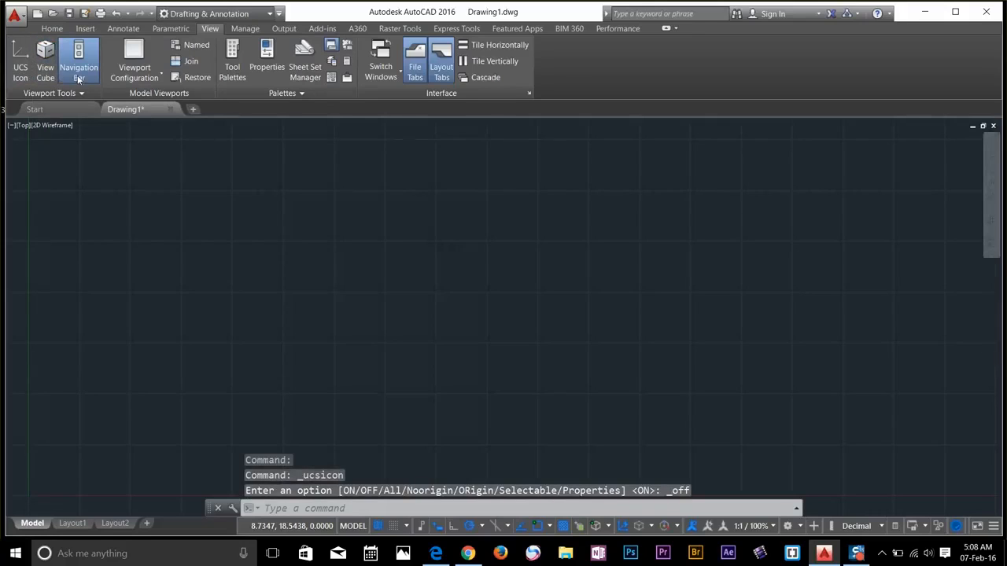
click(78, 60)
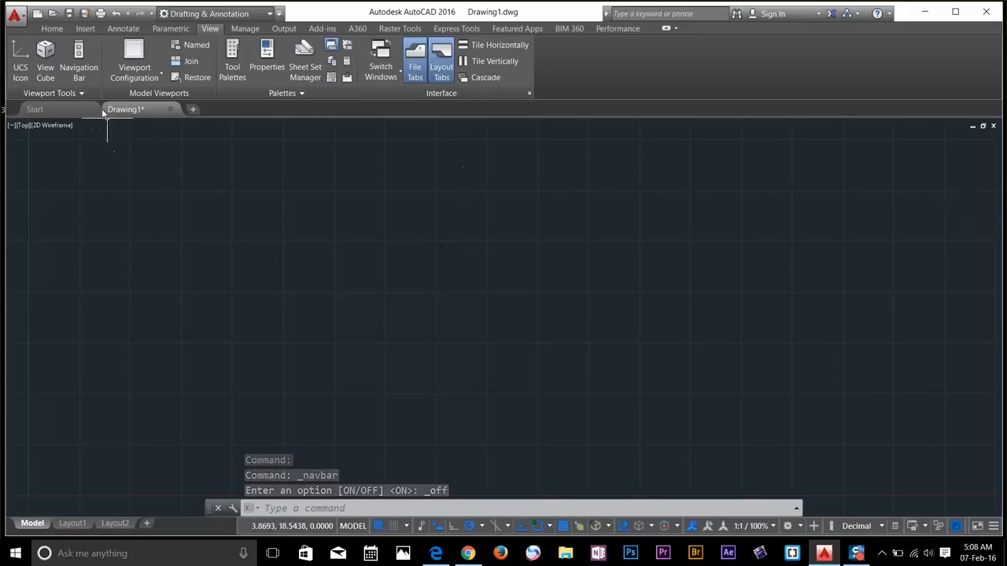
mouse_move(78, 59)
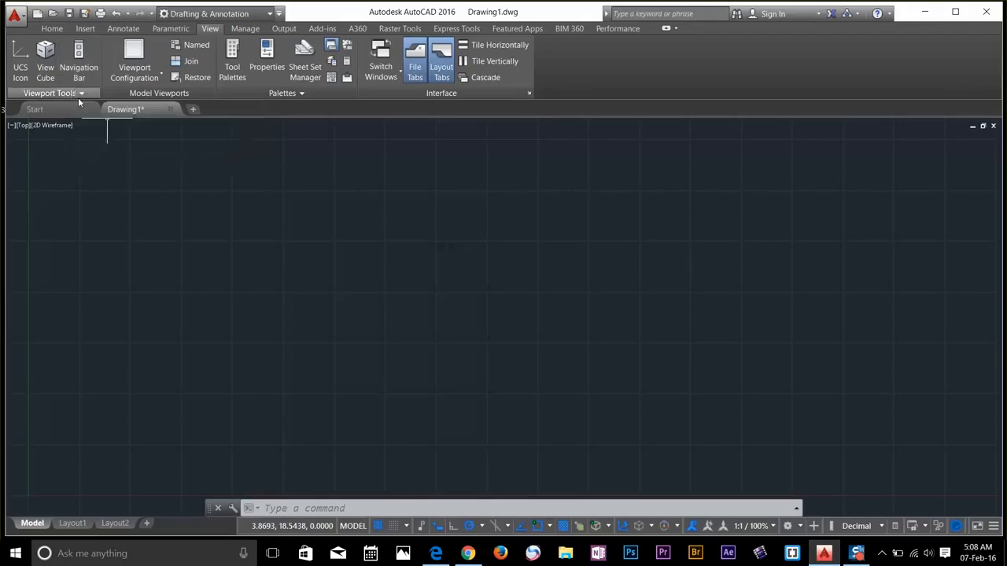
mouse_move(79, 59)
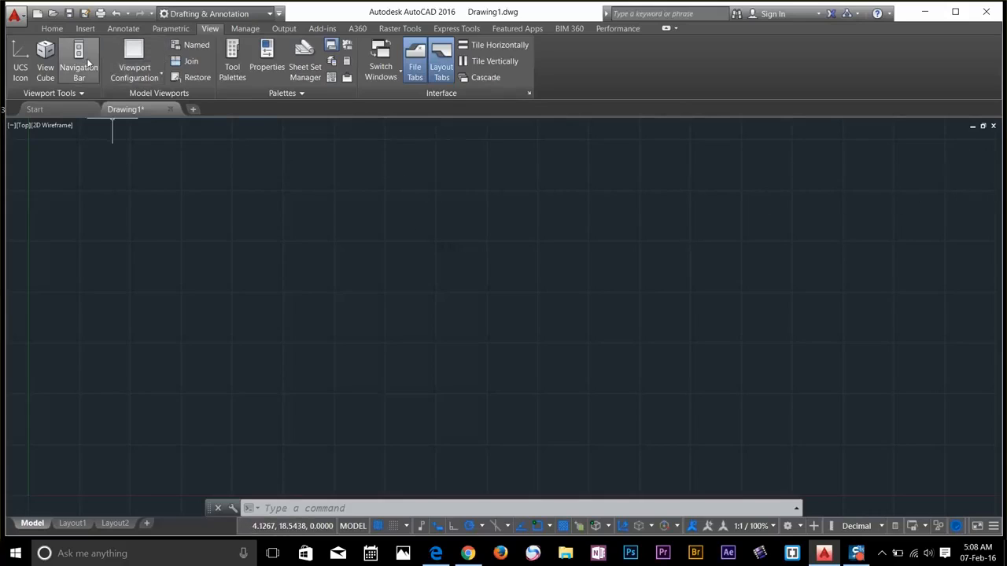
click(79, 59)
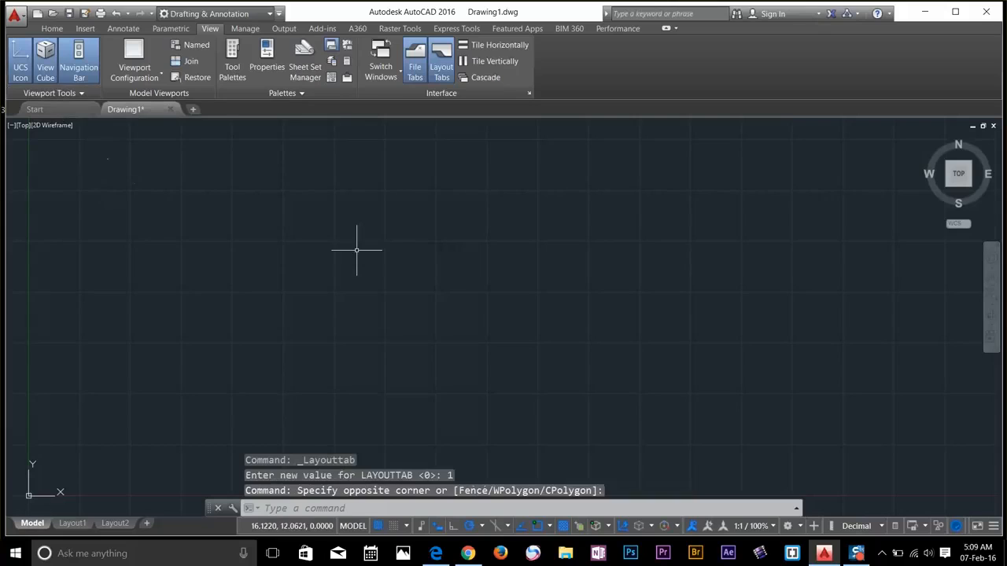
mouse_move(413, 173)
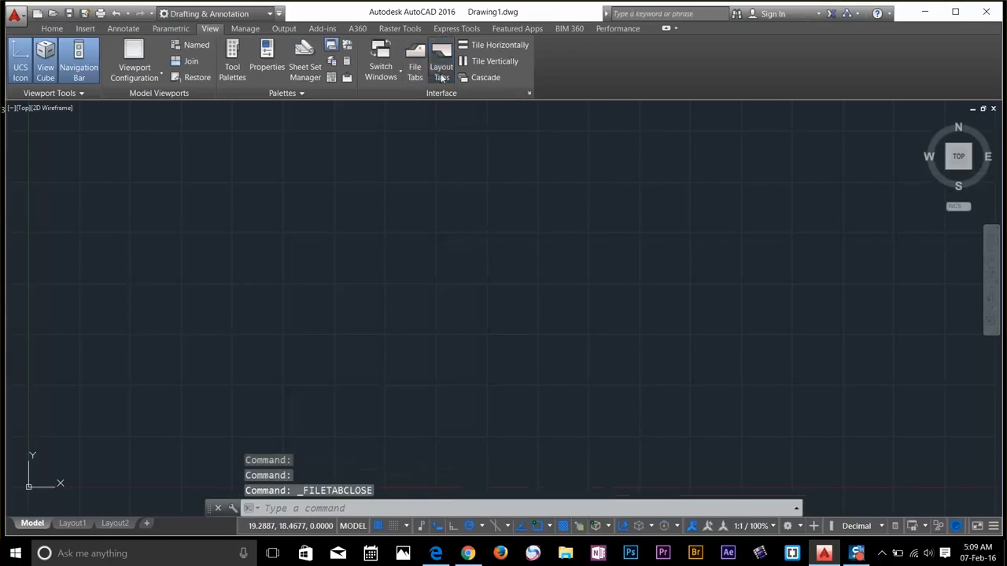
click(441, 61)
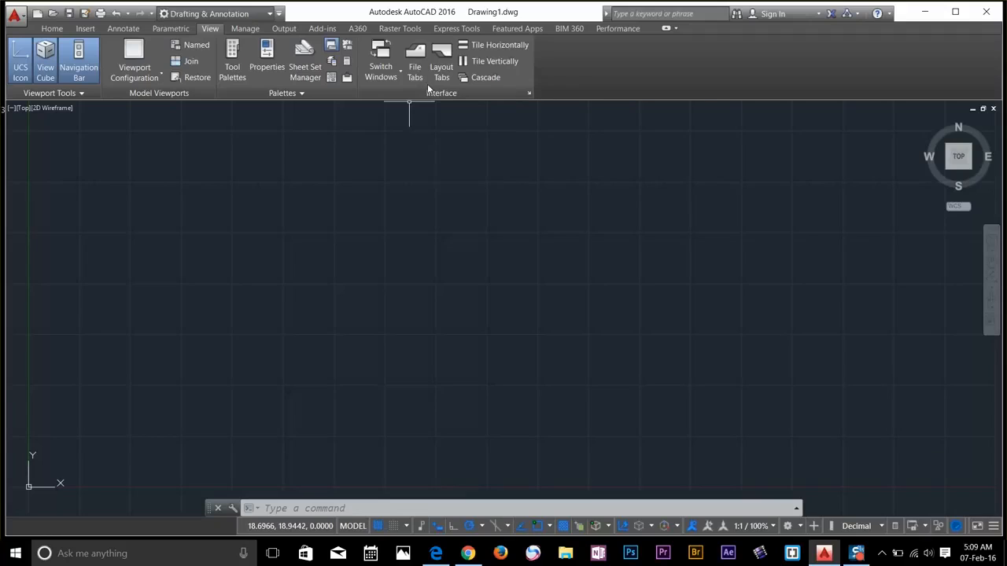
mouse_move(219, 155)
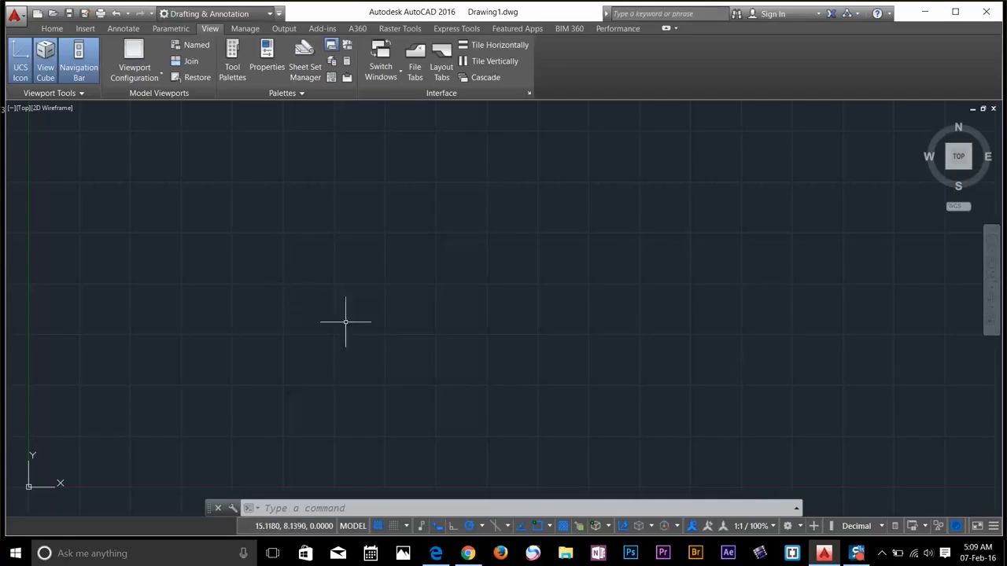
mouse_move(350, 279)
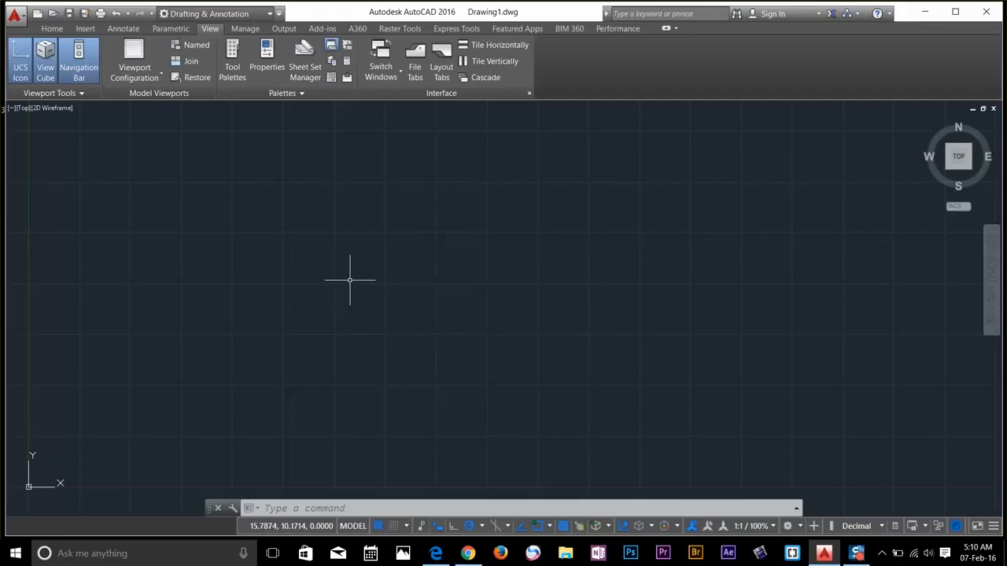
mouse_move(350, 280)
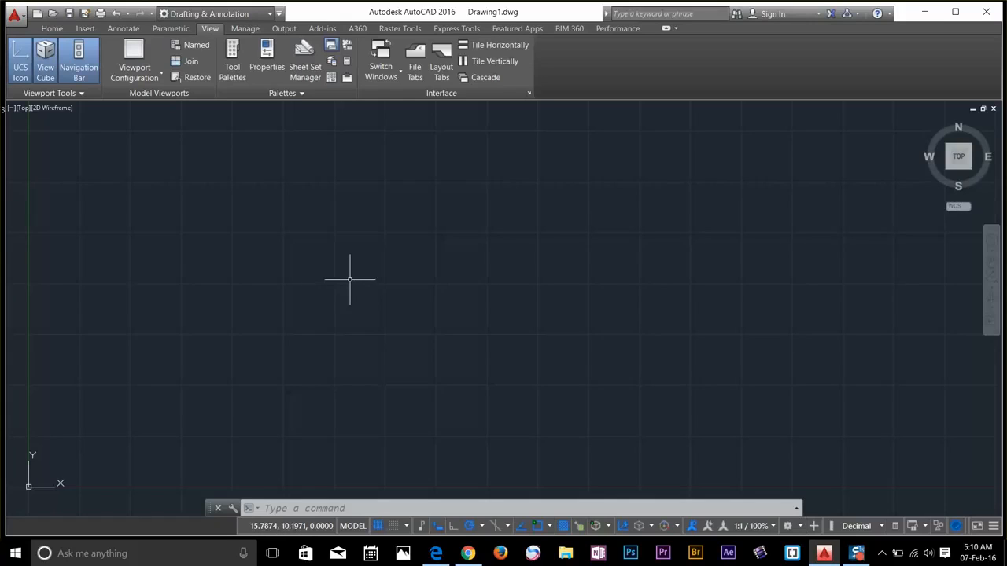
mouse_move(392, 195)
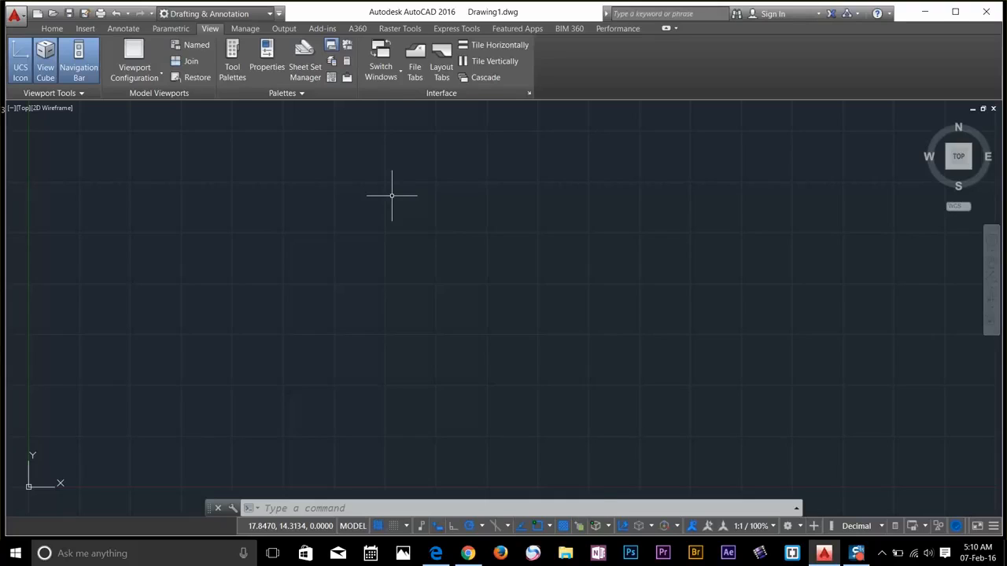
click(52, 28)
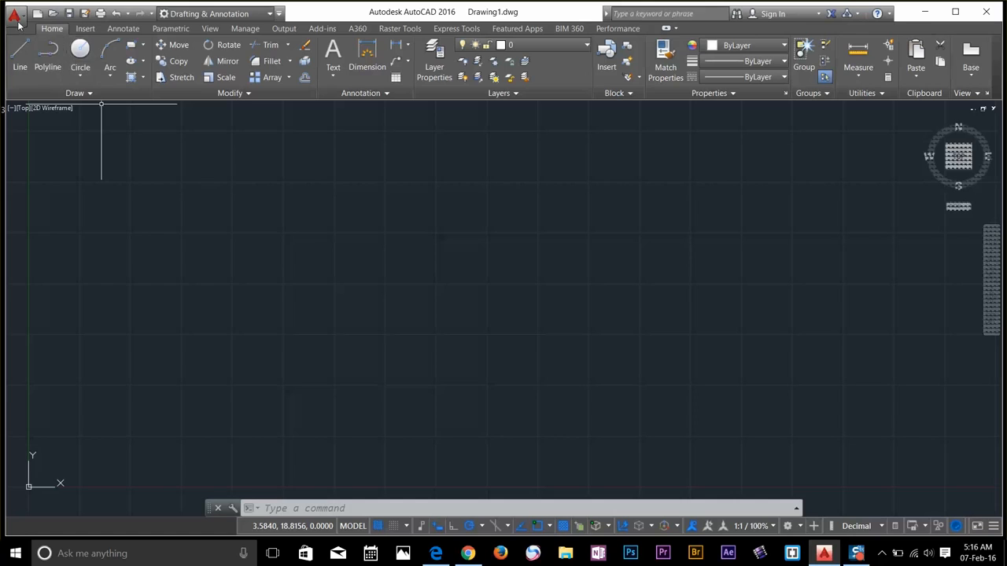
mouse_move(138, 393)
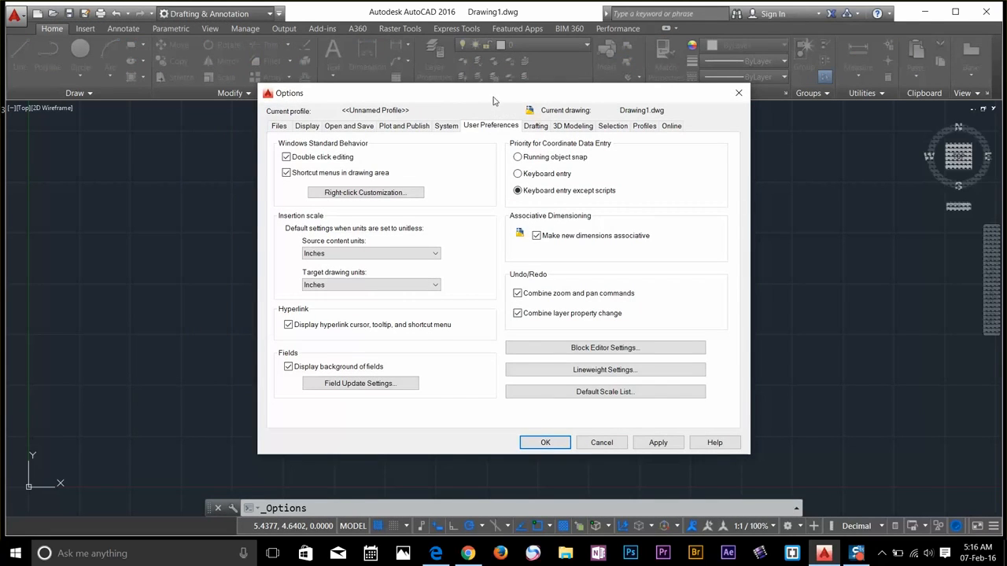
In Options > User Preferences, enable time-sensitive right-click under Right-click Customization.
drag(494, 101, 496, 79)
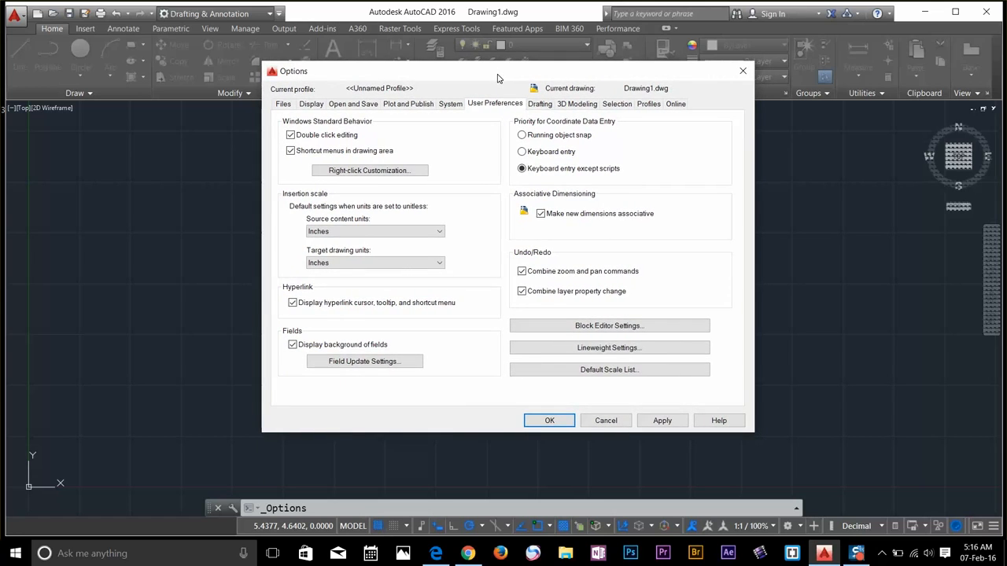
click(400, 122)
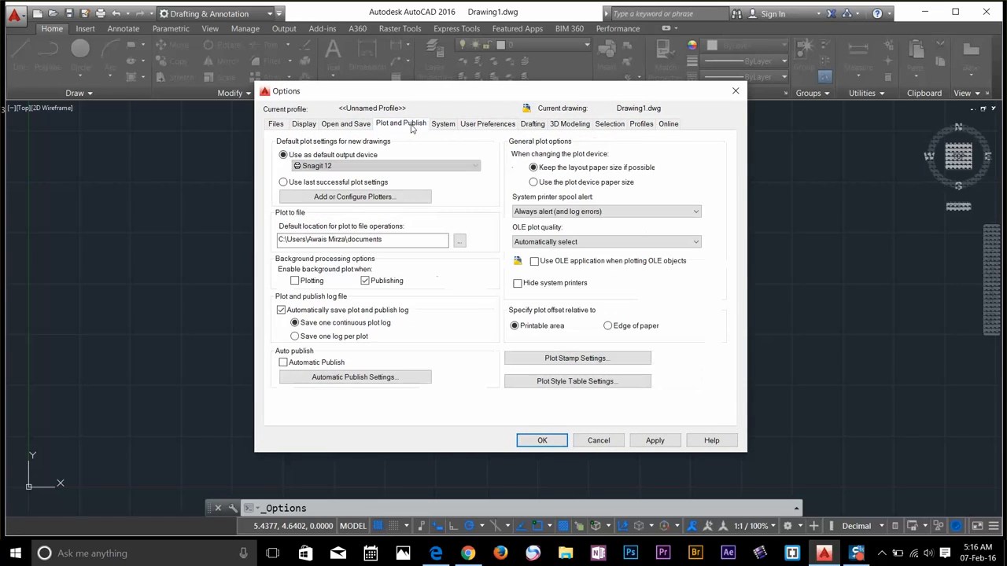
click(487, 123)
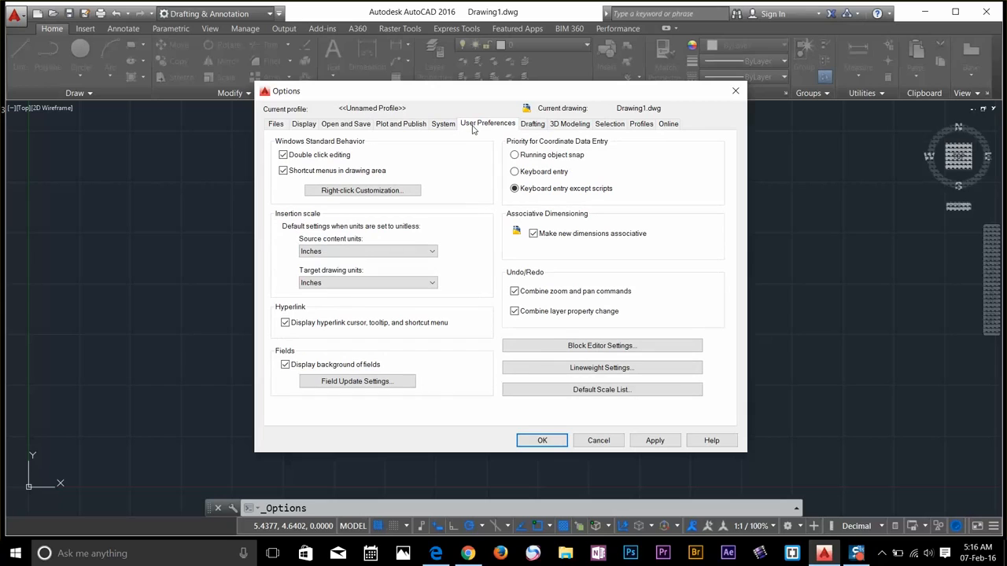
mouse_move(363, 191)
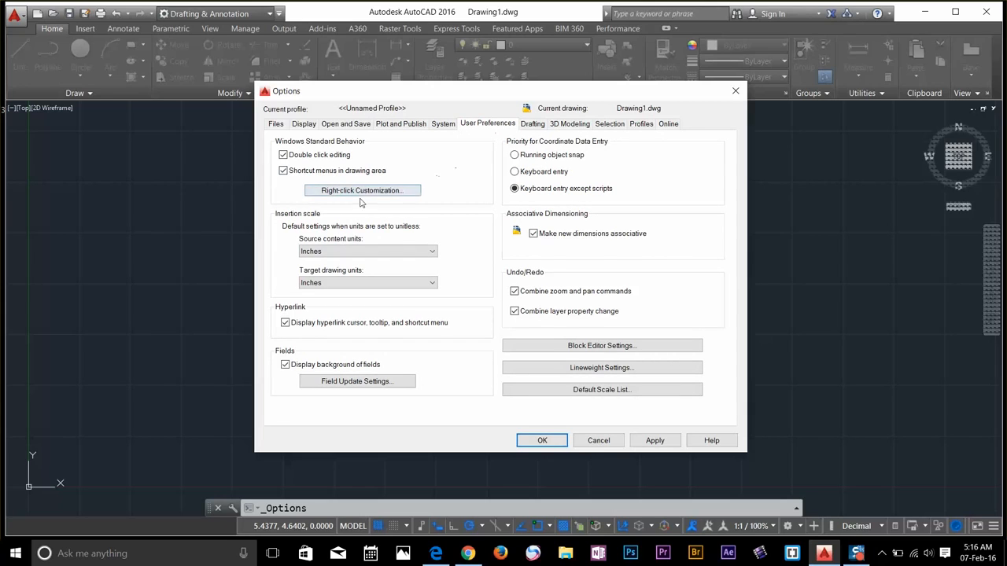
mouse_move(361, 190)
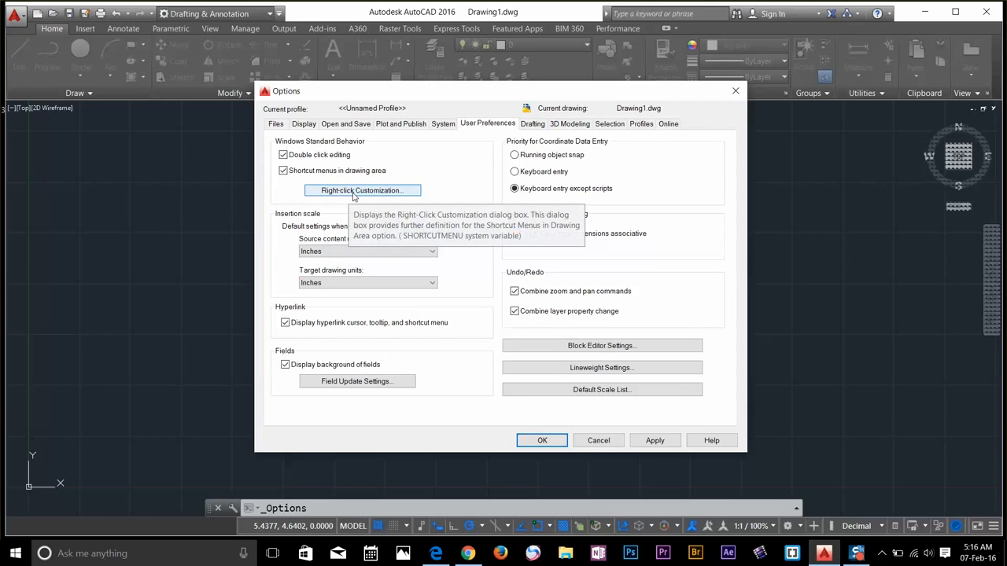
click(362, 190)
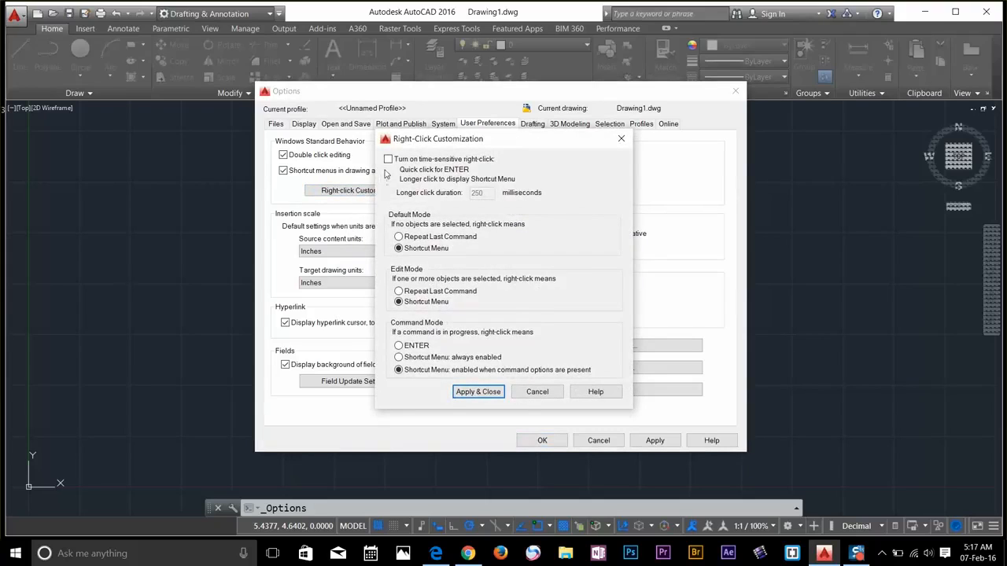
click(388, 159)
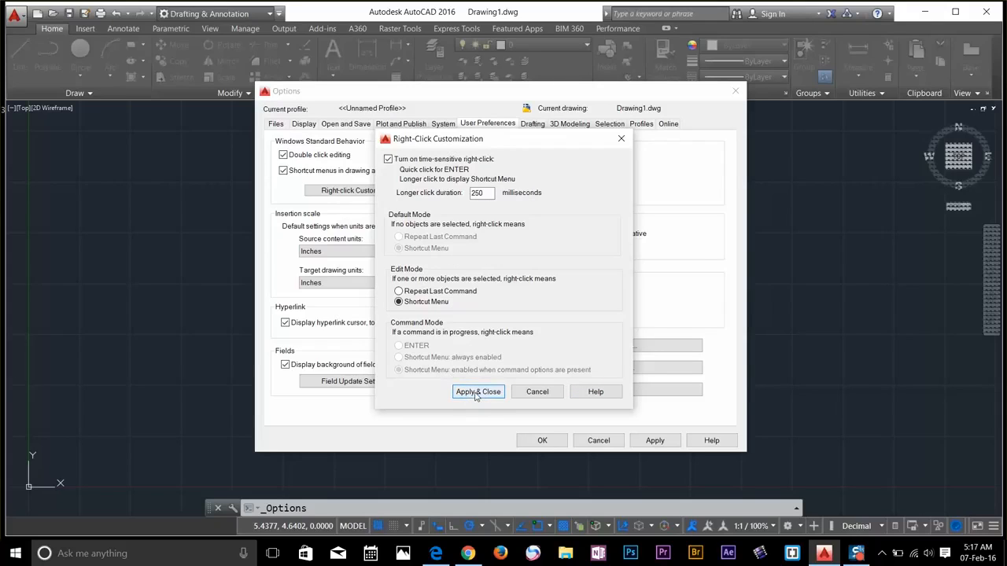
Keep time-sensitive right-click, slightly enlarge the snap aperture, and set crosshair size to 100.
click(477, 391)
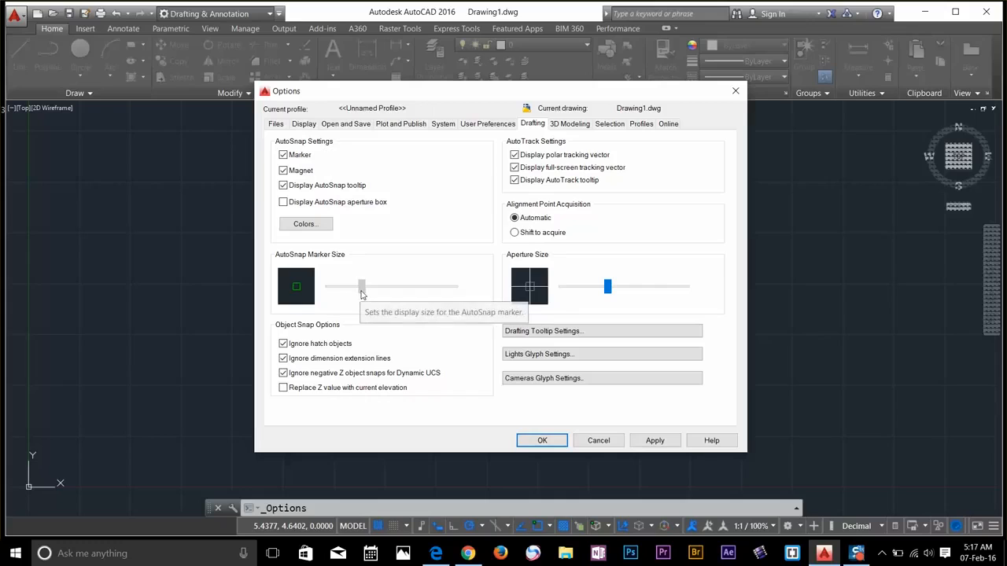
drag(362, 286, 368, 286)
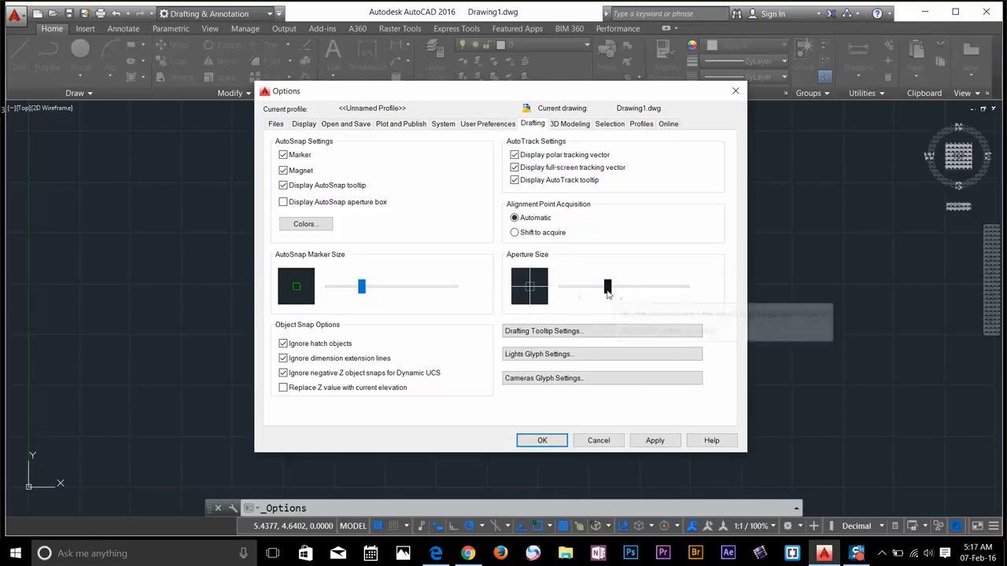
mouse_move(607, 287)
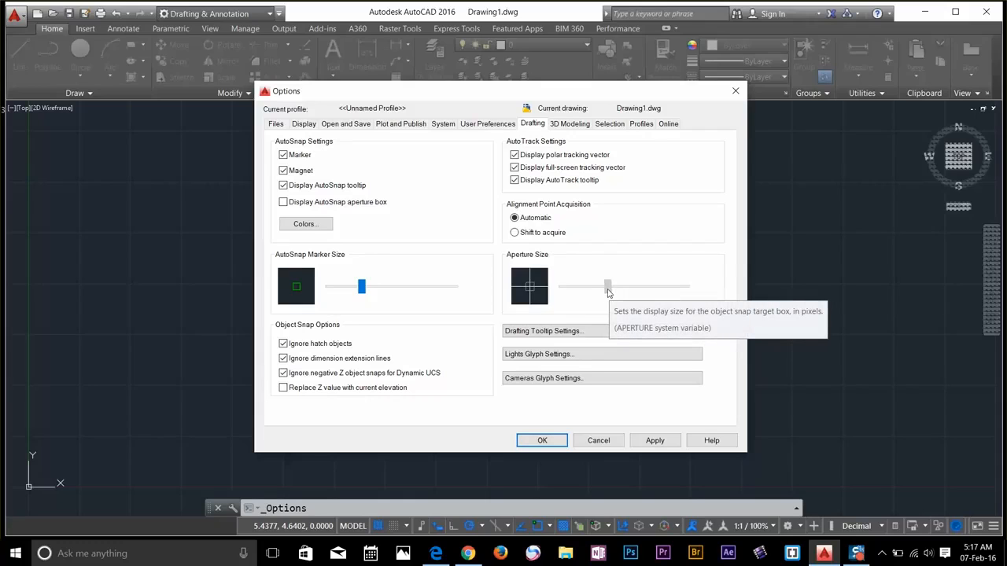
drag(608, 287, 613, 286)
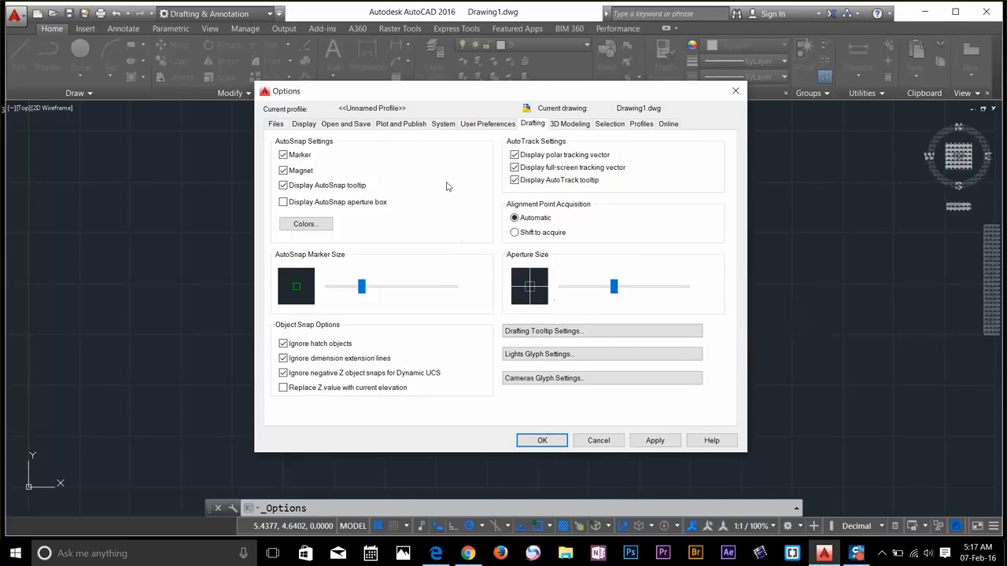
click(304, 123)
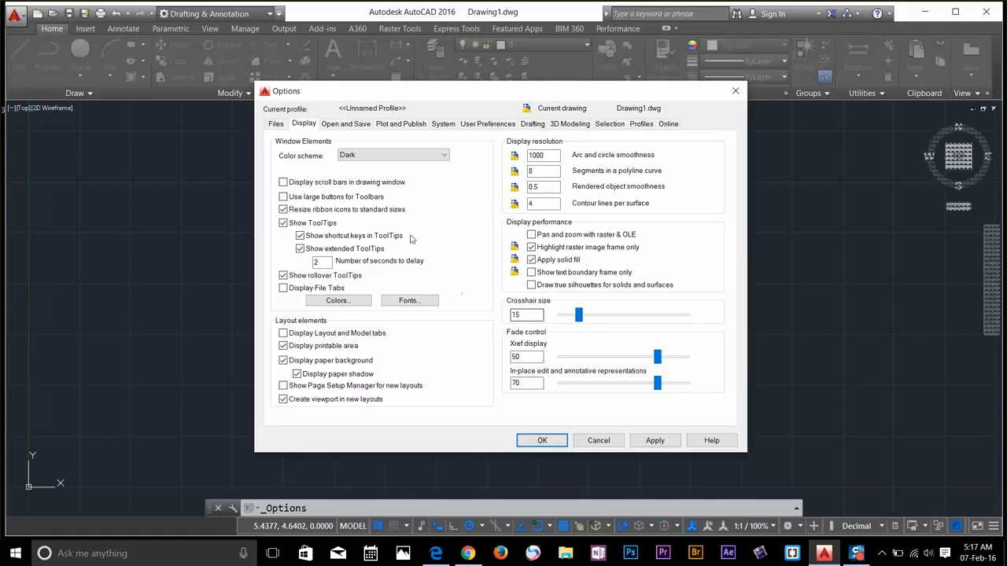
drag(579, 315, 635, 315)
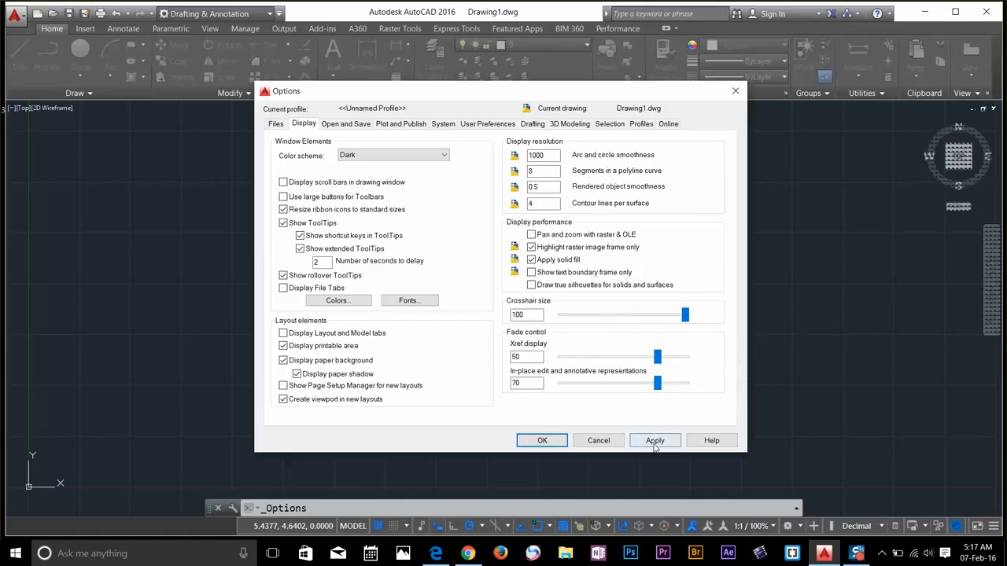
click(542, 440)
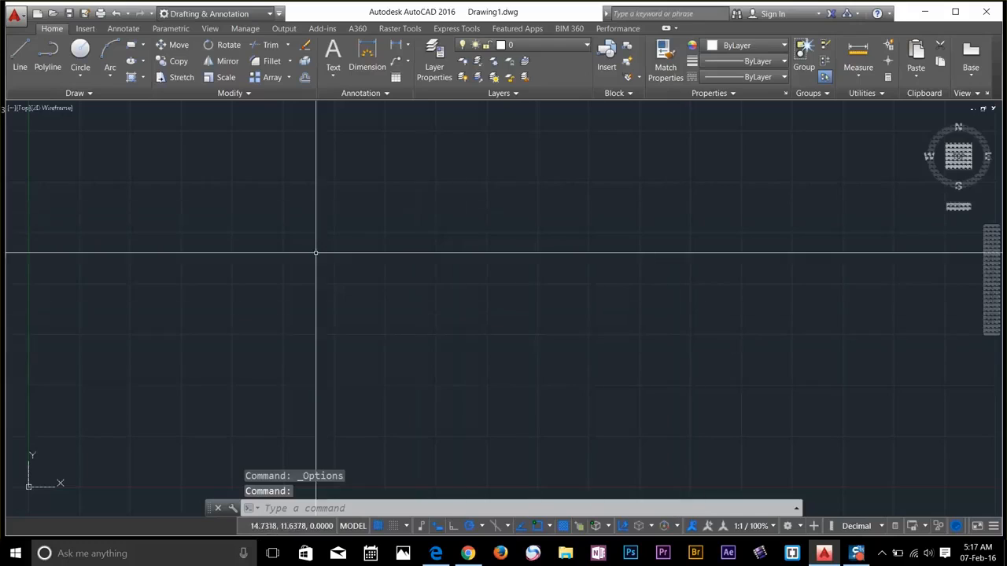
mouse_move(291, 370)
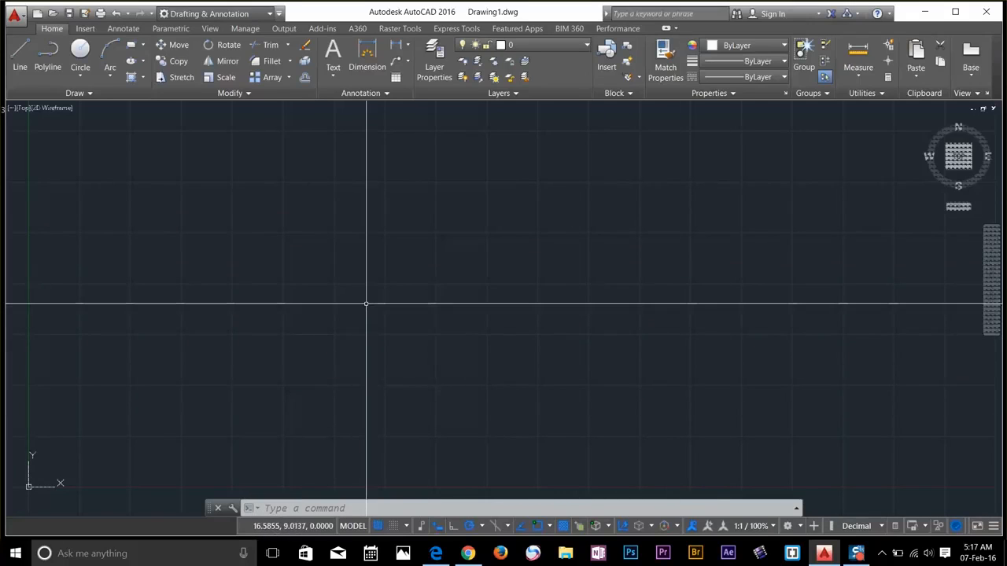
text(cu)
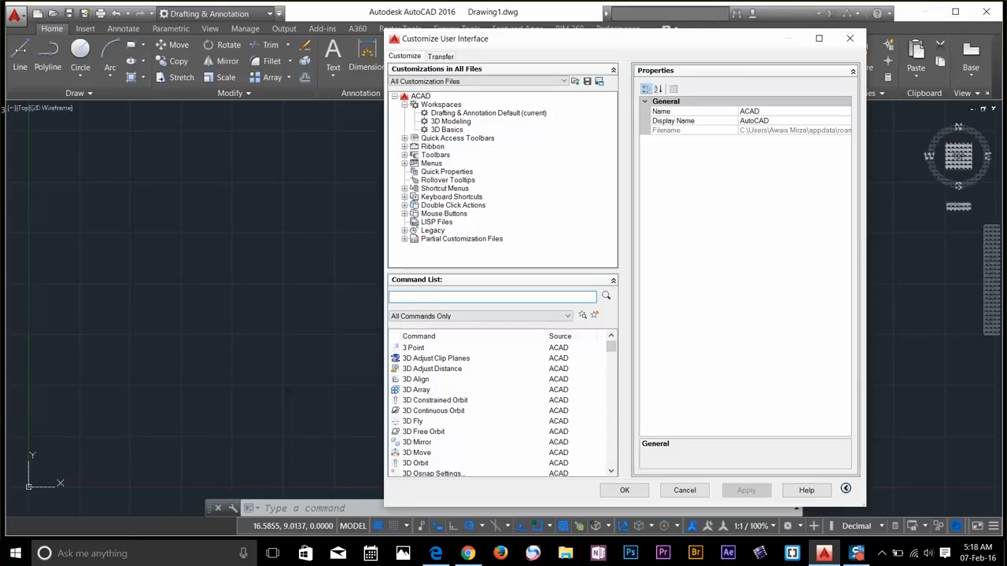
In CUI, move Construction Line to the start of Row 1 in Home 2D - Draw.
click(404, 146)
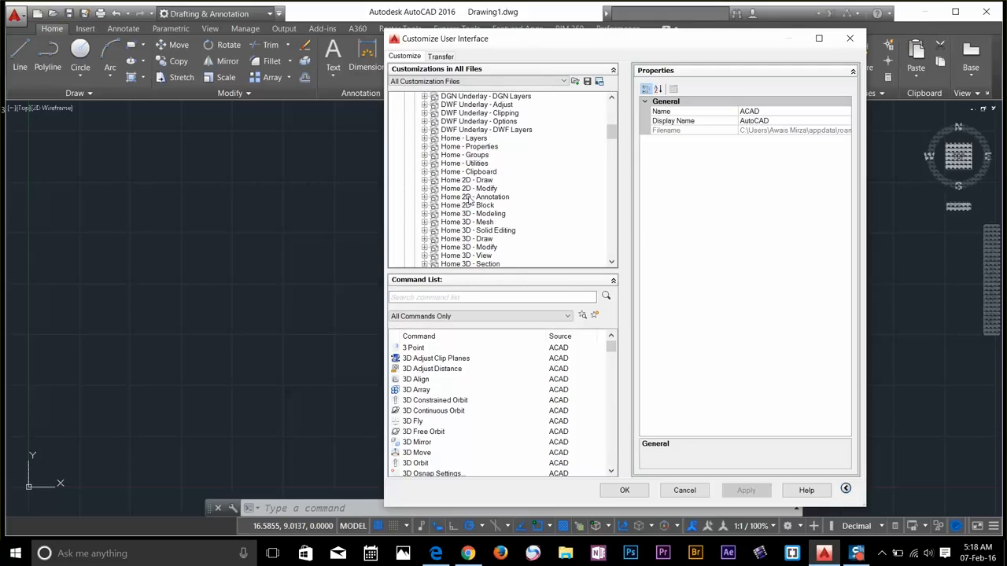
click(466, 180)
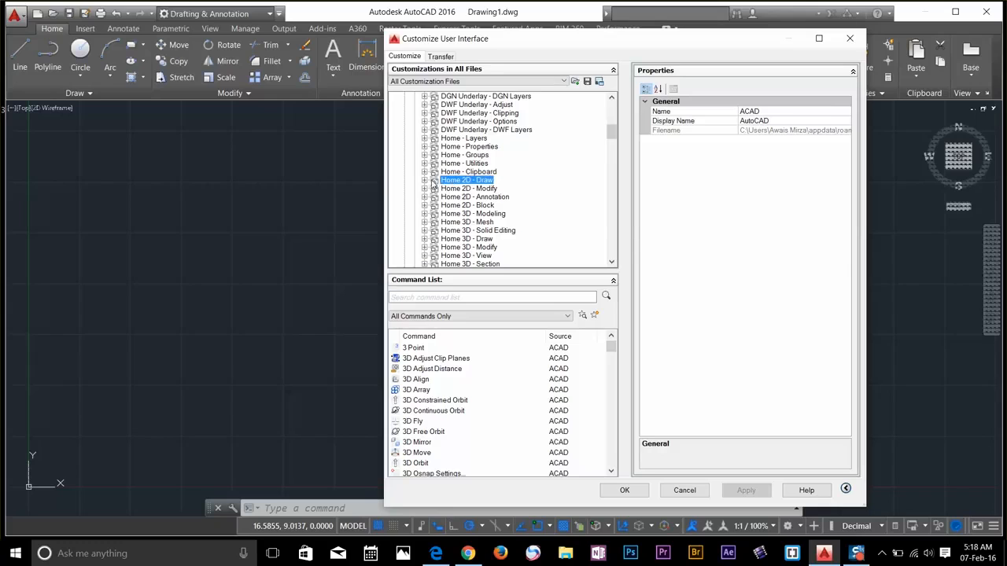
click(425, 180)
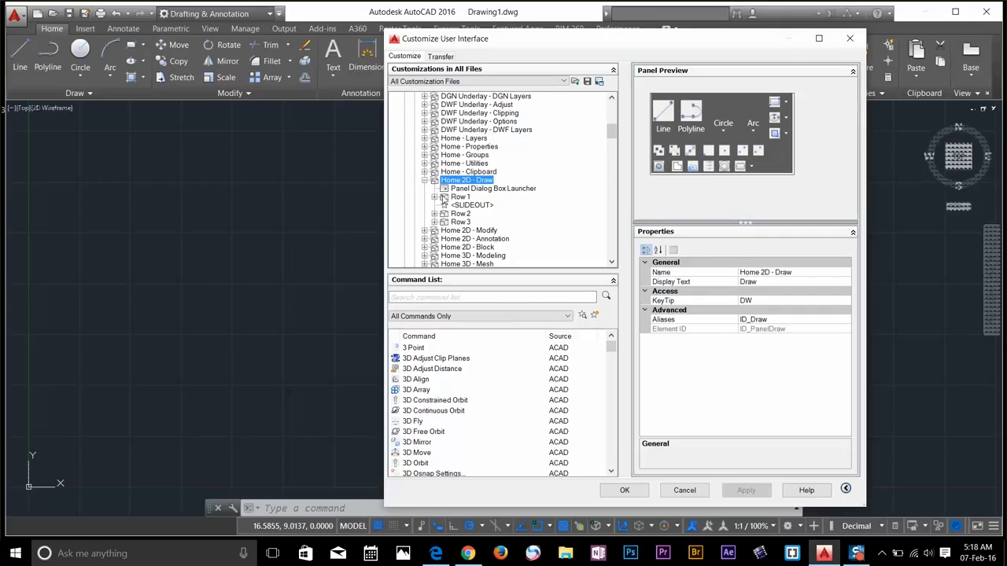
click(437, 197)
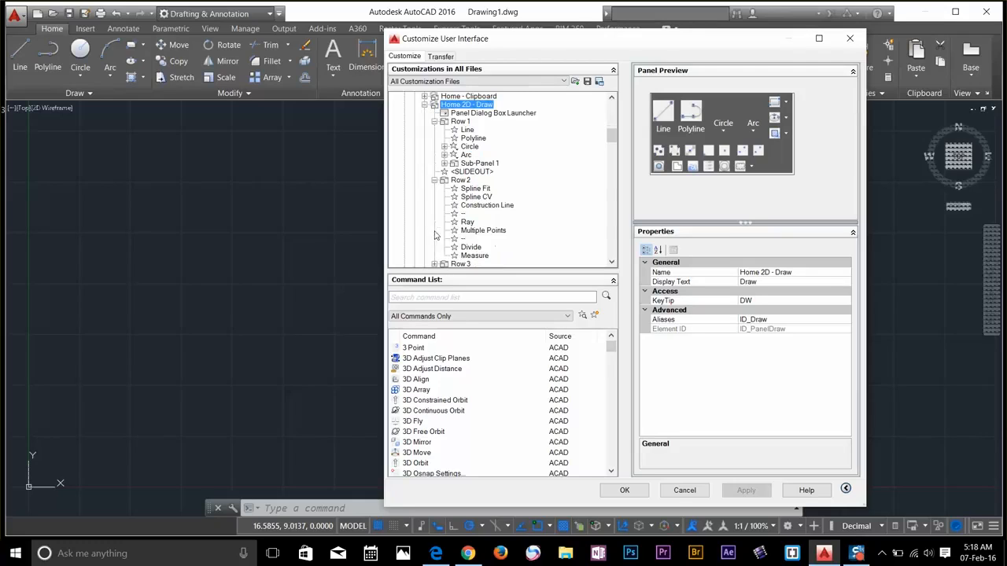
mouse_move(483, 213)
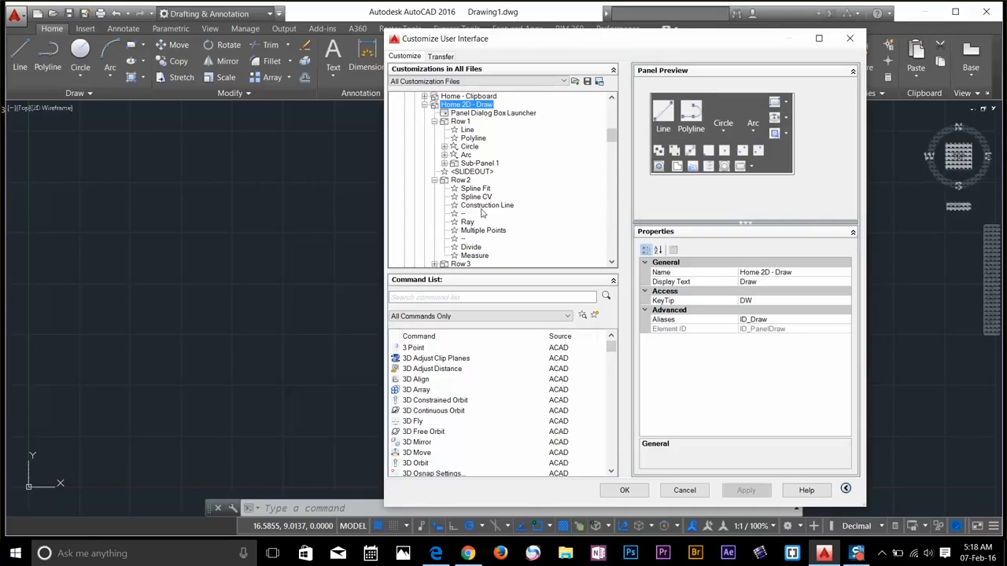
click(487, 205)
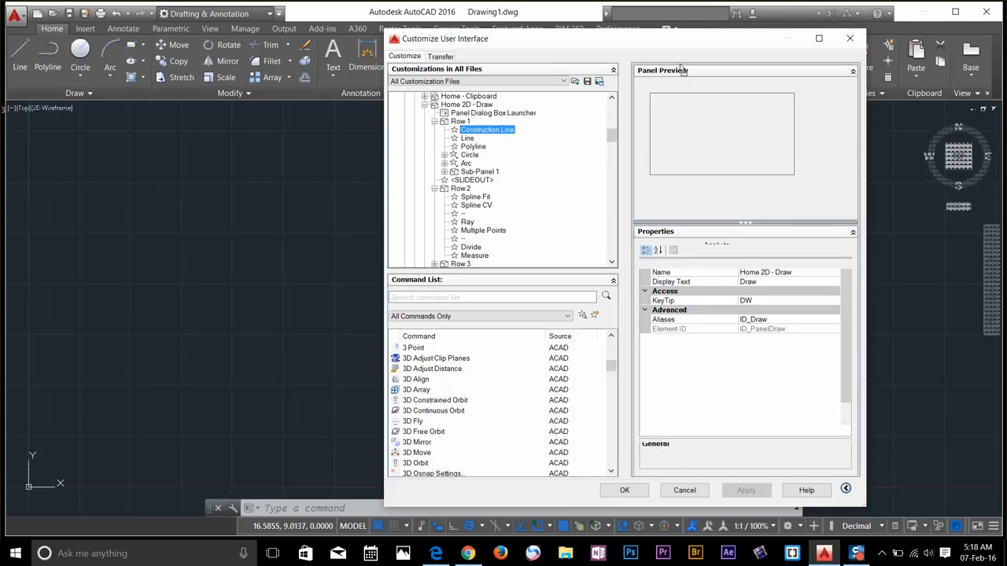
Give Construction Line a large button image and save the customization.
click(487, 129)
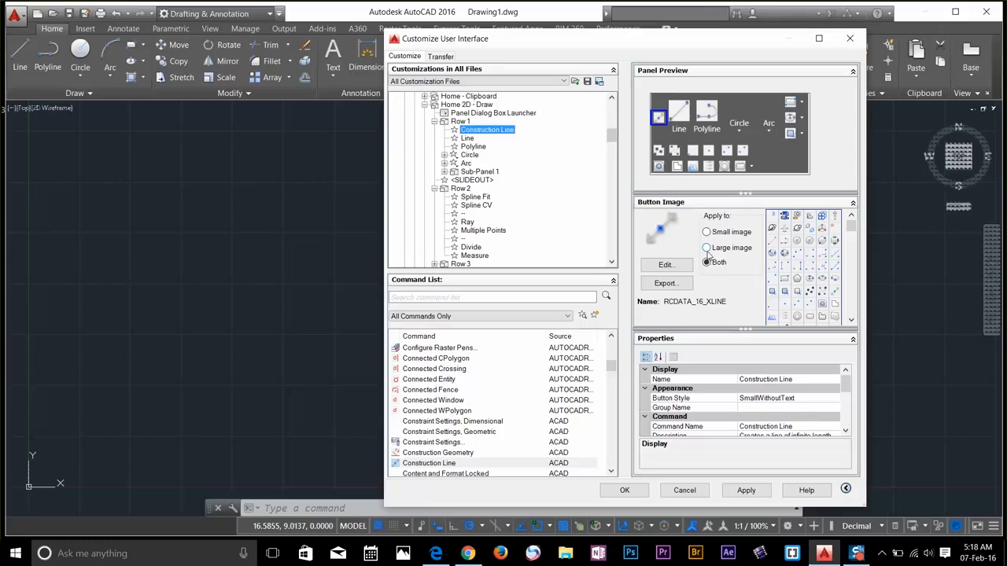
click(707, 247)
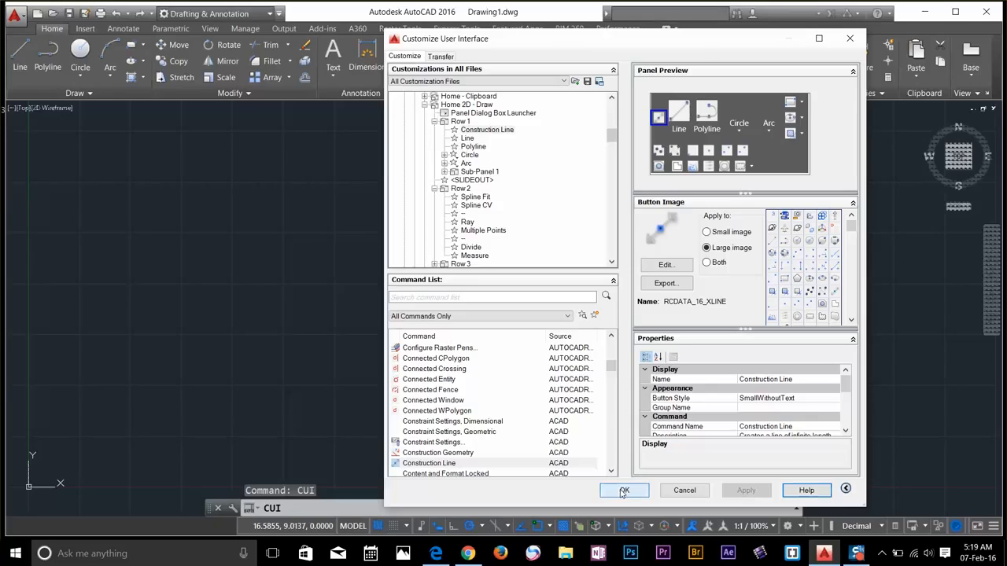
click(624, 490)
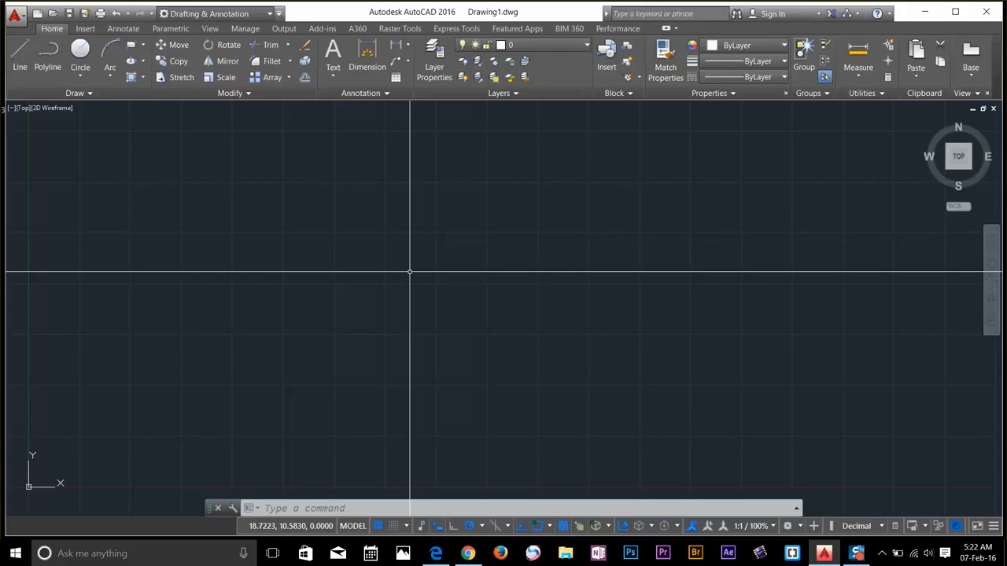
Bring up the Alias Editor listing the acad.pgp command aliases.
text(rec)
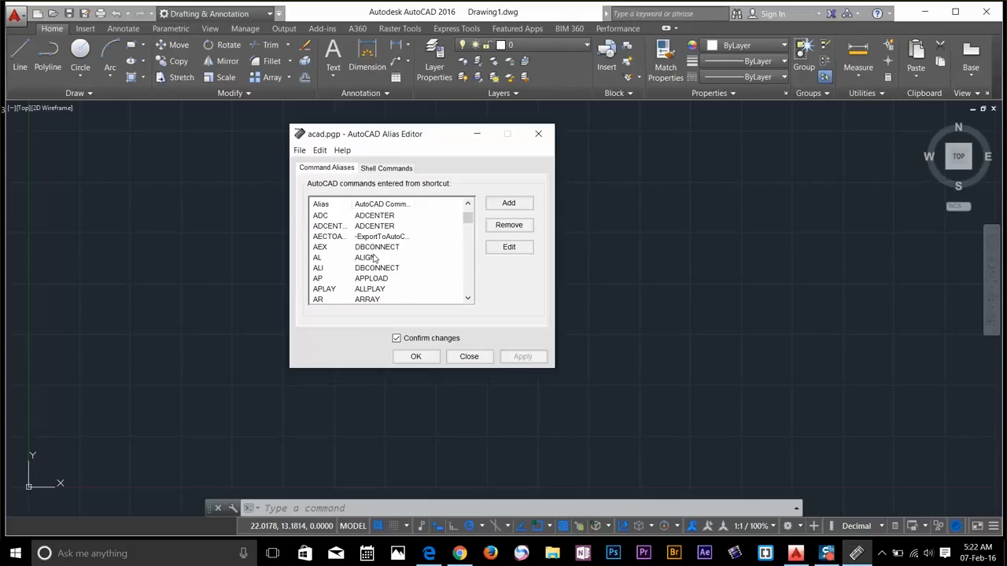
In the Alias Editor, change the COPY alias from CO to C.
scroll(down, 3)
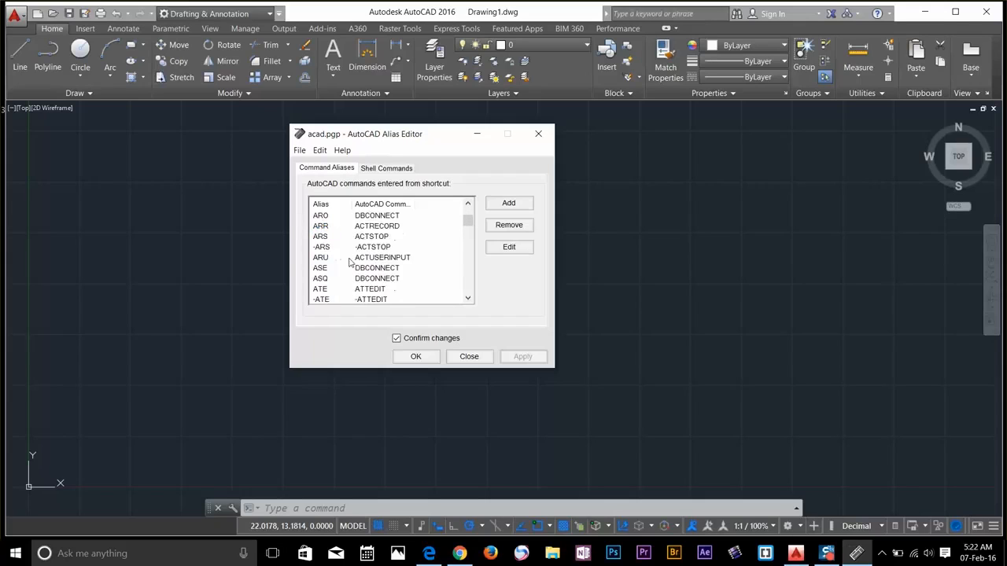
drag(394, 134, 444, 132)
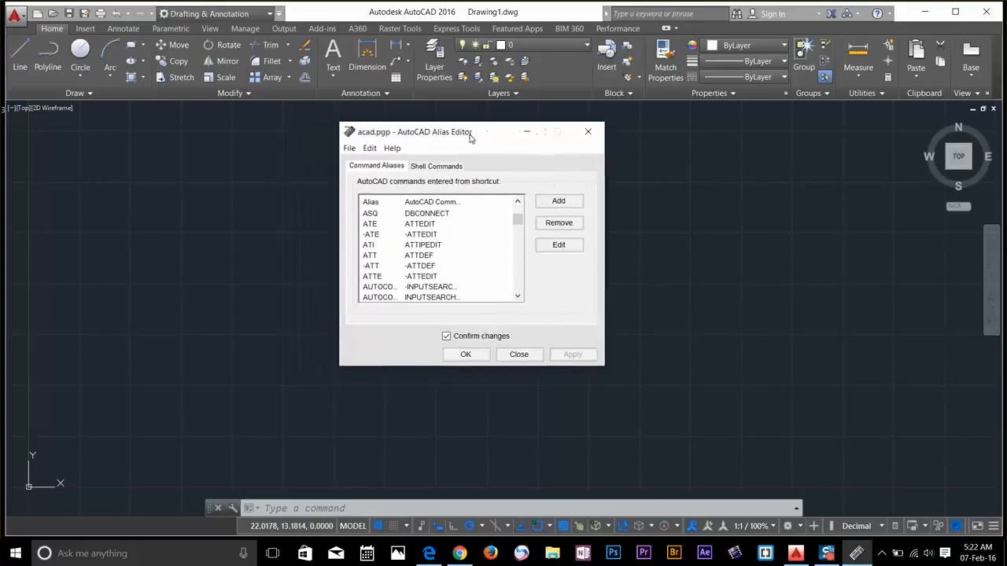
click(370, 255)
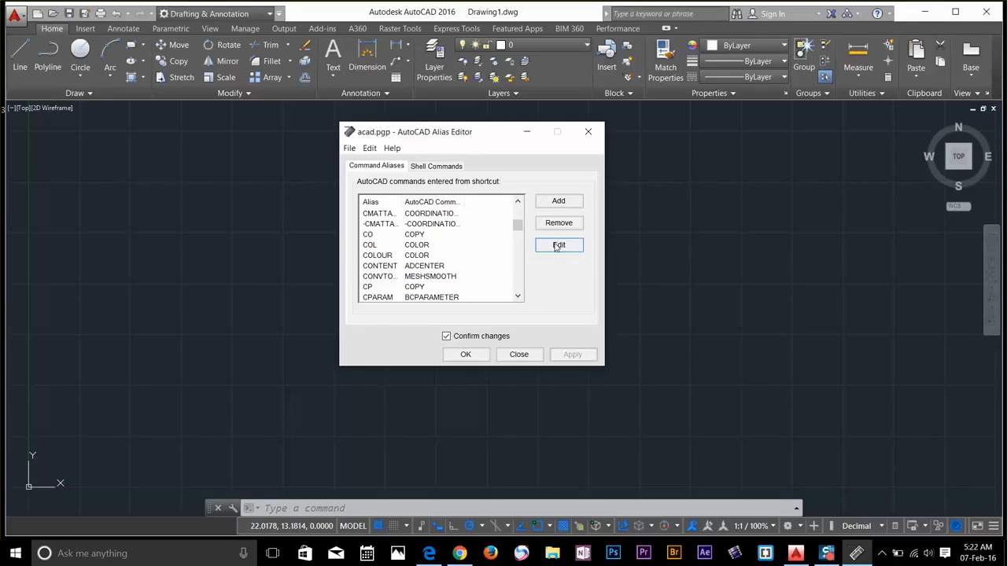
click(559, 244)
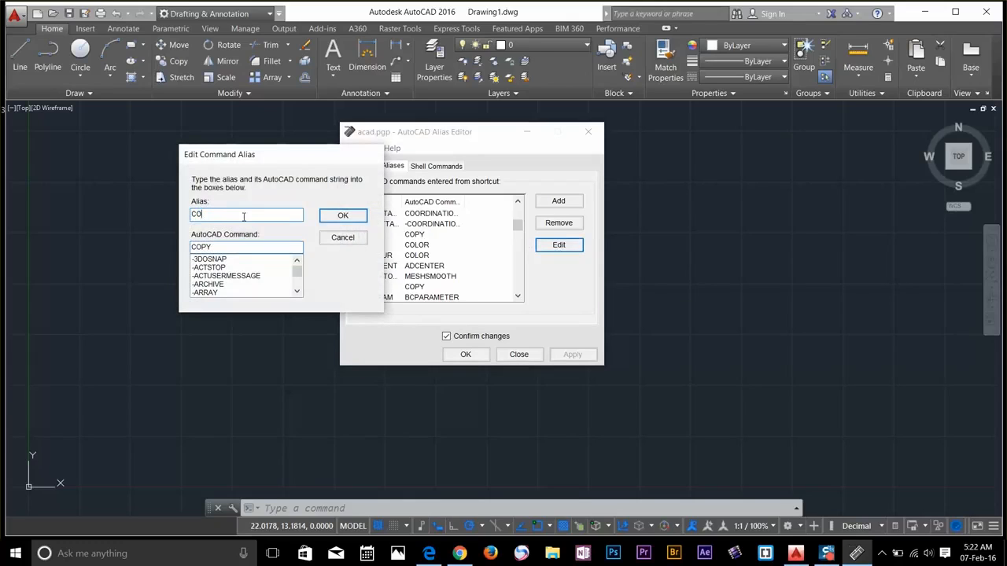
key(backspace)
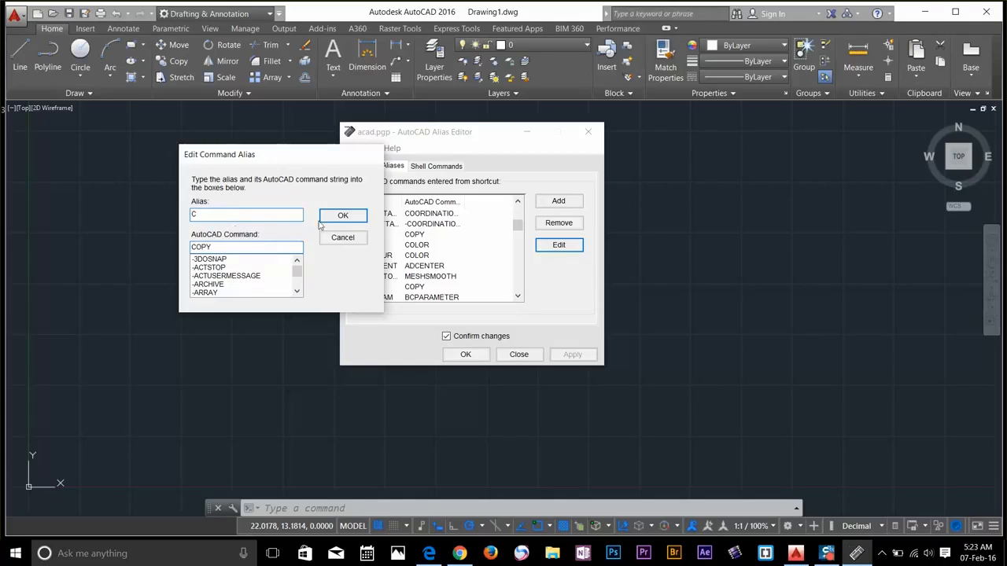
click(343, 216)
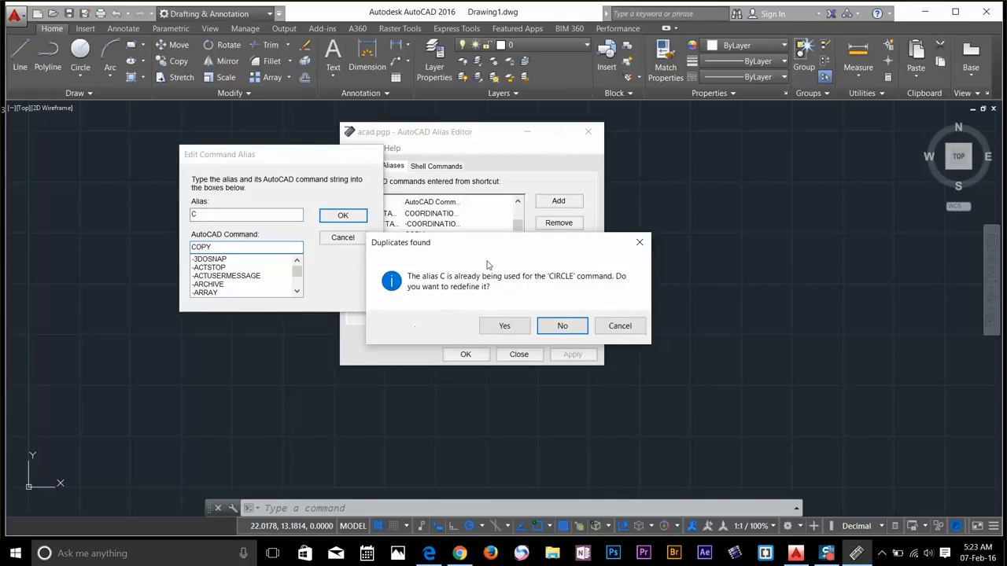
mouse_move(616, 358)
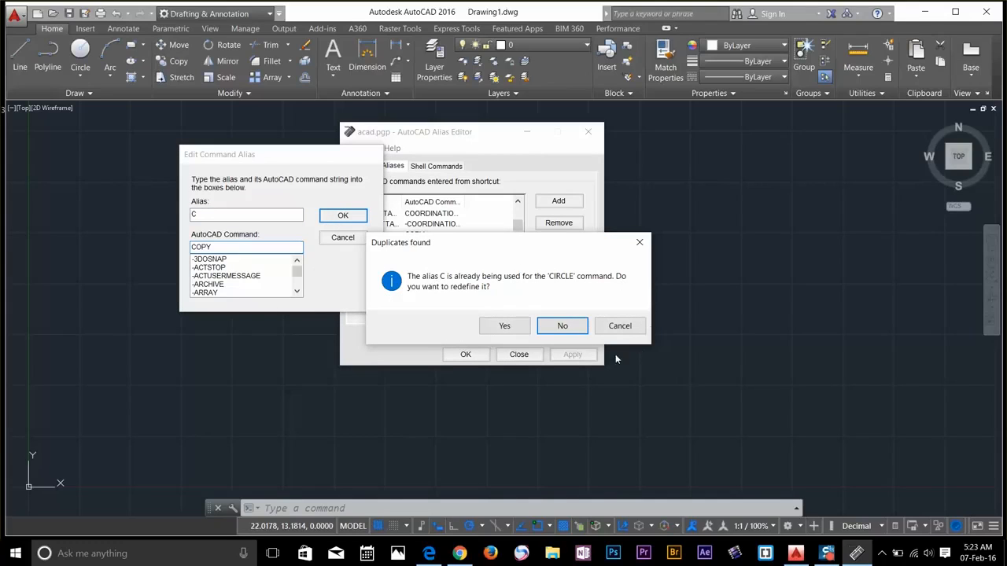
mouse_move(604, 294)
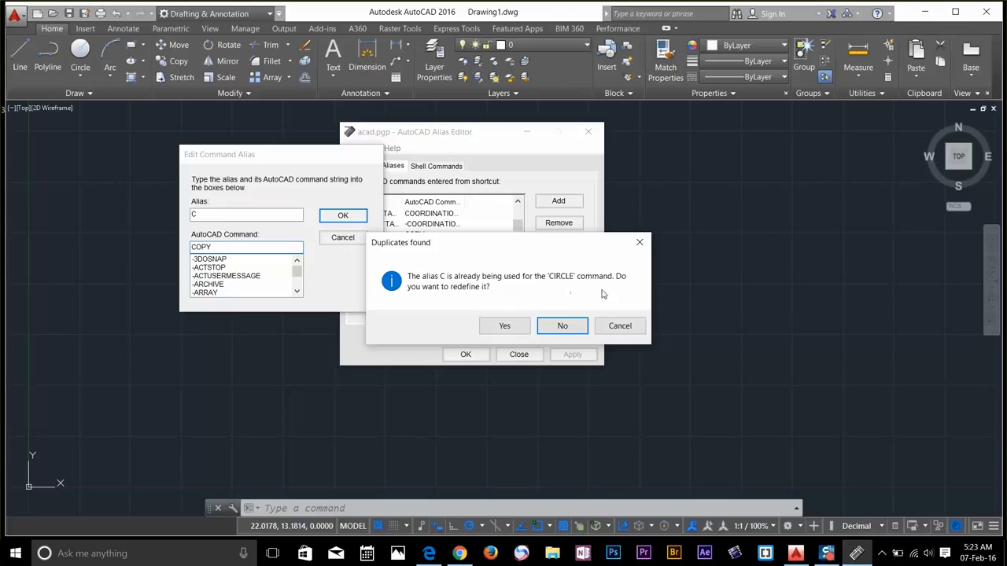
mouse_move(545, 268)
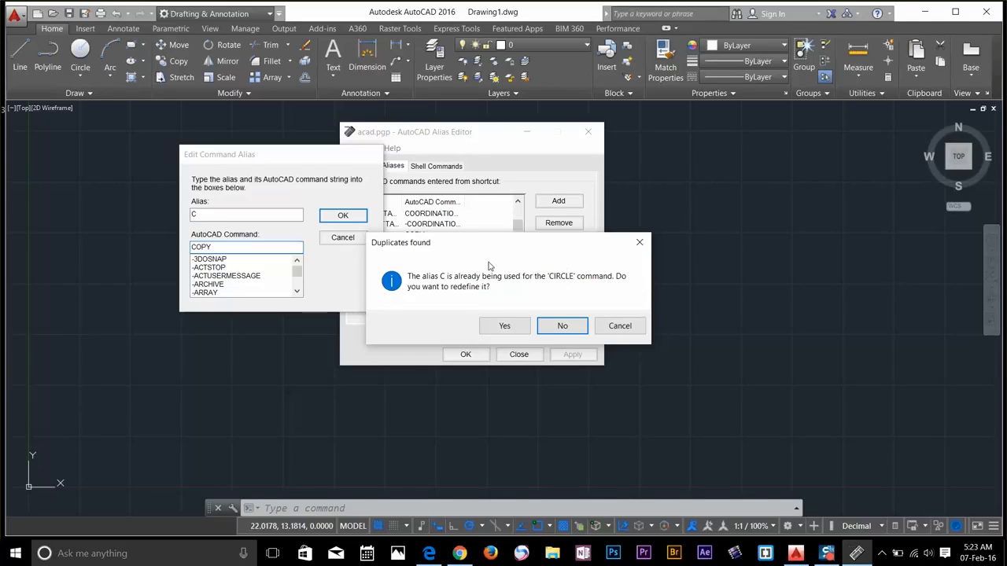
mouse_move(488, 290)
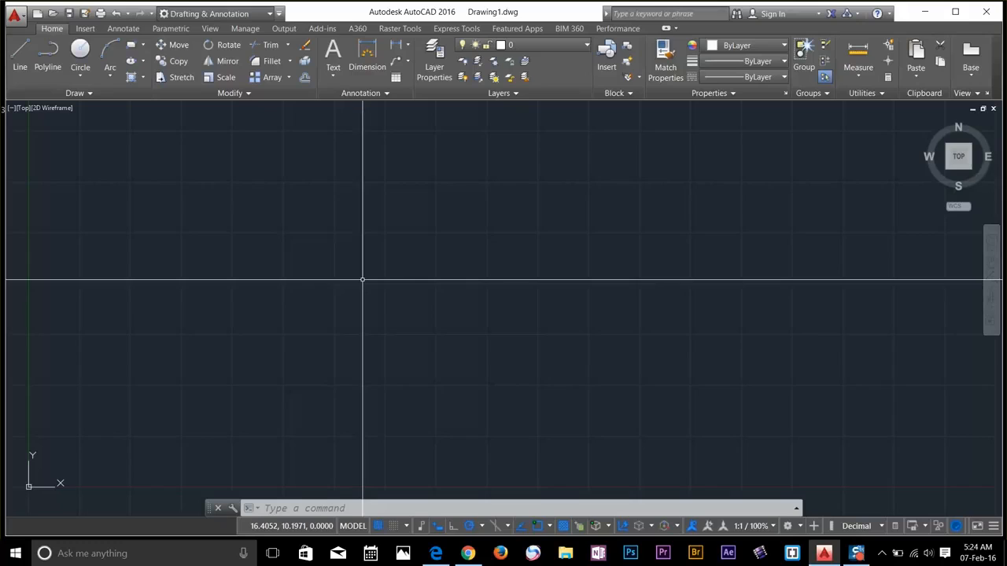
Type C and confirm autocomplete suggests COPY first.
text(C)
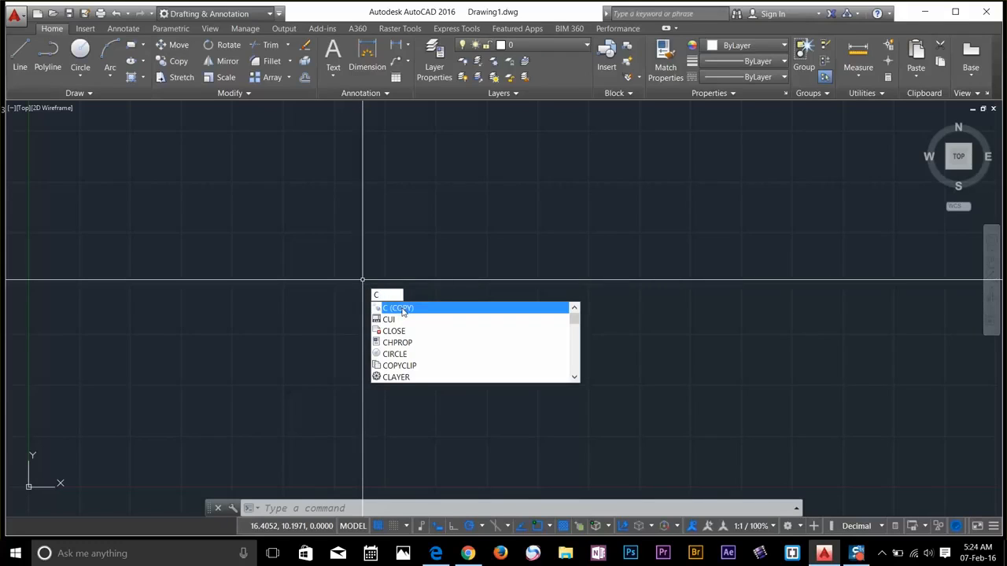
mouse_move(401, 308)
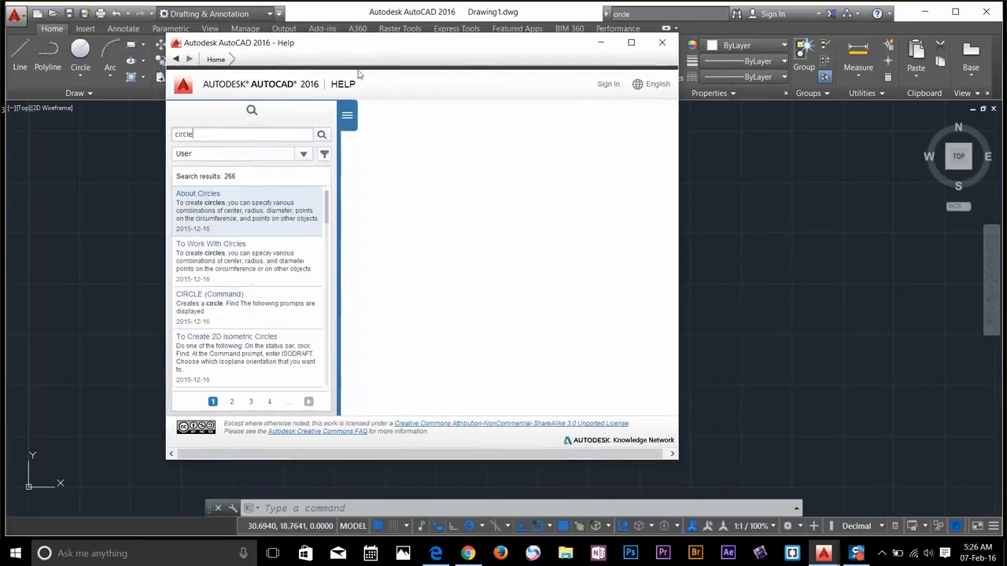
Open the About Circles topic from the 'circle' Help search results.
click(197, 192)
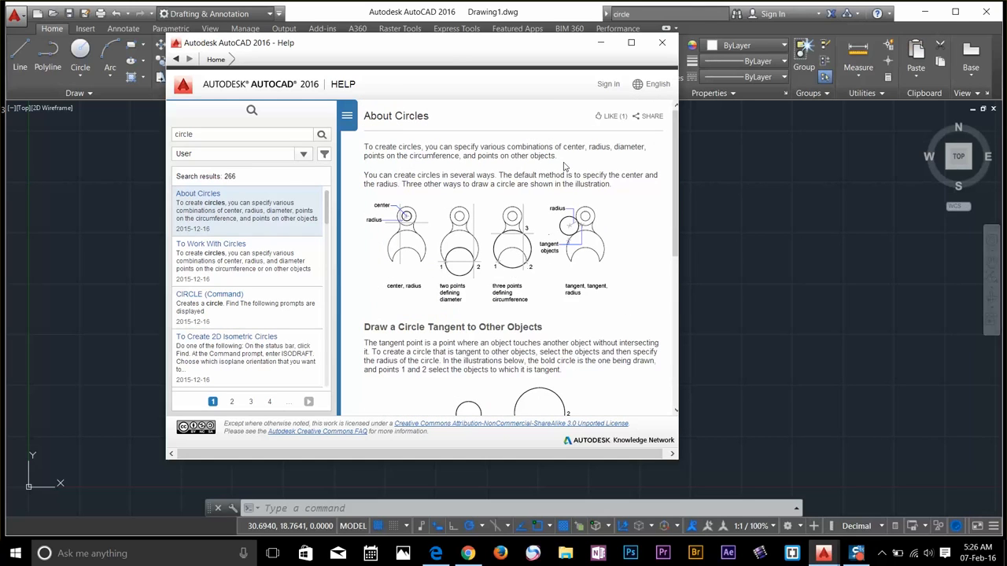
mouse_move(472, 155)
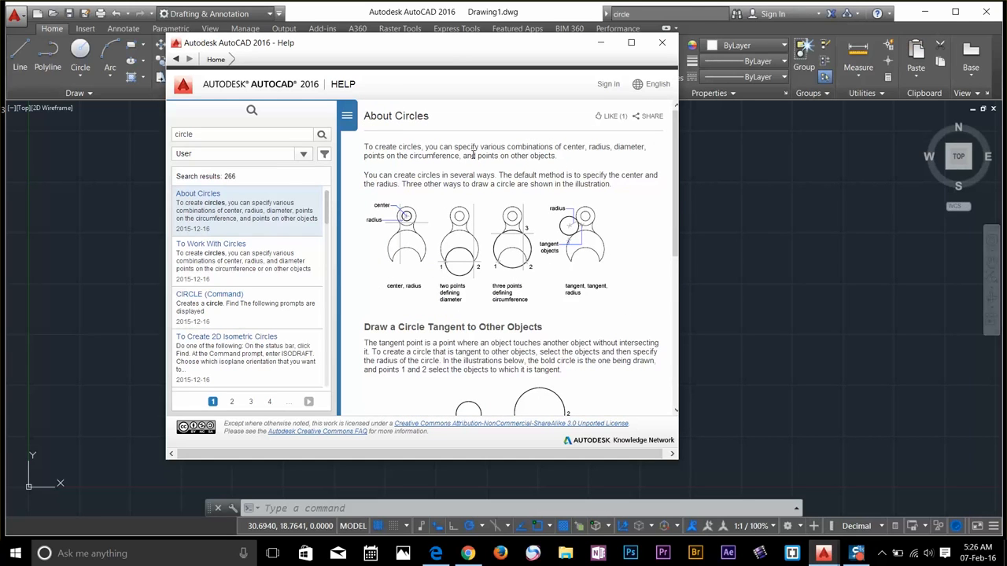
mouse_move(535, 60)
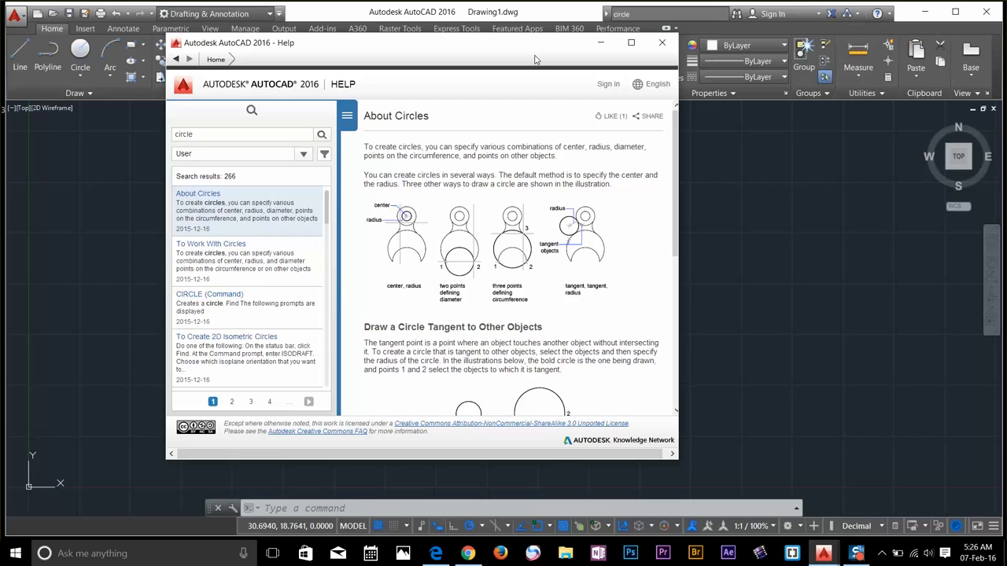